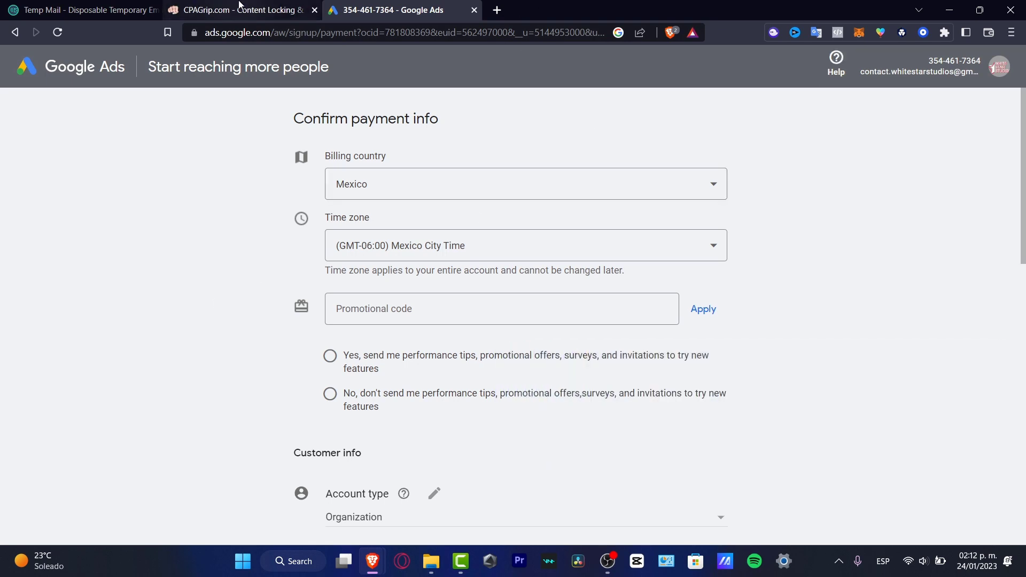
Switch to the CPAGrip tab and browse the home page's 'Why CPAGrip' overview and back
{"action": "left_click", "coordinate": [242, 10]}
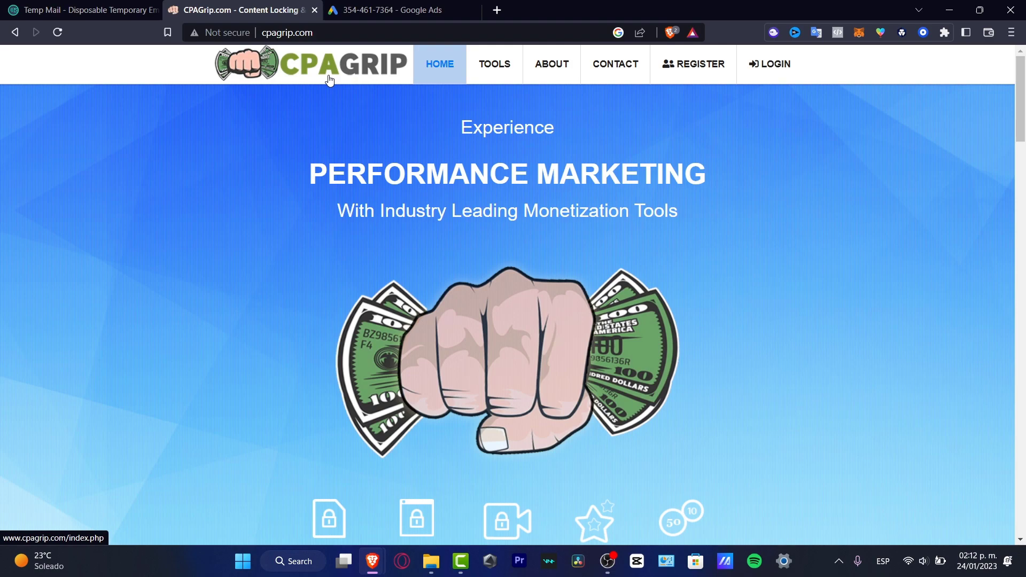
{"action": "mouse_move", "coordinate": [298, 109]}
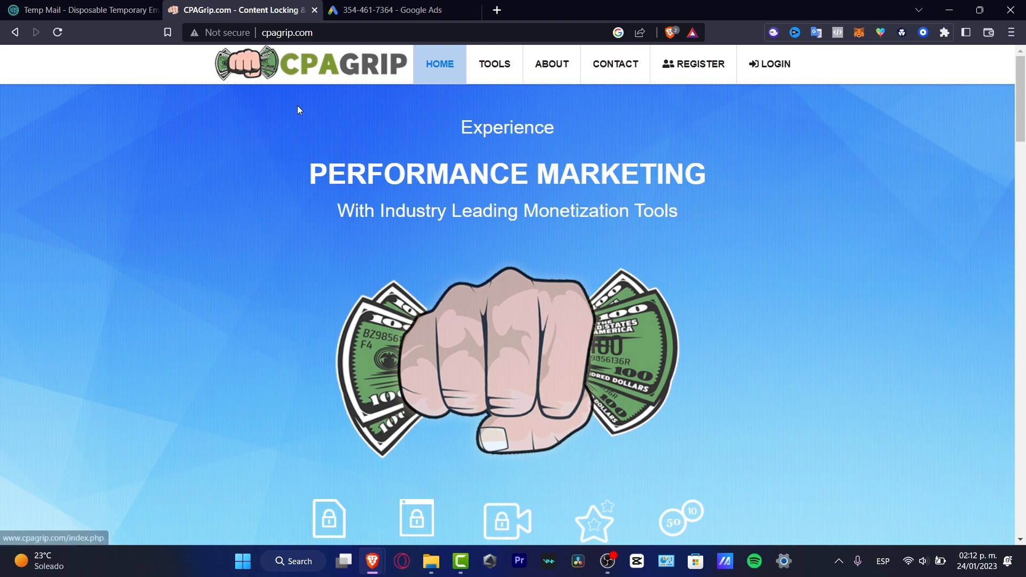
{"action": "scroll", "scroll_direction": "down", "scroll_amount": 3}
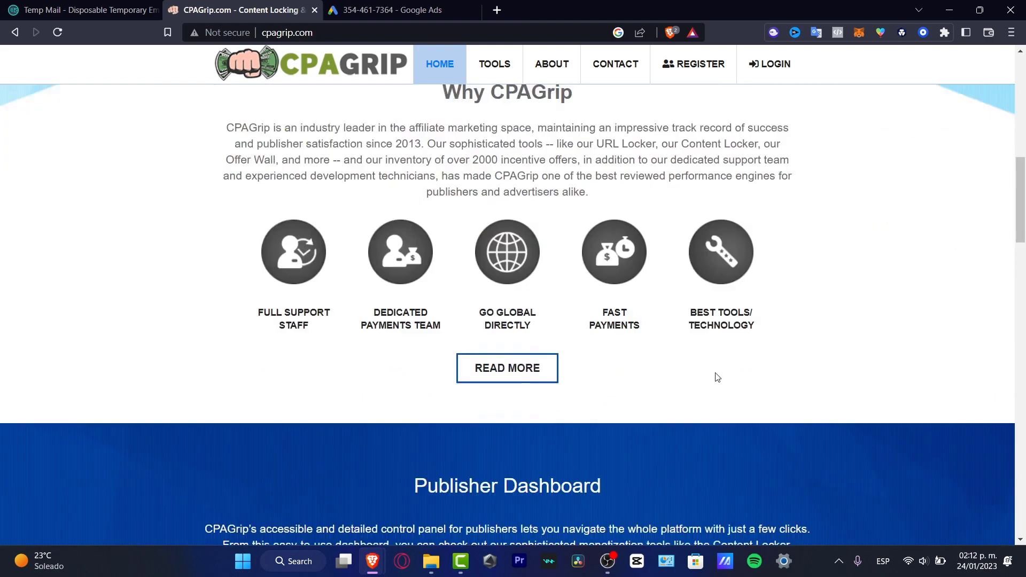
{"action": "scroll", "scroll_direction": "up", "scroll_amount": 3}
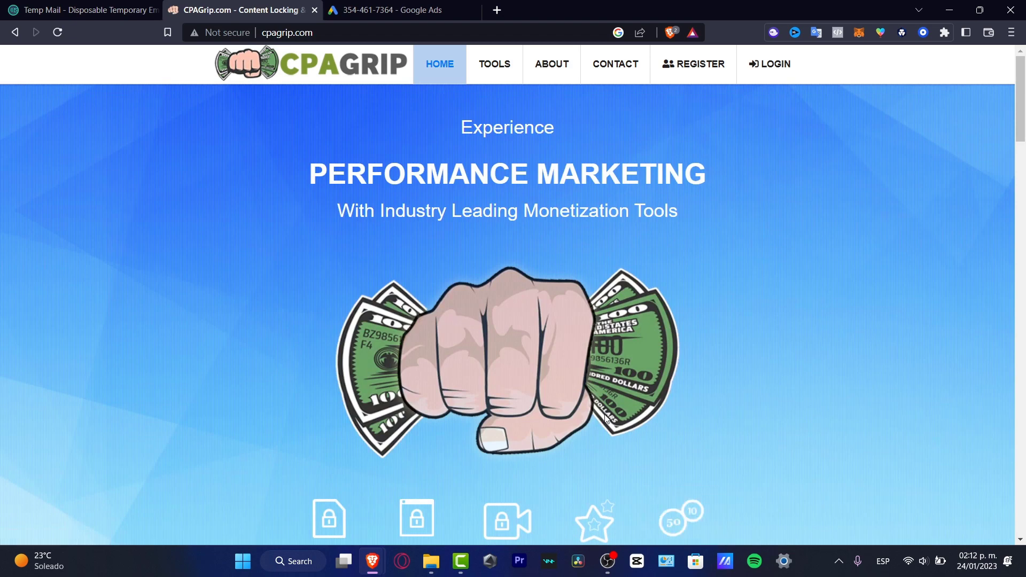
{"action": "mouse_move", "coordinate": [410, 435]}
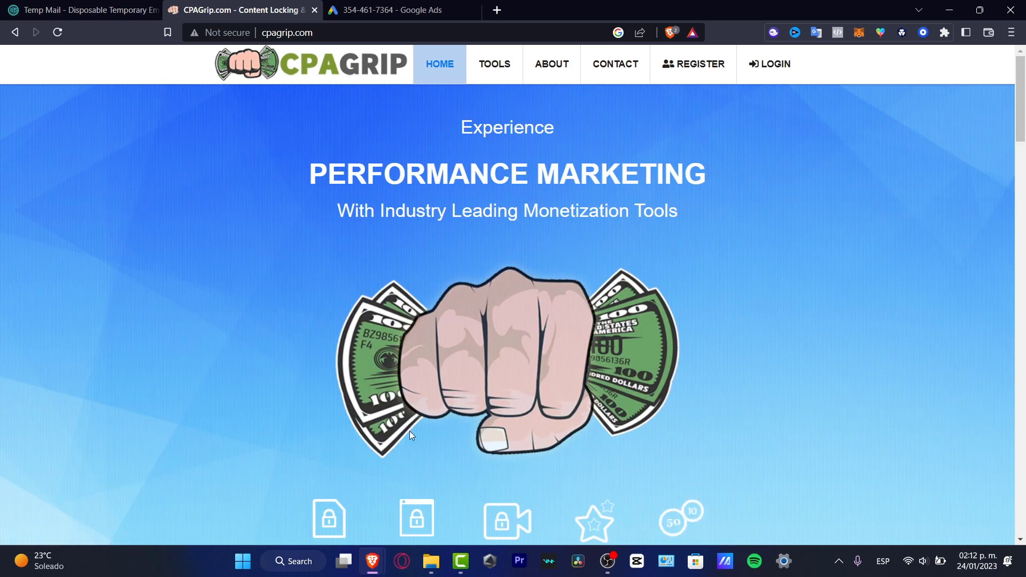
{"action": "mouse_move", "coordinate": [782, 56]}
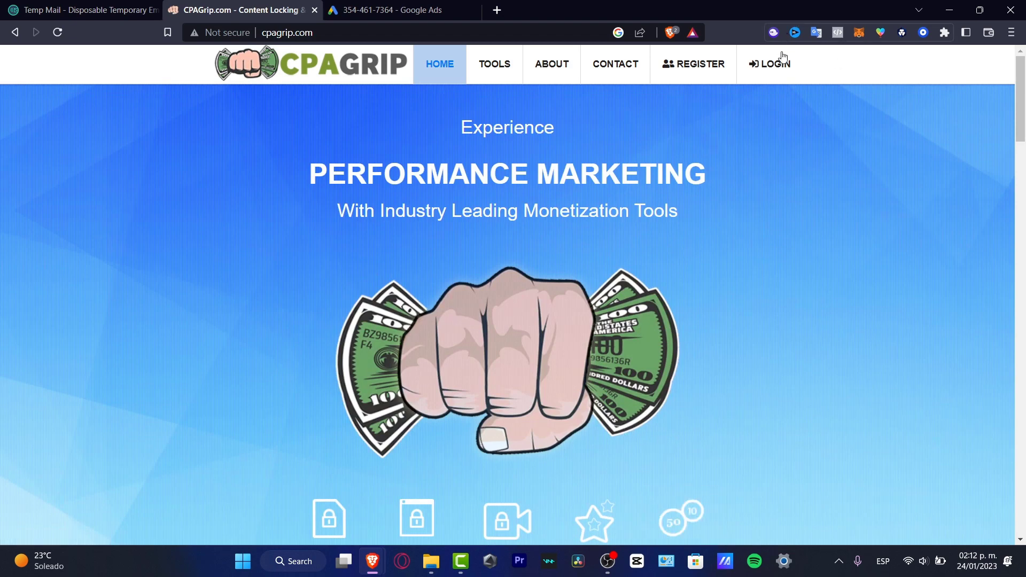
{"action": "left_click", "coordinate": [769, 63]}
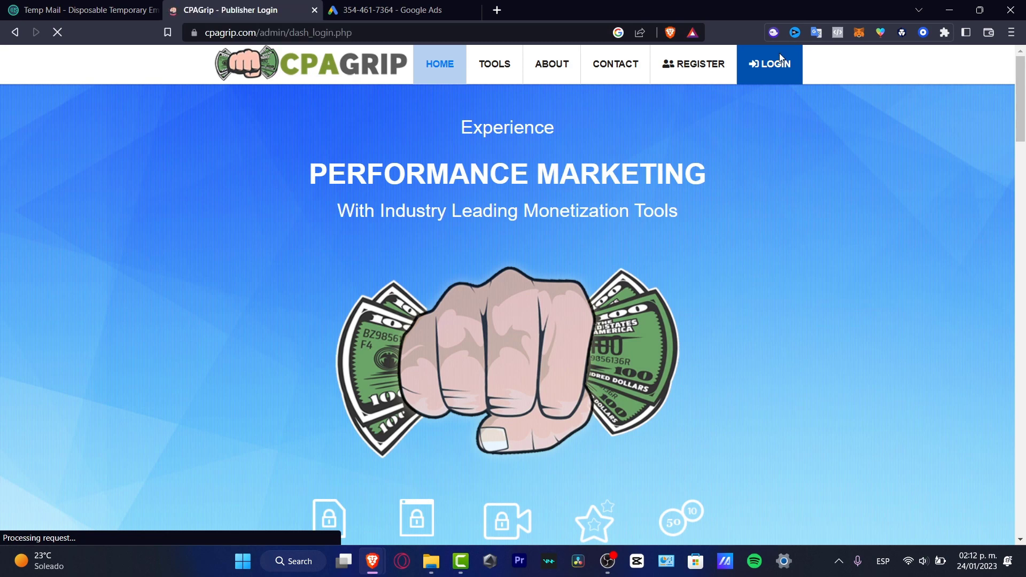
{"action": "left_click", "coordinate": [770, 64]}
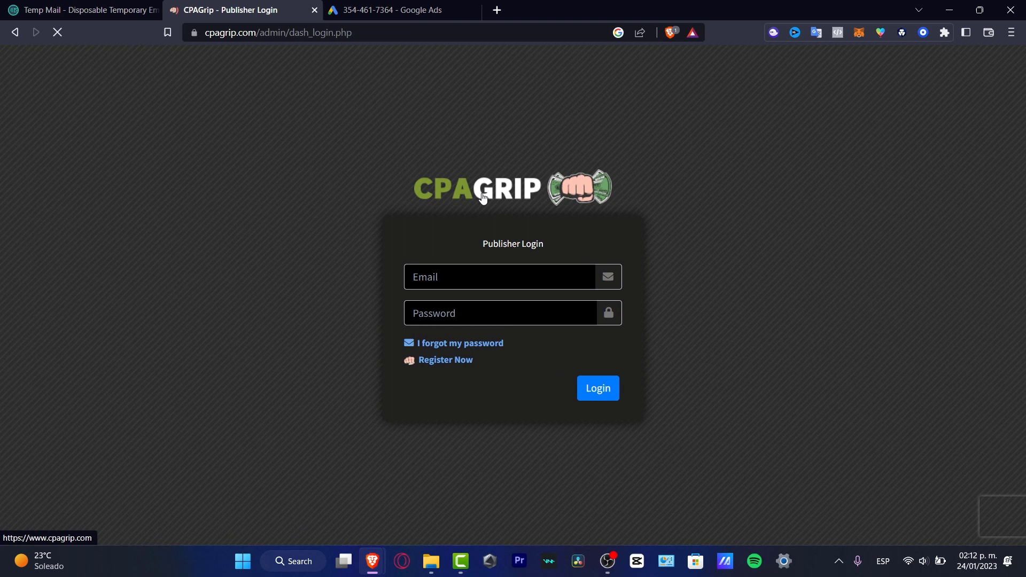
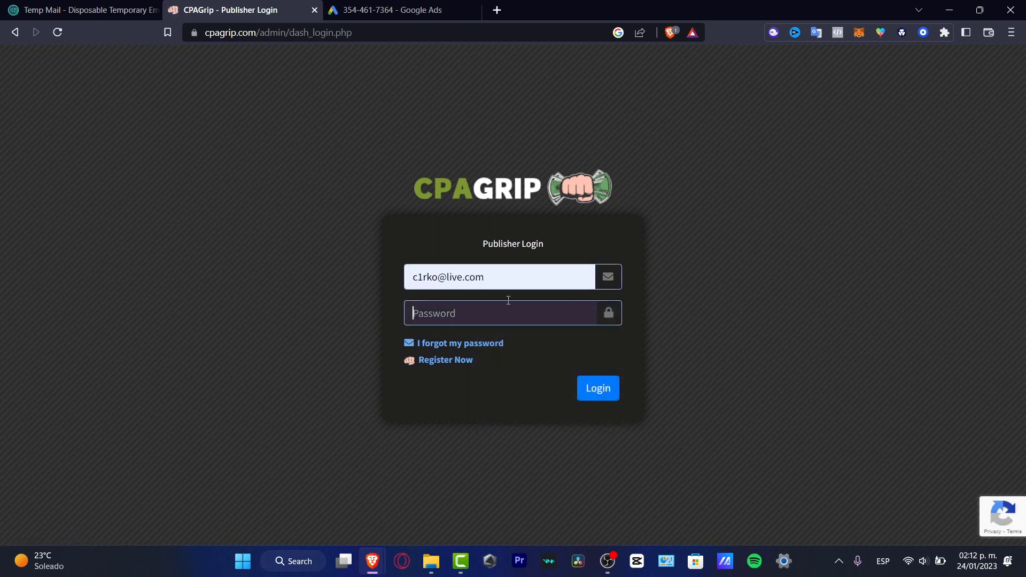
{"action": "type", "text": "password"}
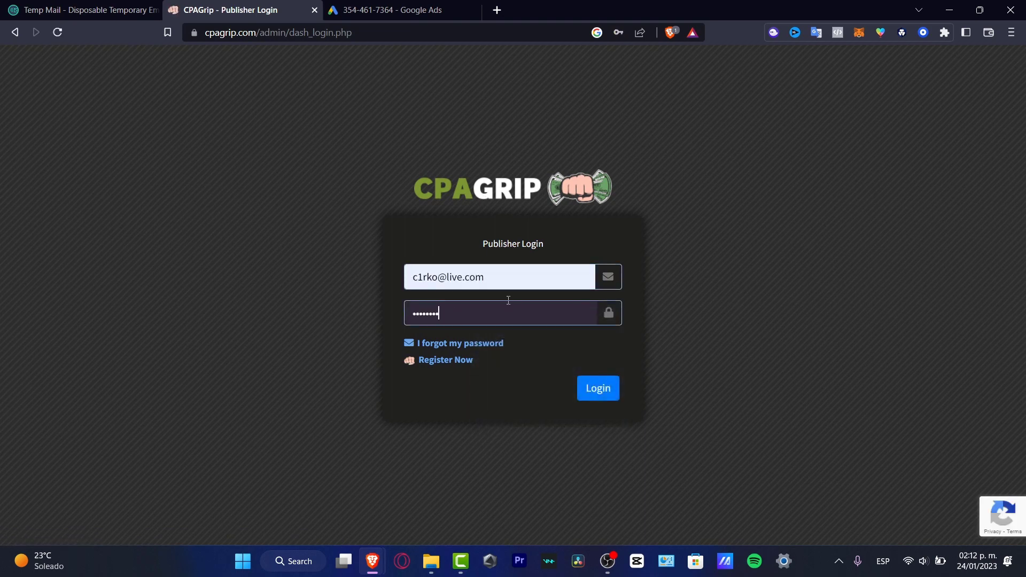
{"action": "left_click", "coordinate": [596, 388]}
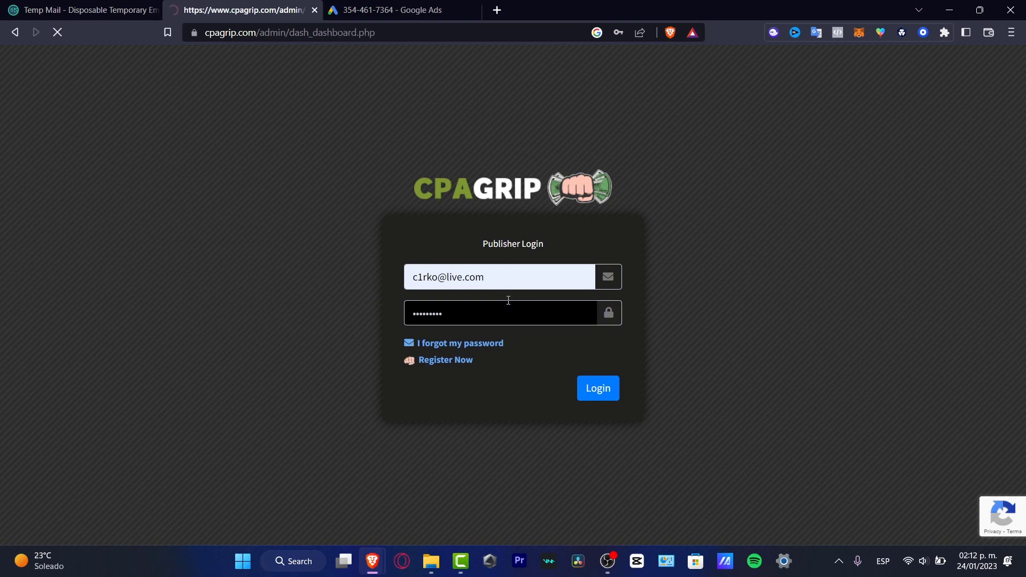
{"action": "left_click", "coordinate": [597, 387]}
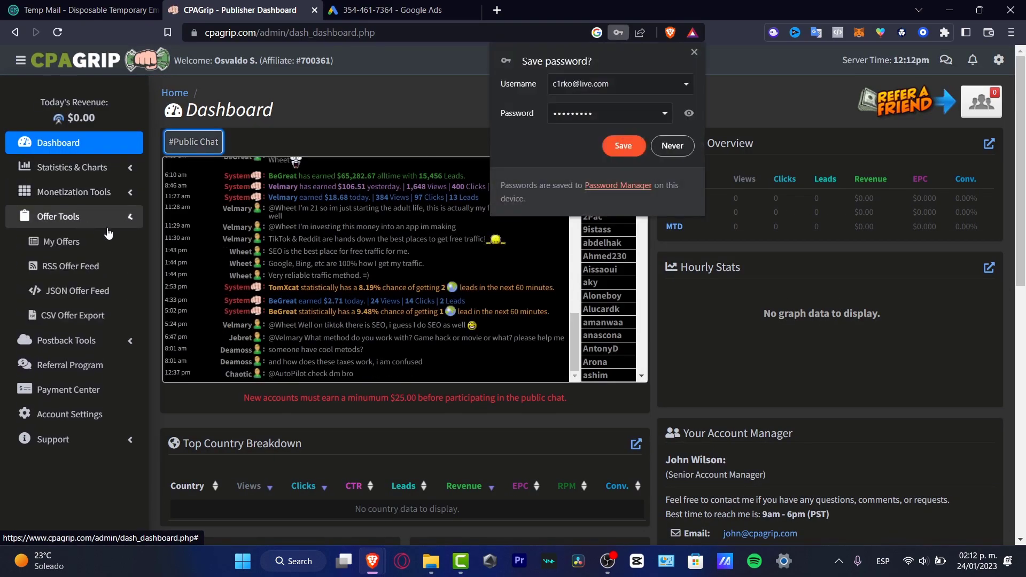
Filter My Offers by country US | United States, switching it from Mexico
{"action": "left_click", "coordinate": [61, 242]}
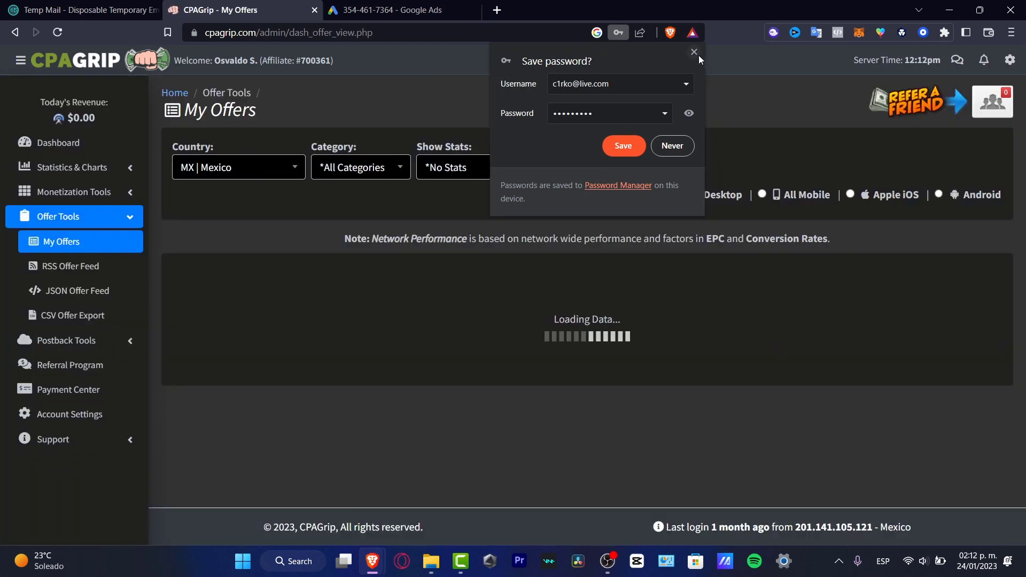
{"action": "left_click", "coordinate": [693, 52]}
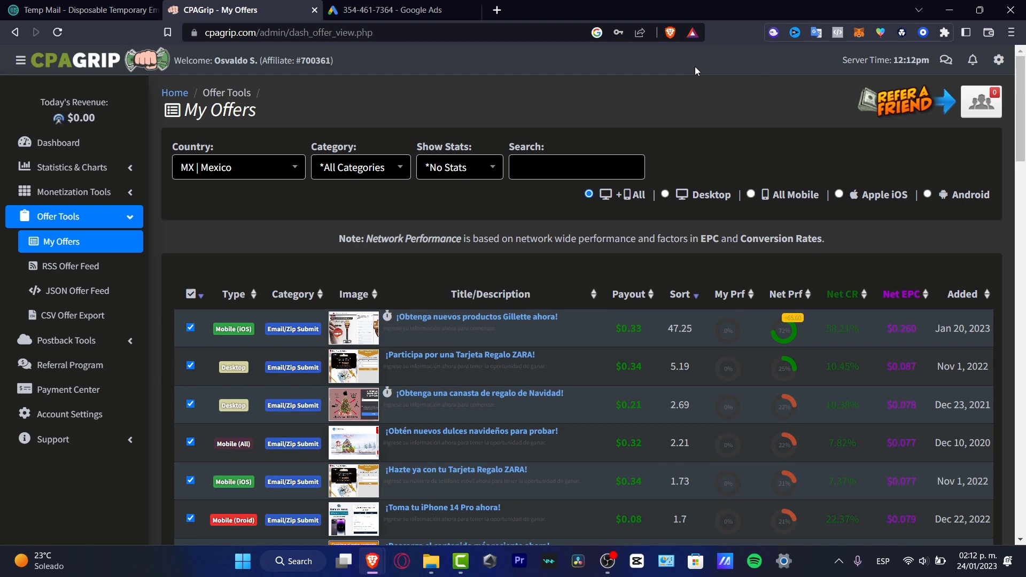
{"action": "mouse_move", "coordinate": [612, 136]}
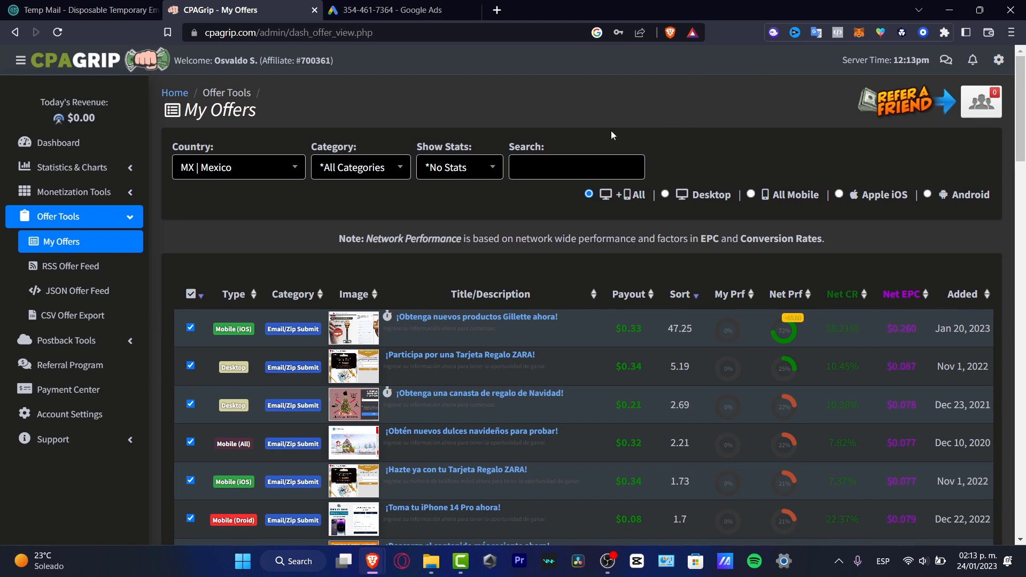
{"action": "mouse_move", "coordinate": [556, 397]}
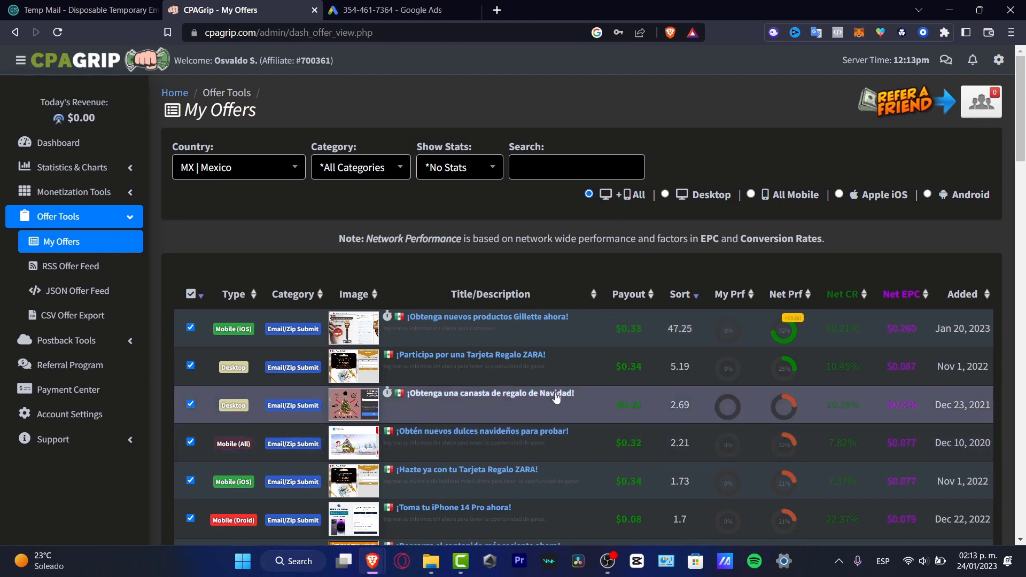
{"action": "mouse_move", "coordinate": [468, 342]}
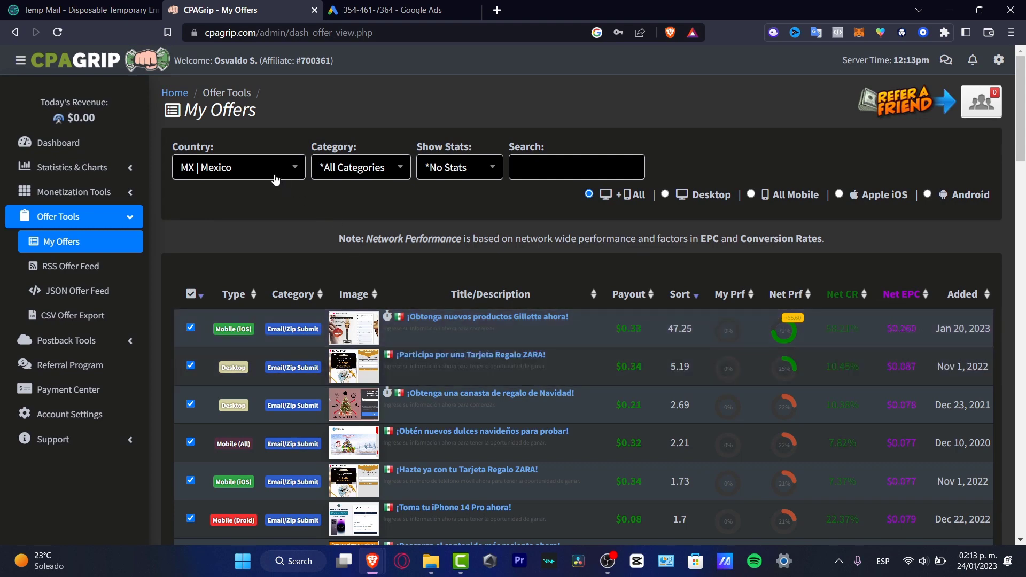
{"action": "type", "text": "uni"}
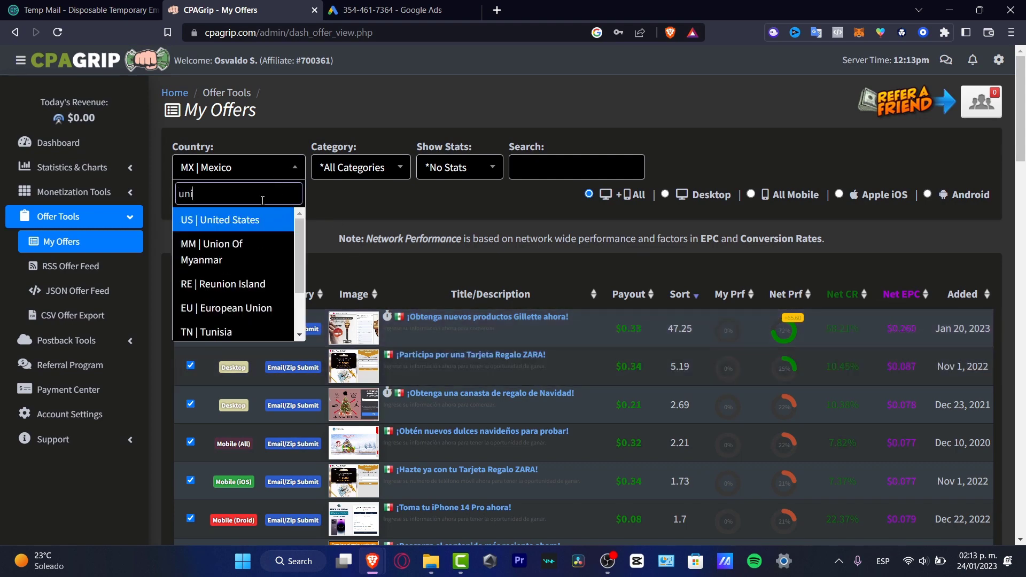
{"action": "left_click", "coordinate": [220, 219]}
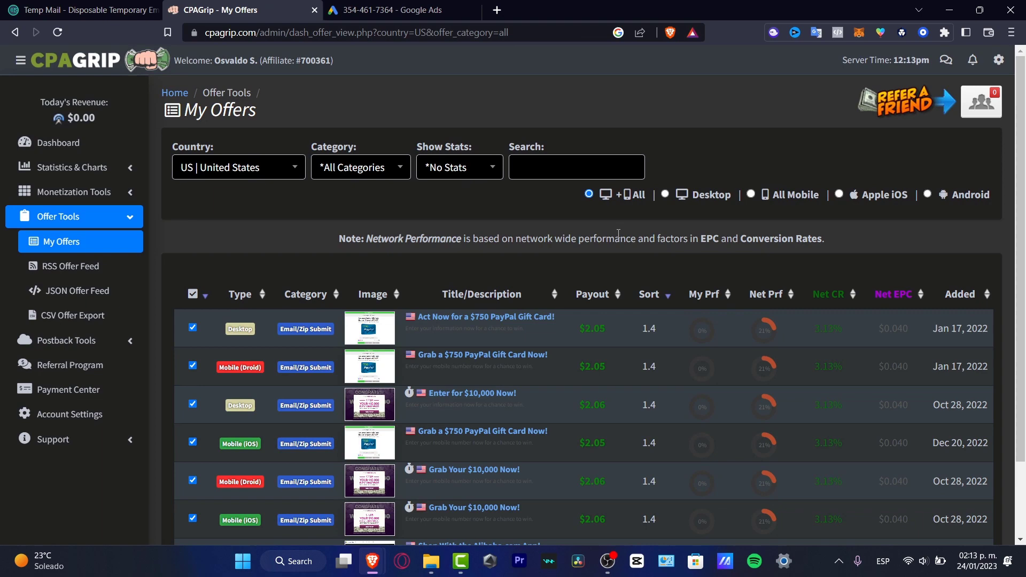
{"action": "mouse_move", "coordinate": [649, 294]}
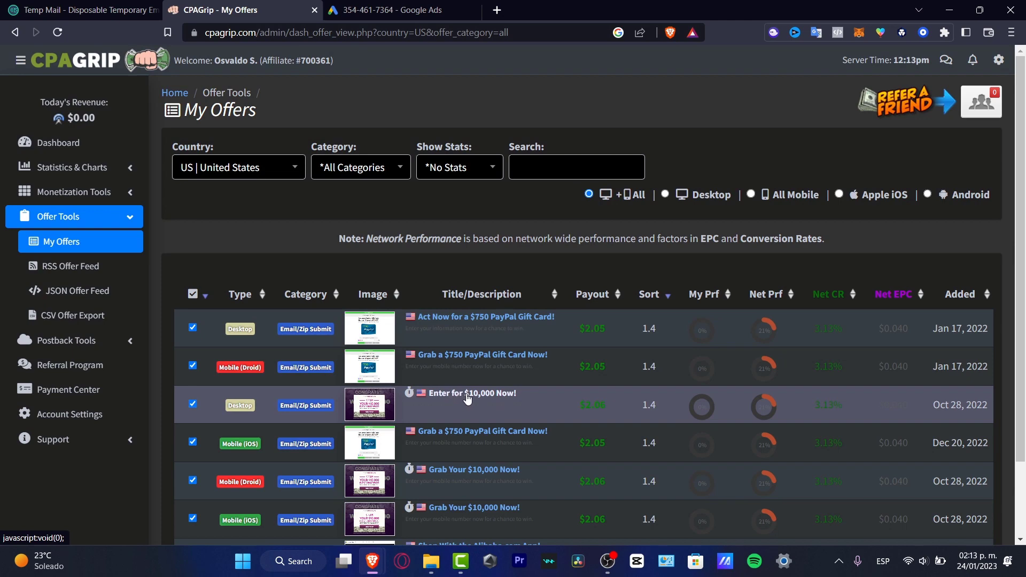
{"action": "mouse_move", "coordinate": [634, 408]}
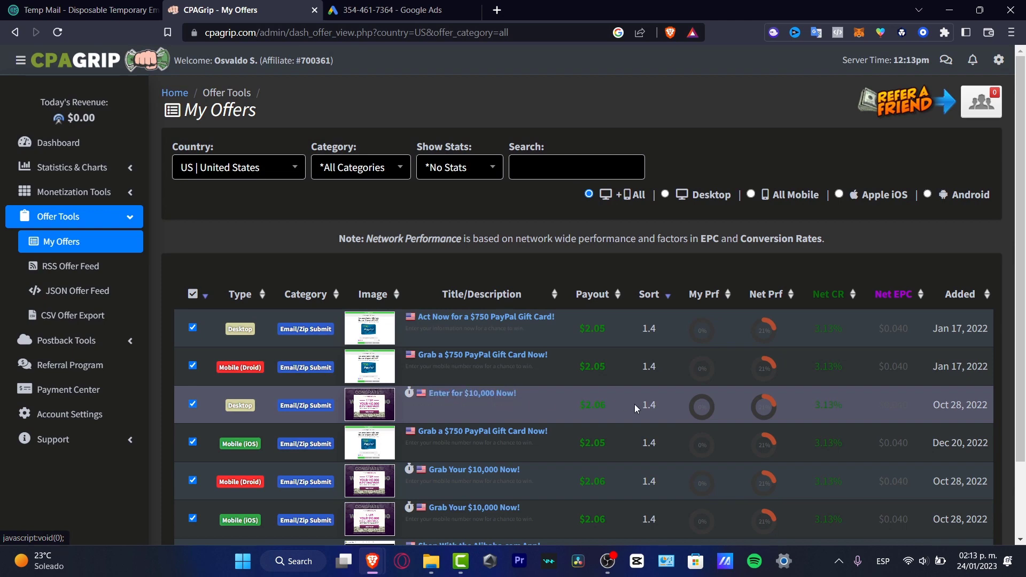
View the 'Enter for $10,000 Now!' offer details with its $2.06 payout and tracking link
{"action": "left_click", "coordinate": [472, 392]}
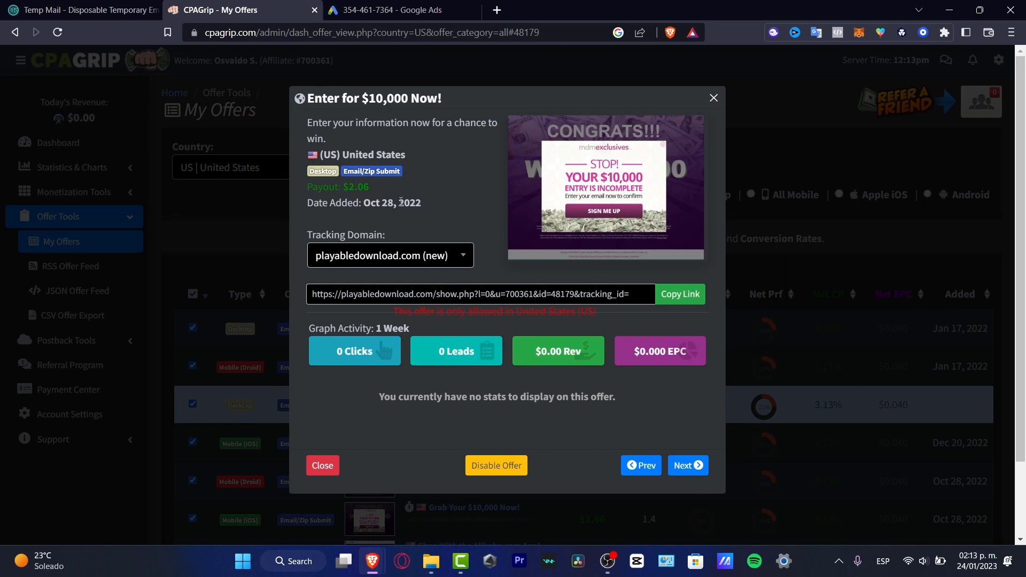
{"action": "mouse_move", "coordinate": [399, 255]}
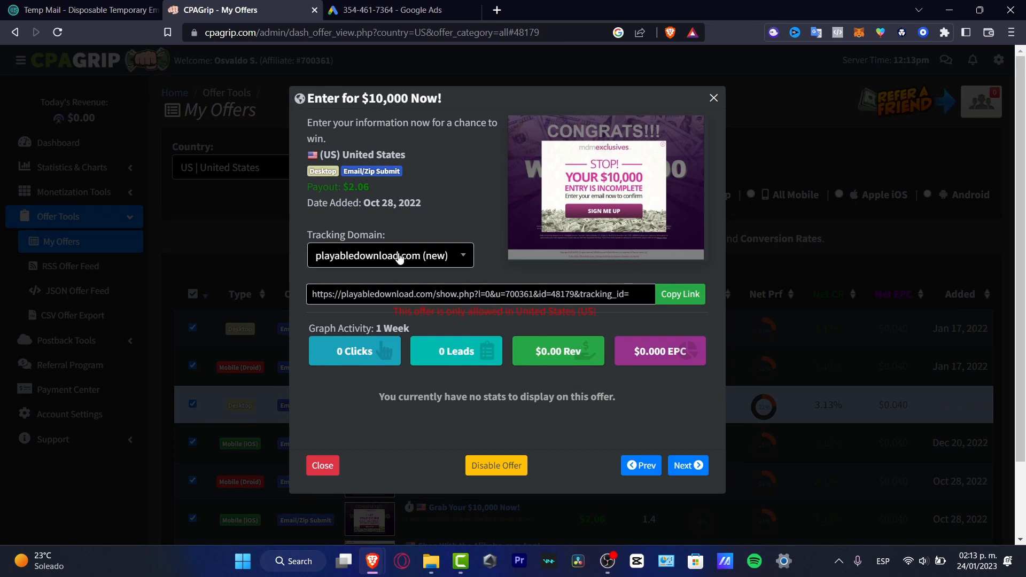
{"action": "mouse_move", "coordinate": [435, 268]}
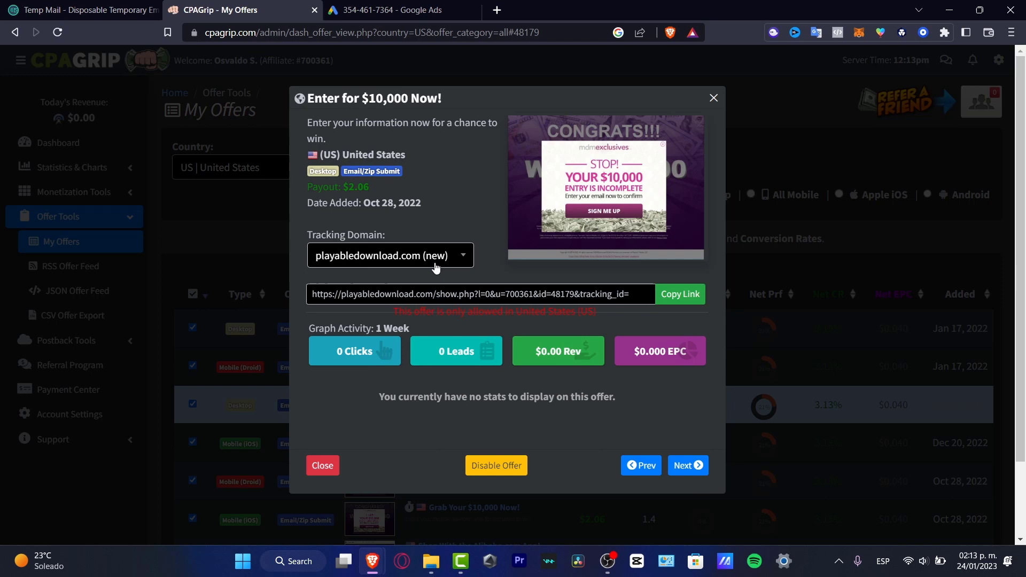
{"action": "mouse_move", "coordinate": [473, 336]}
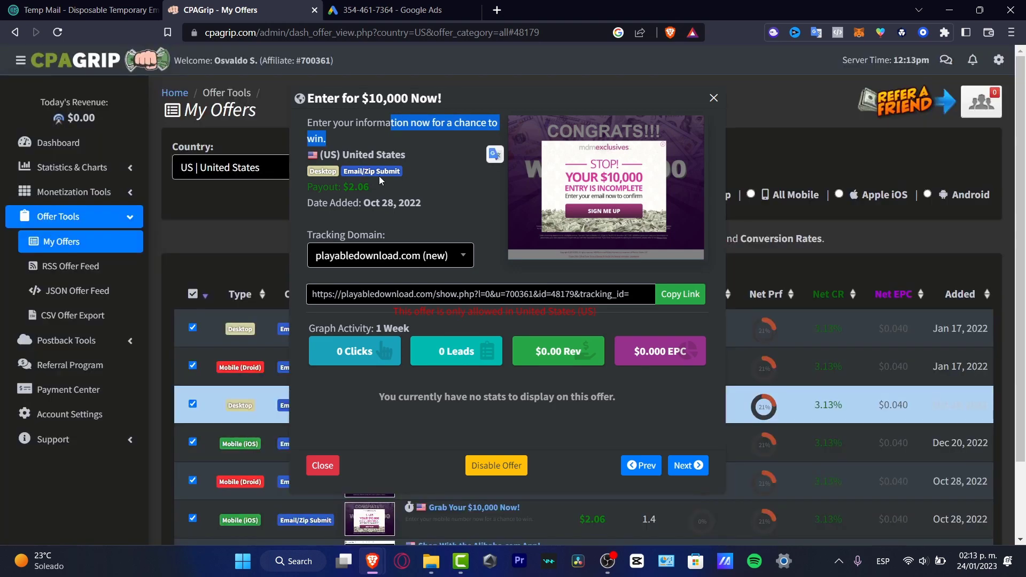
{"action": "mouse_move", "coordinate": [436, 183]}
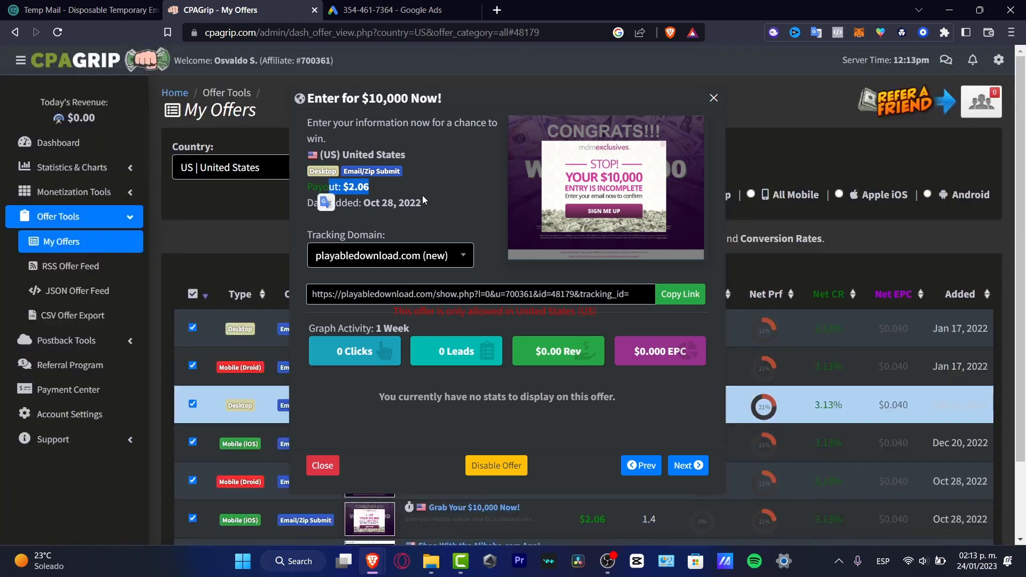
{"action": "mouse_move", "coordinate": [683, 435]}
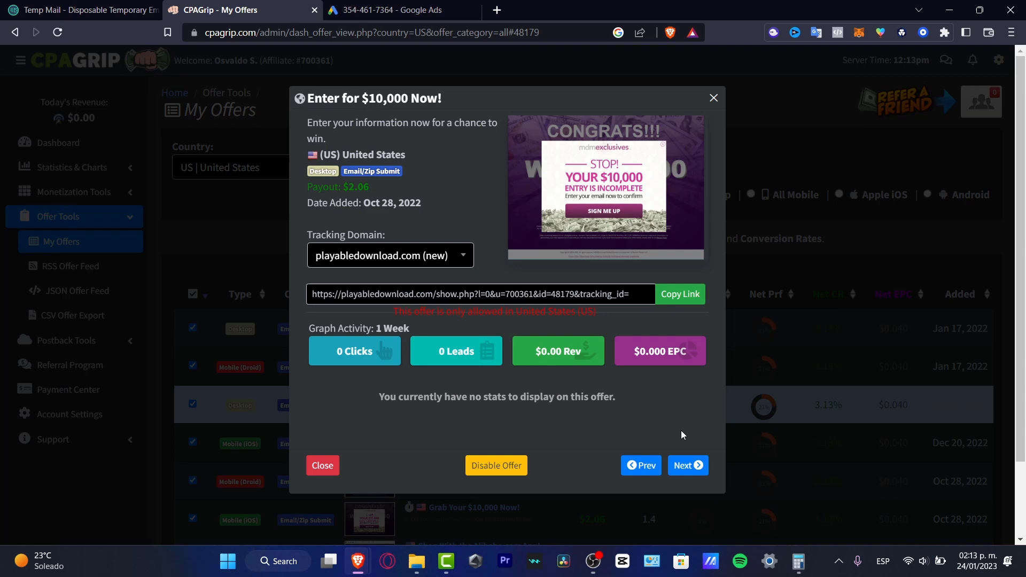
Compute 2.06 × 150 = 309, then subtract 50 to get 259 in Calculator
{"action": "left_click", "coordinate": [797, 561]}
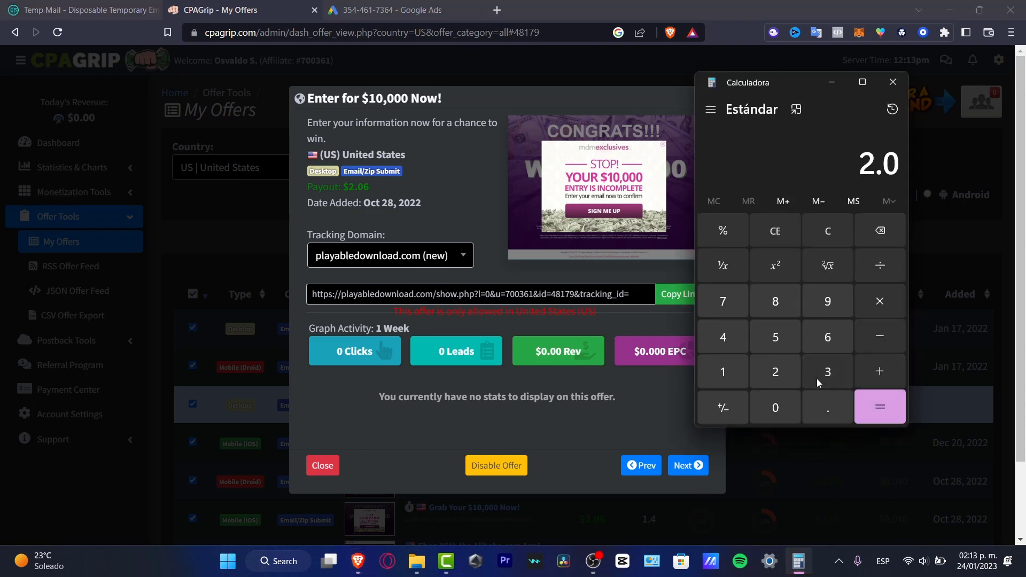
{"action": "left_click", "coordinate": [827, 336]}
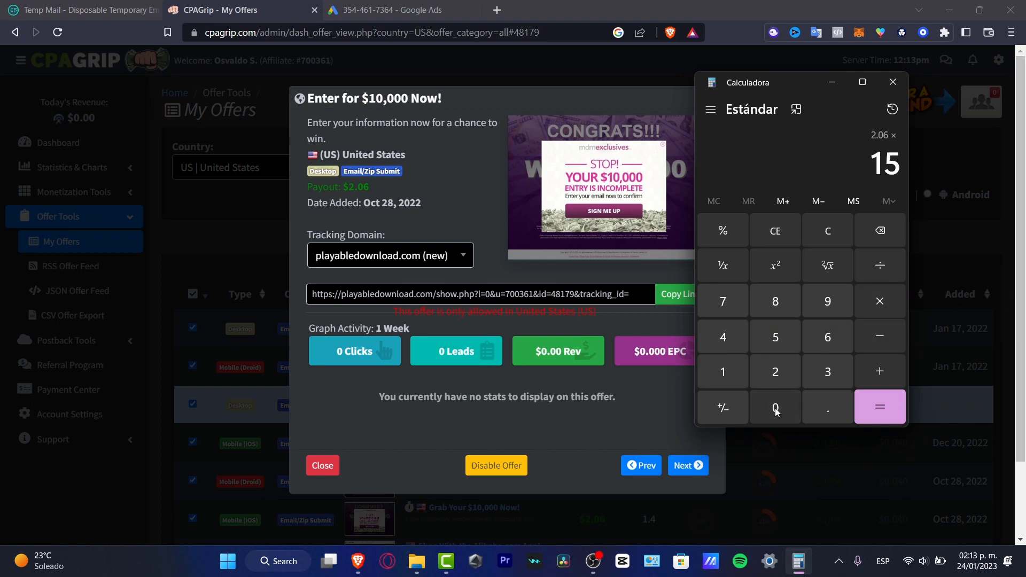
{"action": "left_click", "coordinate": [775, 407]}
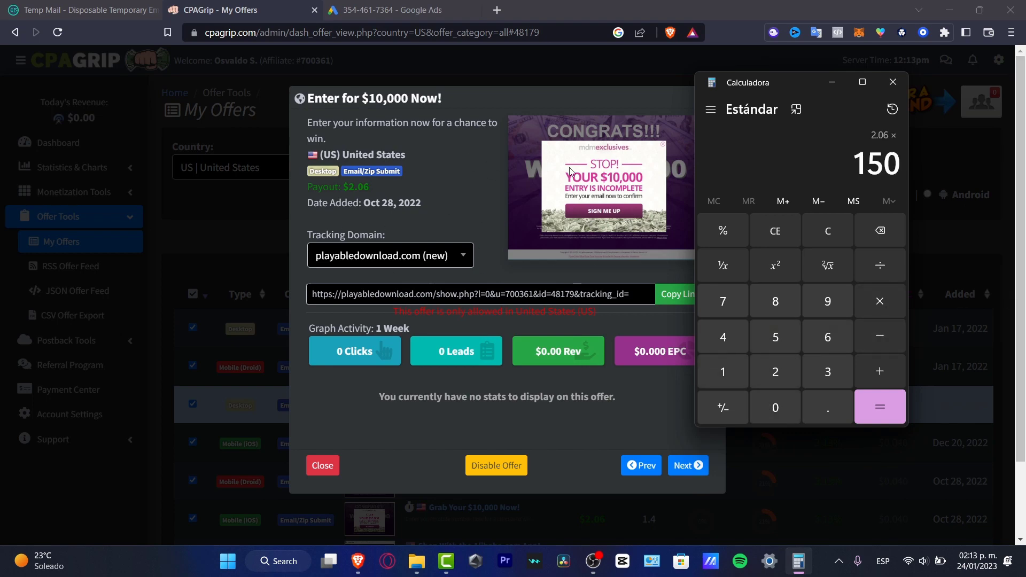
{"action": "left_click", "coordinate": [878, 406]}
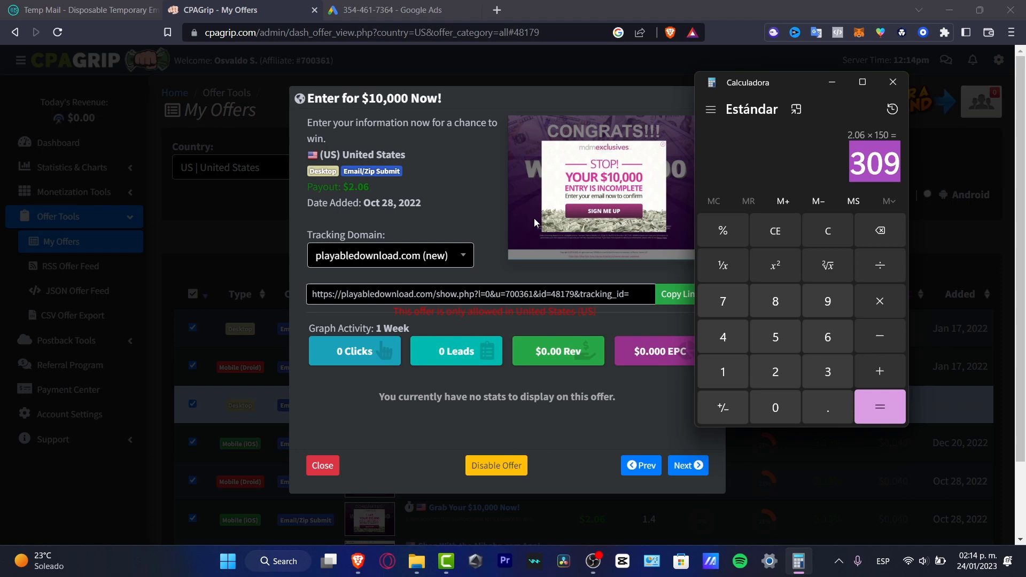
{"action": "mouse_move", "coordinate": [691, 249]}
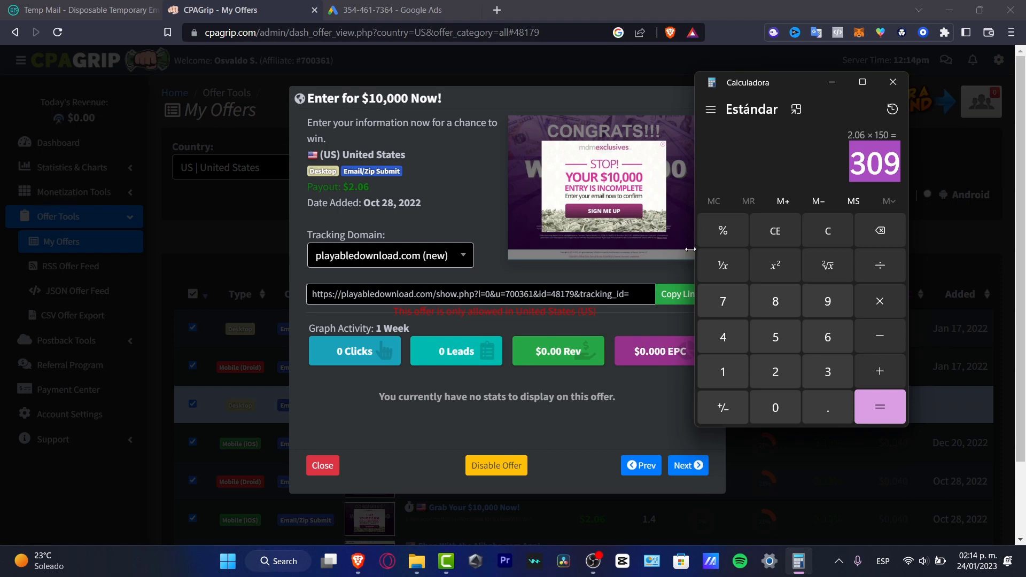
{"action": "mouse_move", "coordinate": [686, 219]}
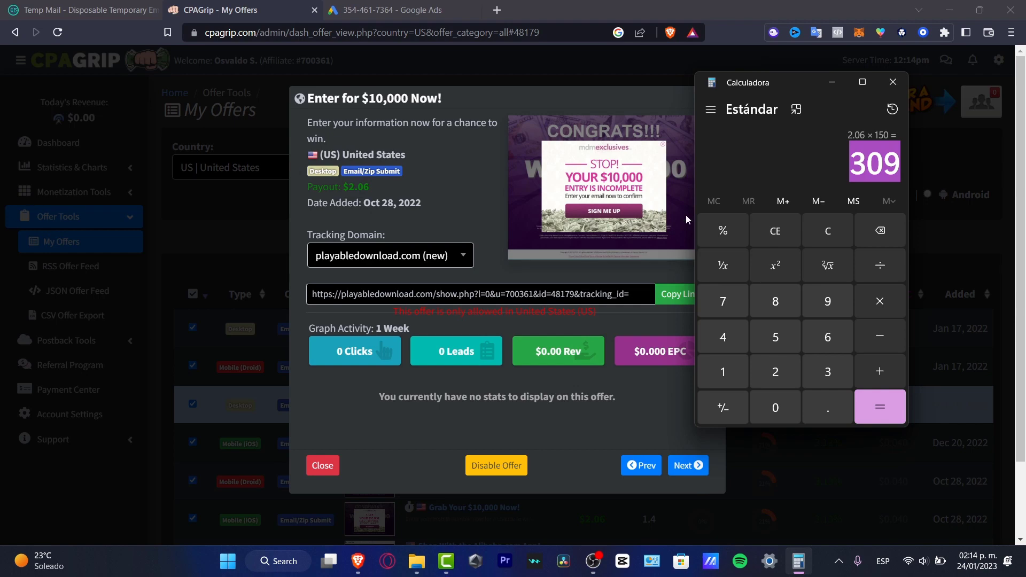
{"action": "mouse_move", "coordinate": [680, 135]}
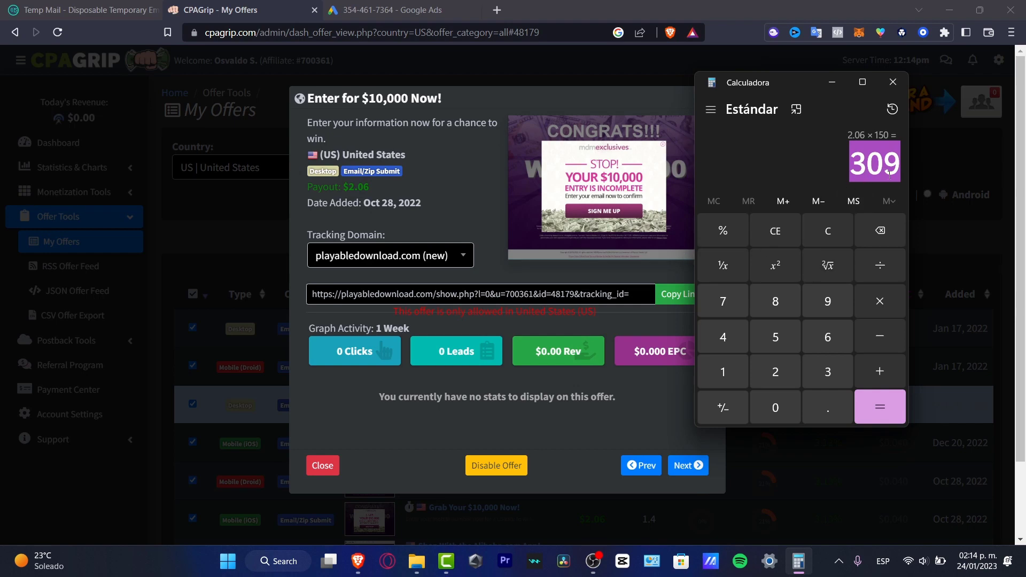
{"action": "mouse_move", "coordinate": [863, 343]}
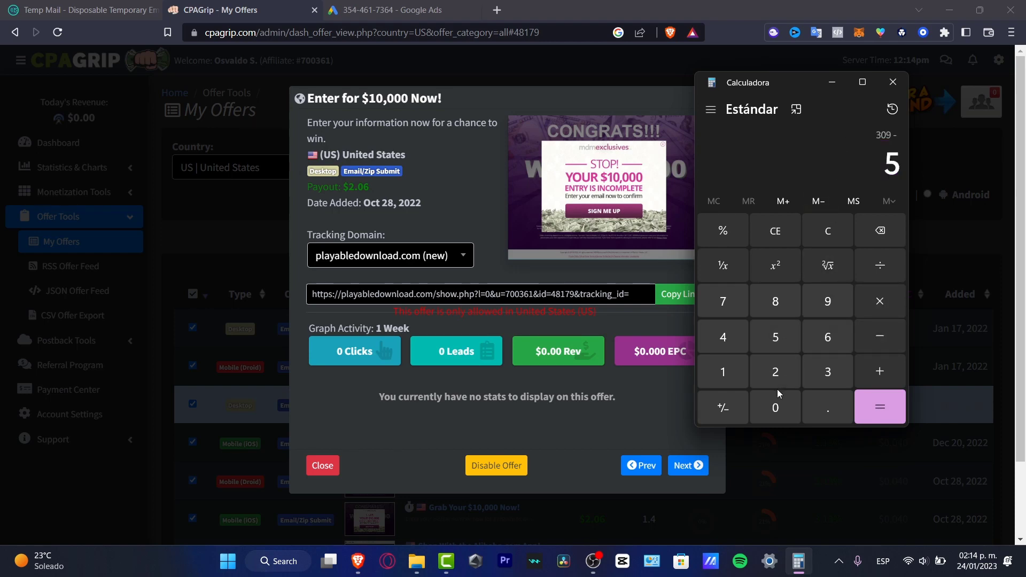
{"action": "left_click", "coordinate": [775, 407]}
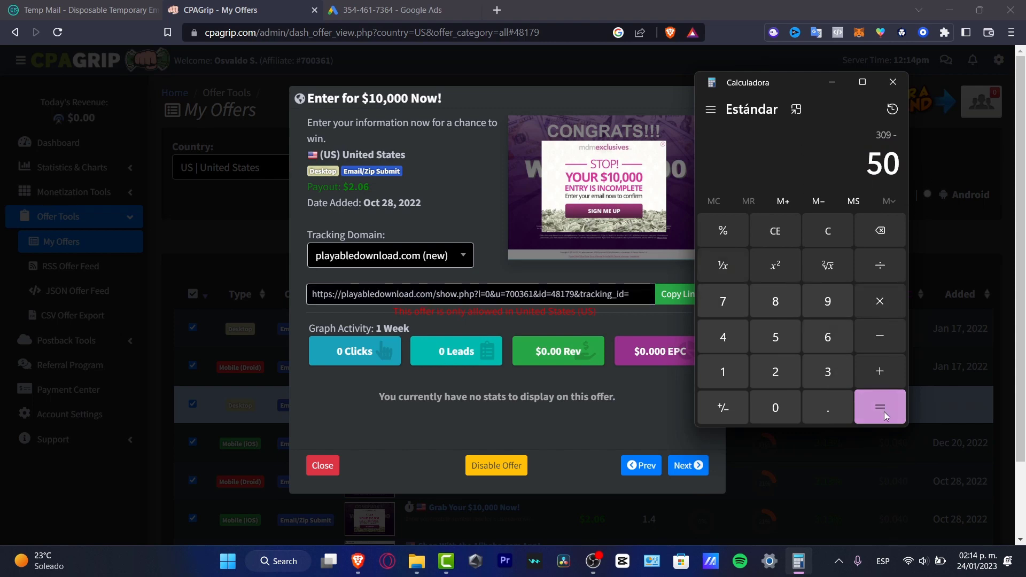
{"action": "left_click", "coordinate": [880, 406]}
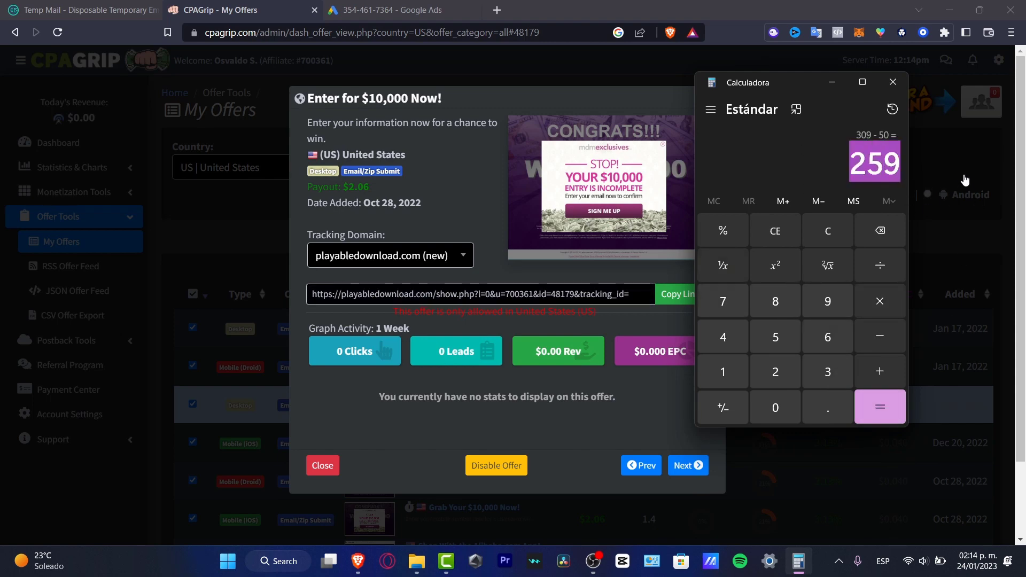
{"action": "mouse_move", "coordinate": [798, 185]}
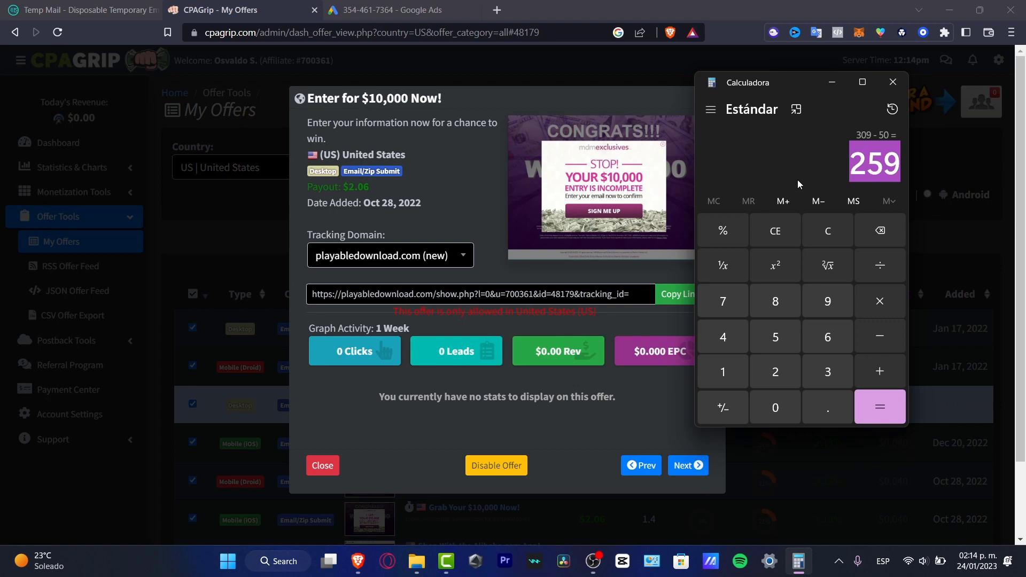
{"action": "mouse_move", "coordinate": [748, 140]}
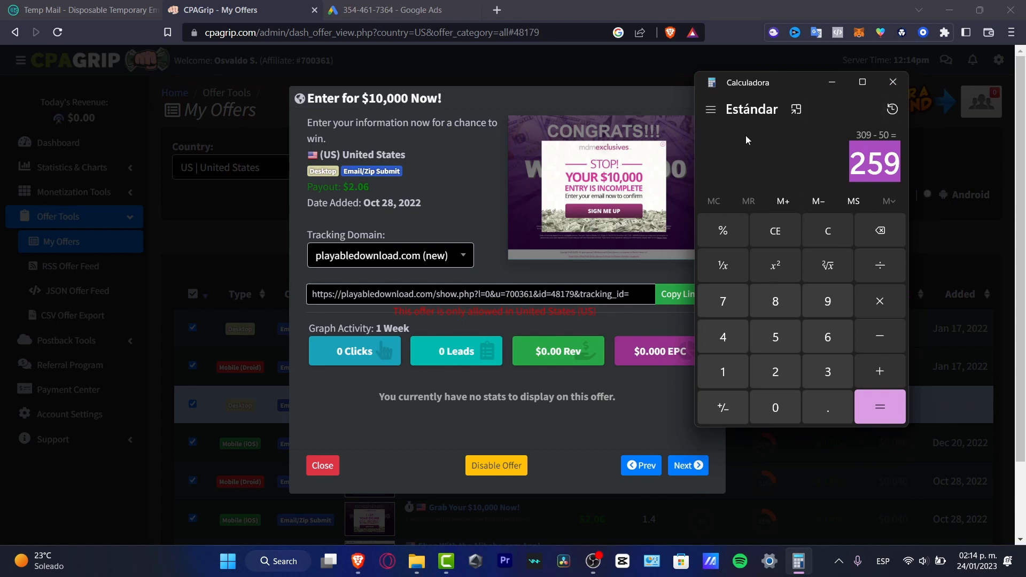
{"action": "mouse_move", "coordinate": [677, 139]}
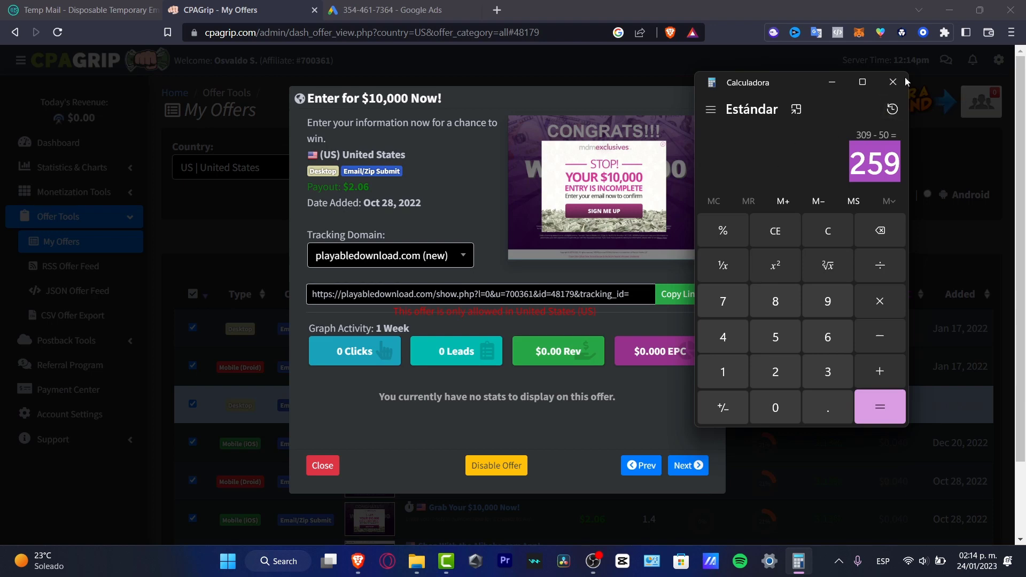
Close the calculator and preview the offer's Oferta del Momento landing page in a new tab
{"action": "left_click", "coordinate": [891, 83]}
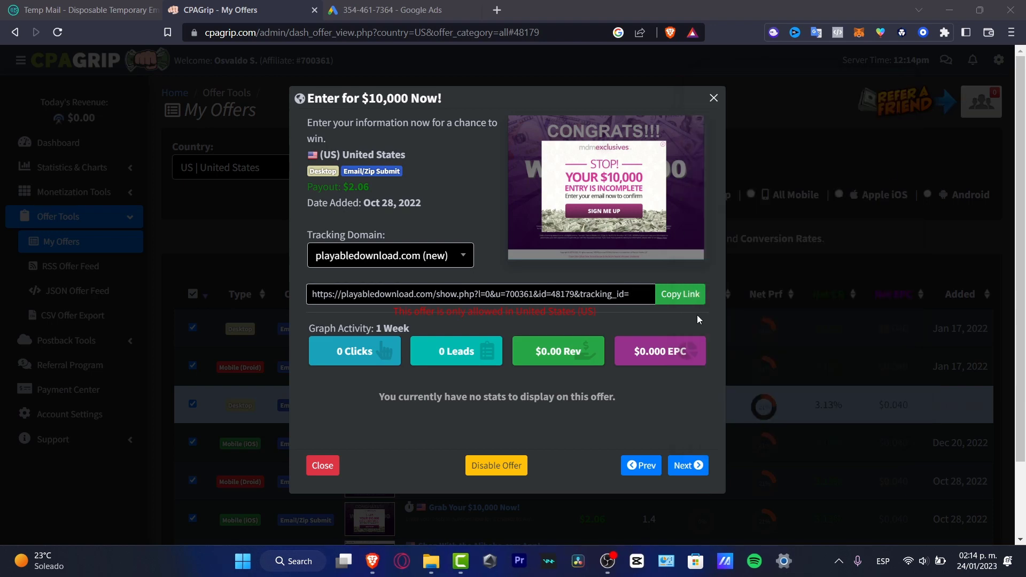
{"action": "left_click", "coordinate": [654, 9]}
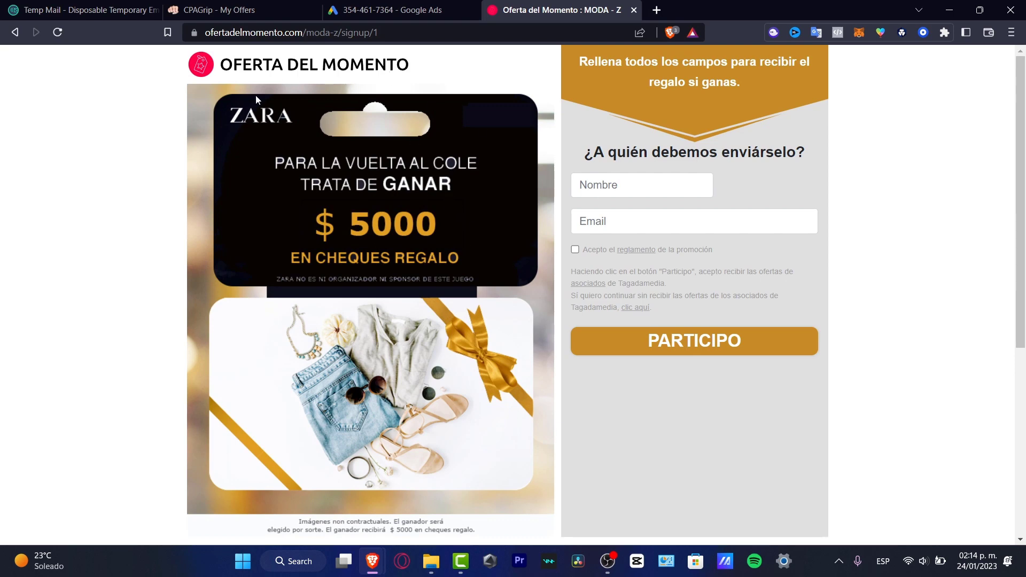
{"action": "mouse_move", "coordinate": [333, 89]}
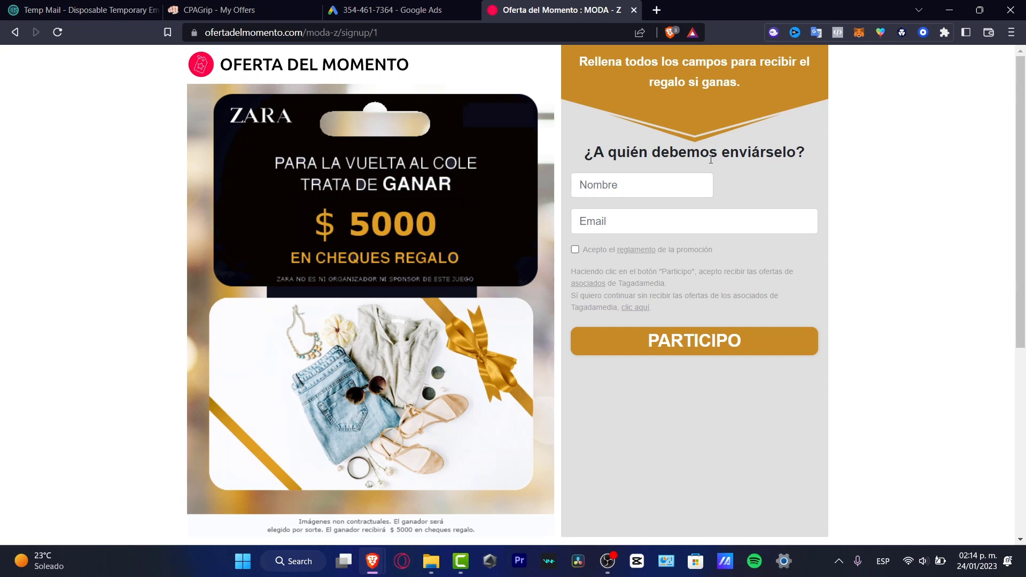
Review the Zara gift-card signup page and close its tab, returning to the offer details
{"action": "left_click", "coordinate": [640, 185]}
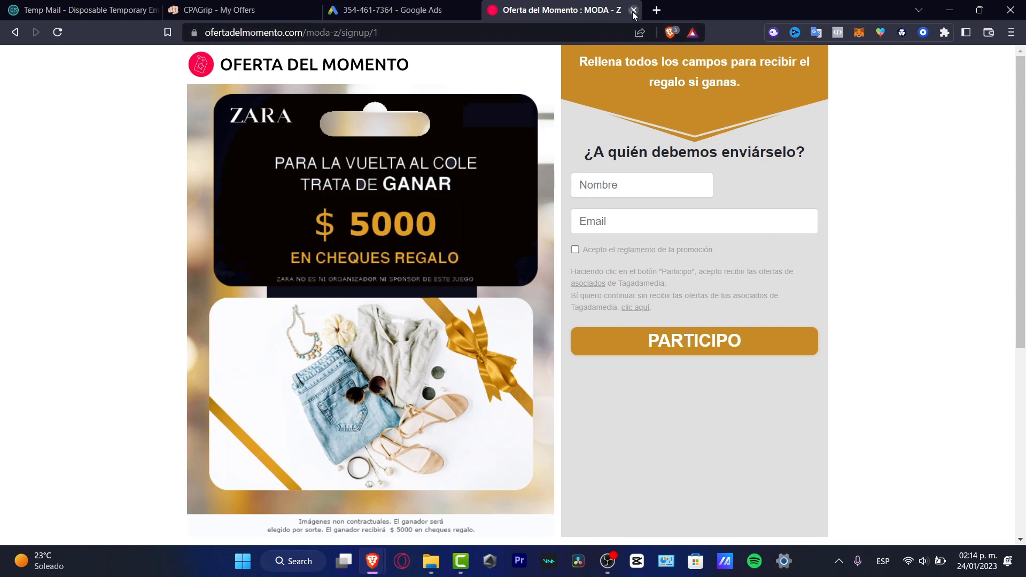
{"action": "left_click", "coordinate": [631, 10]}
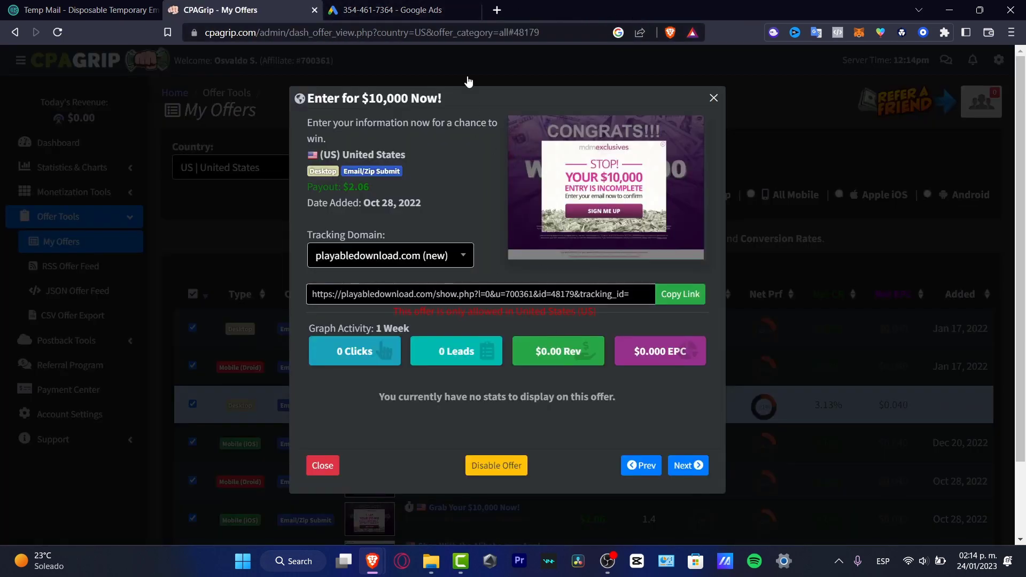
Return to the Google Ads tab and look over the unfinished payment setup page
{"action": "left_click", "coordinate": [393, 10]}
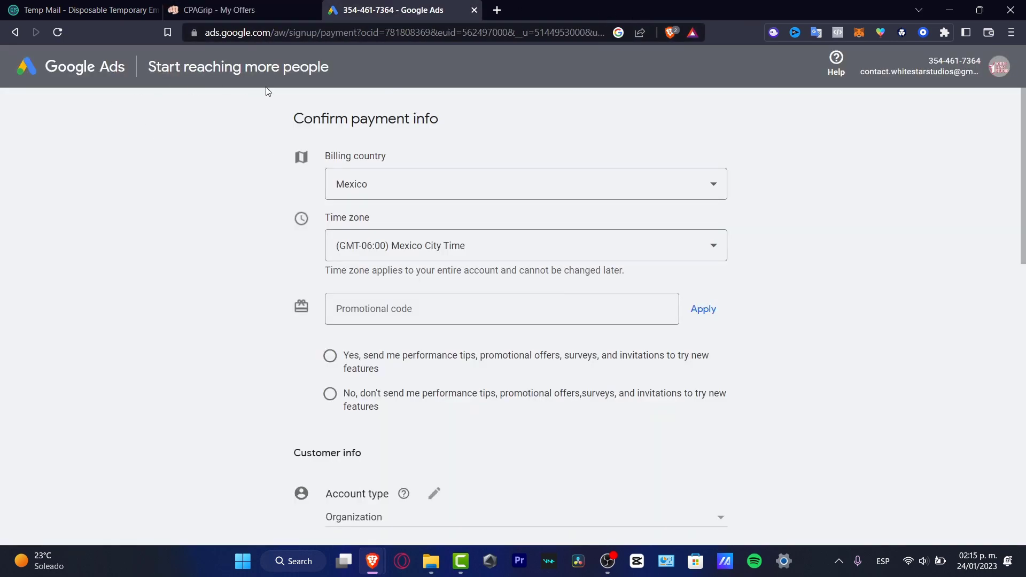
{"action": "mouse_move", "coordinate": [188, 28]}
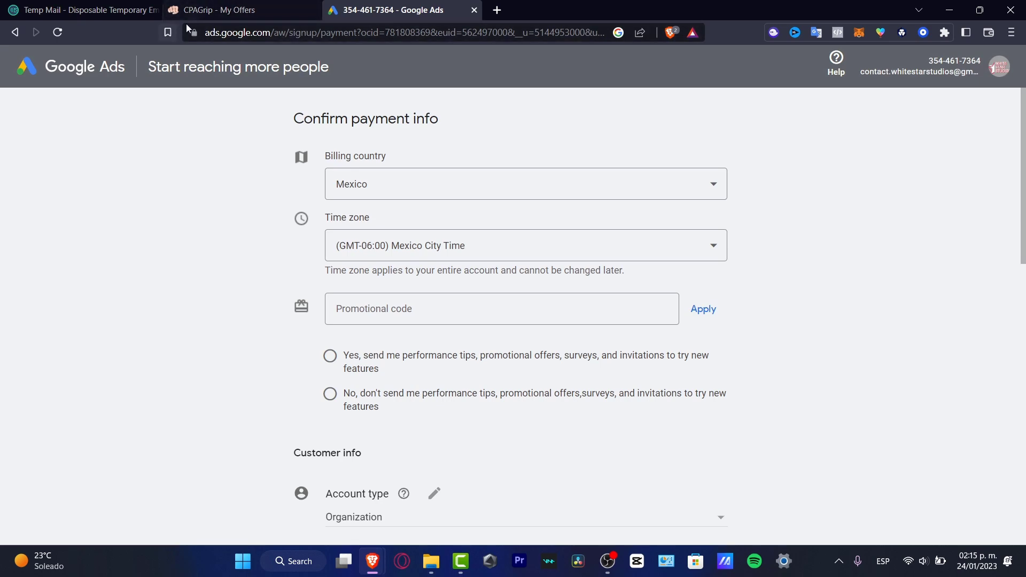
{"action": "mouse_move", "coordinate": [909, 232]}
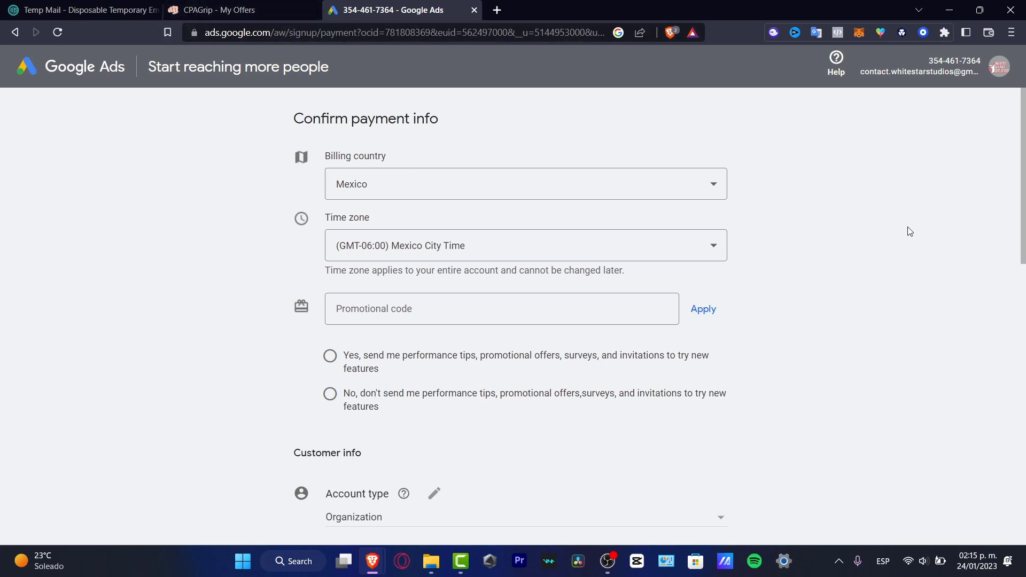
{"action": "scroll", "scroll_direction": "down", "scroll_amount": 3}
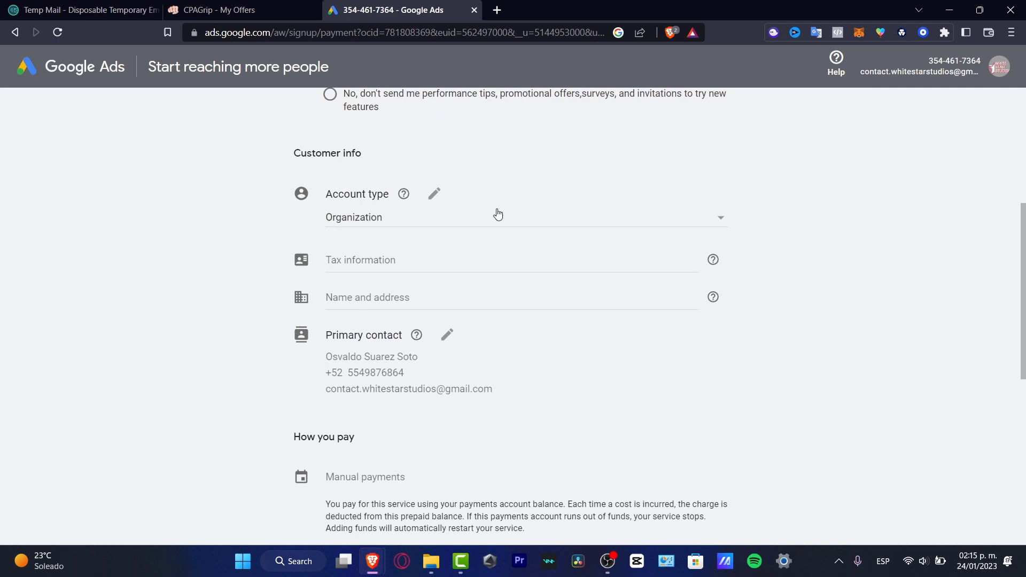
{"action": "scroll", "scroll_direction": "down", "scroll_amount": 3}
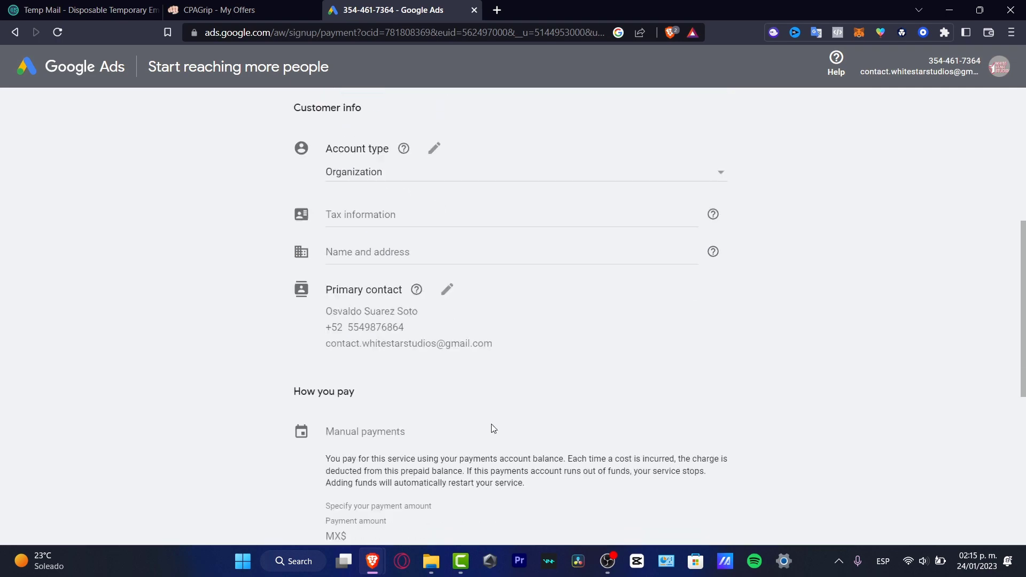
{"action": "scroll", "scroll_direction": "down", "scroll_amount": 3}
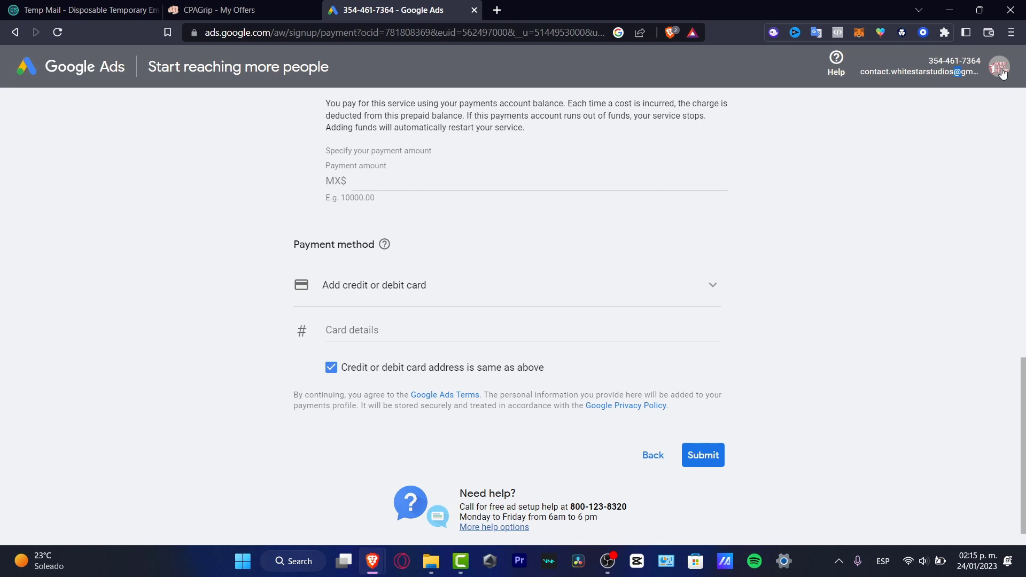
Switch to the other Google account and land on its Google Ads Overview dashboard
{"action": "left_click", "coordinate": [998, 65]}
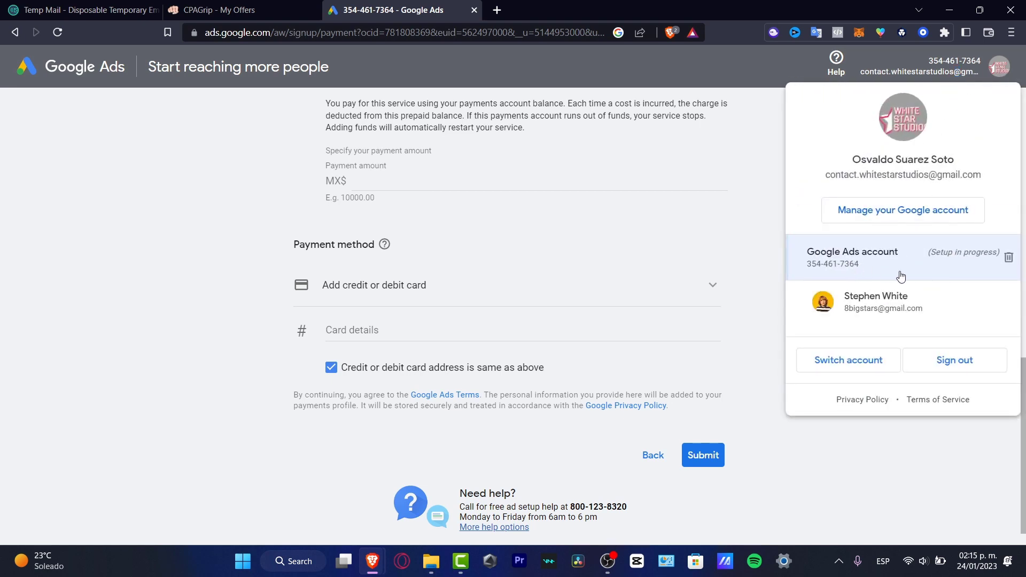
{"action": "left_click", "coordinate": [846, 360]}
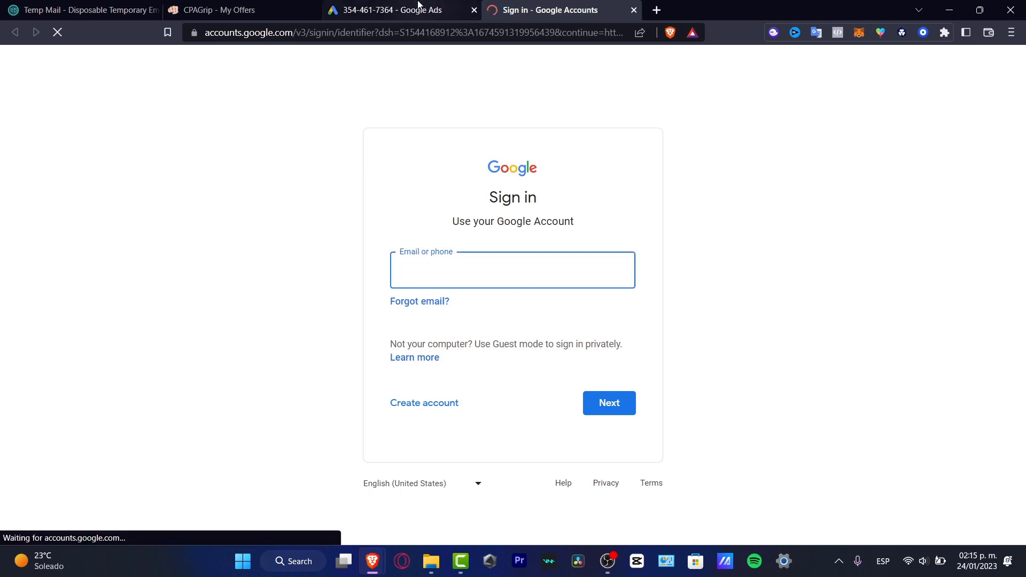
{"action": "left_click", "coordinate": [393, 9]}
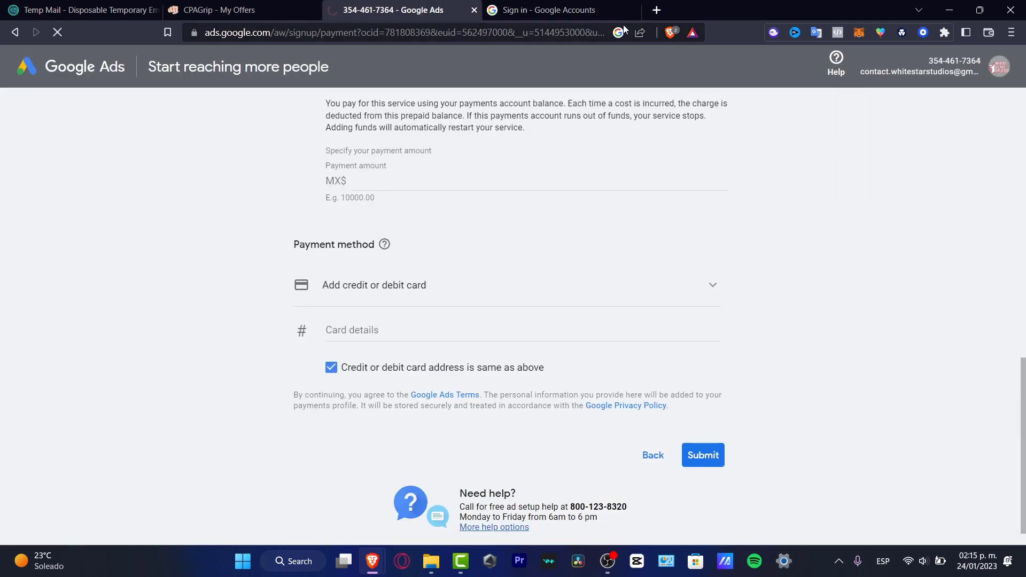
{"action": "left_click", "coordinate": [702, 456]}
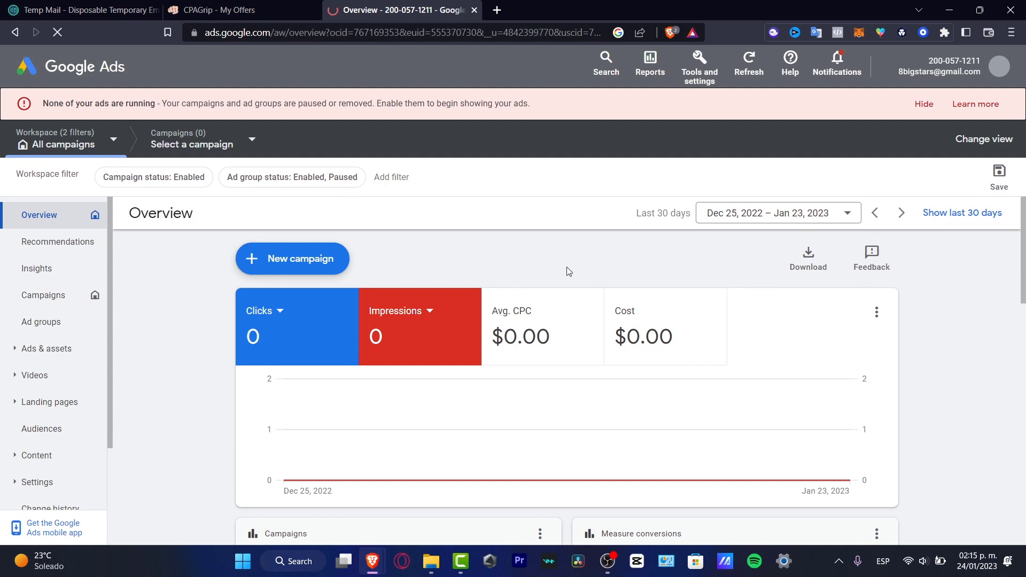
Start a + New campaign from the existing account's Overview page
{"action": "left_click", "coordinate": [604, 62]}
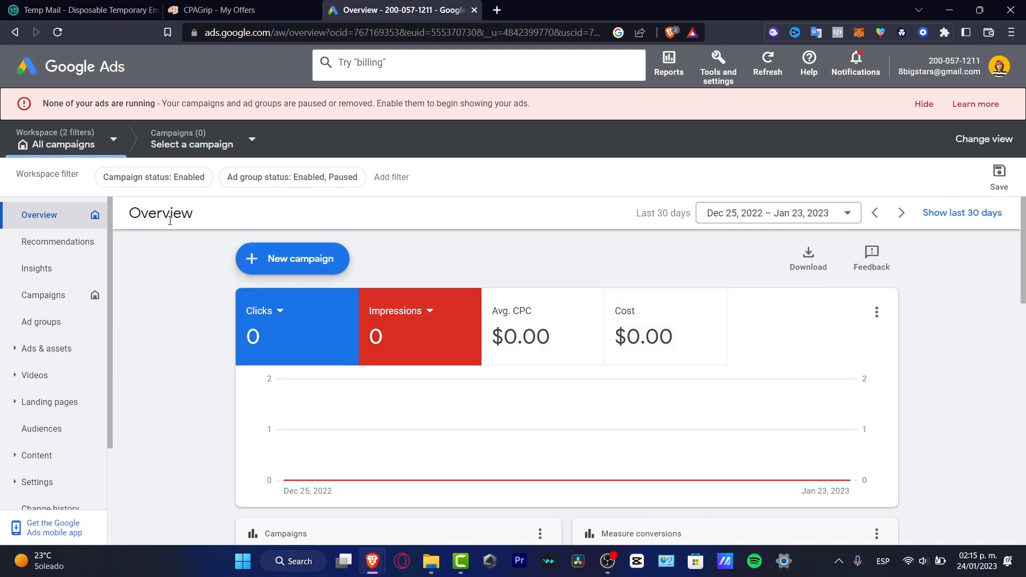
{"action": "left_click", "coordinate": [292, 257]}
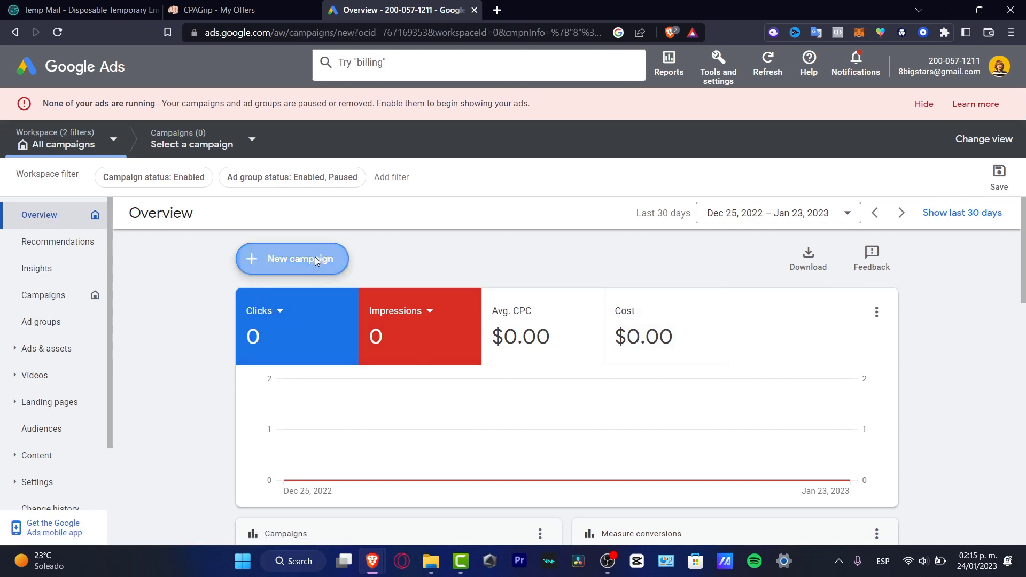
{"action": "left_click", "coordinate": [291, 258]}
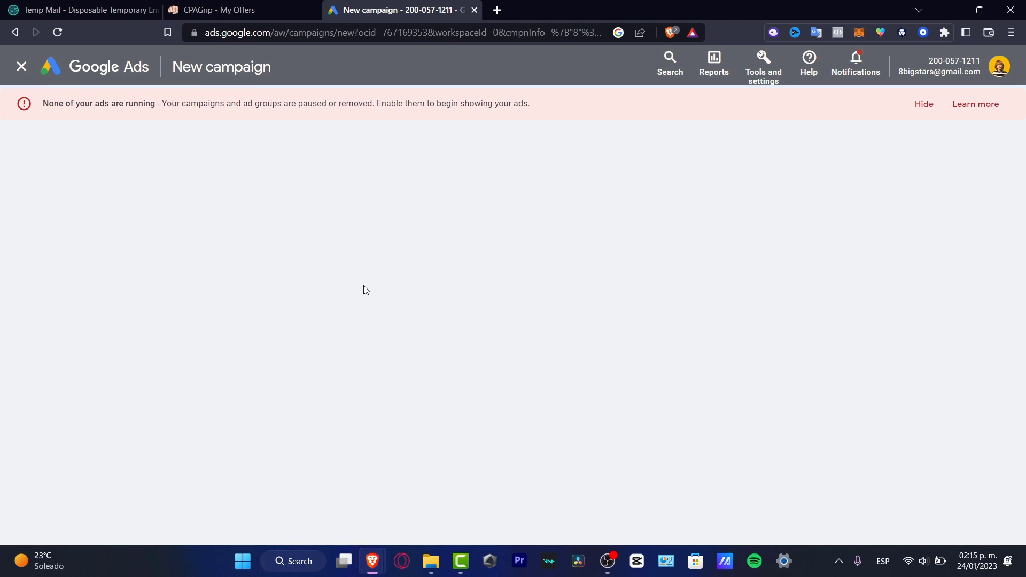
{"action": "mouse_move", "coordinate": [369, 220]}
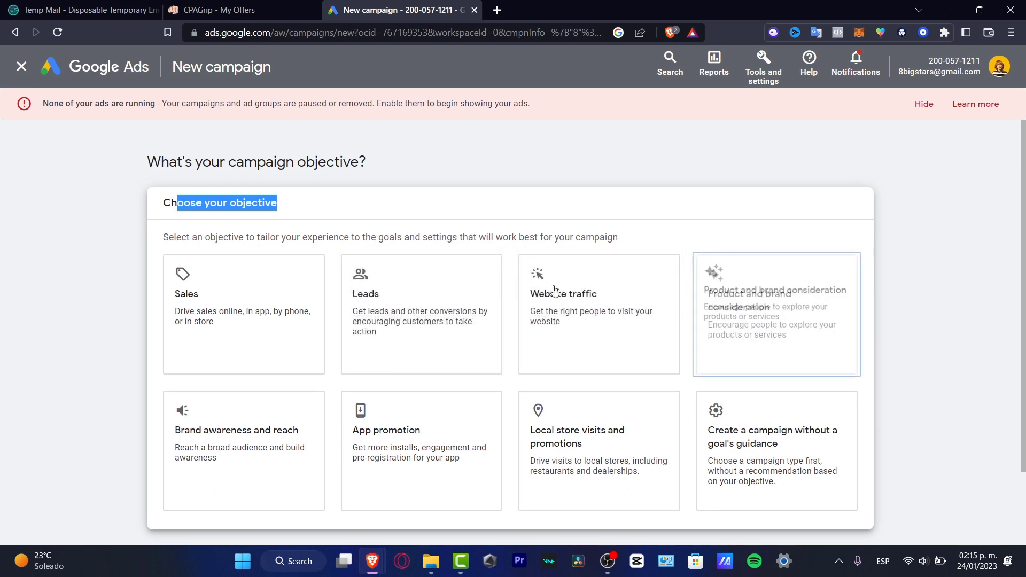
{"action": "left_click", "coordinate": [598, 314]}
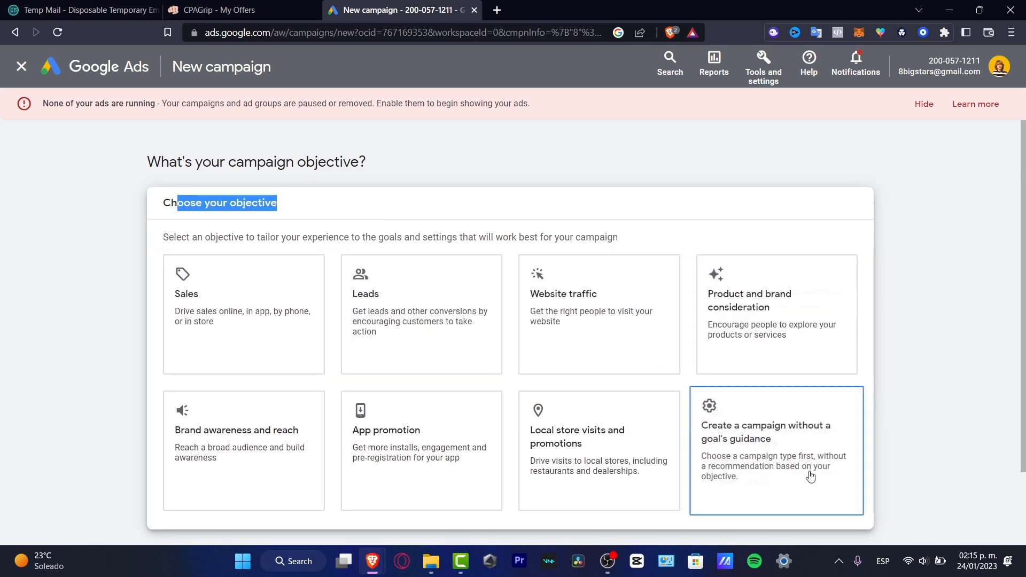
{"action": "left_click", "coordinate": [243, 450]}
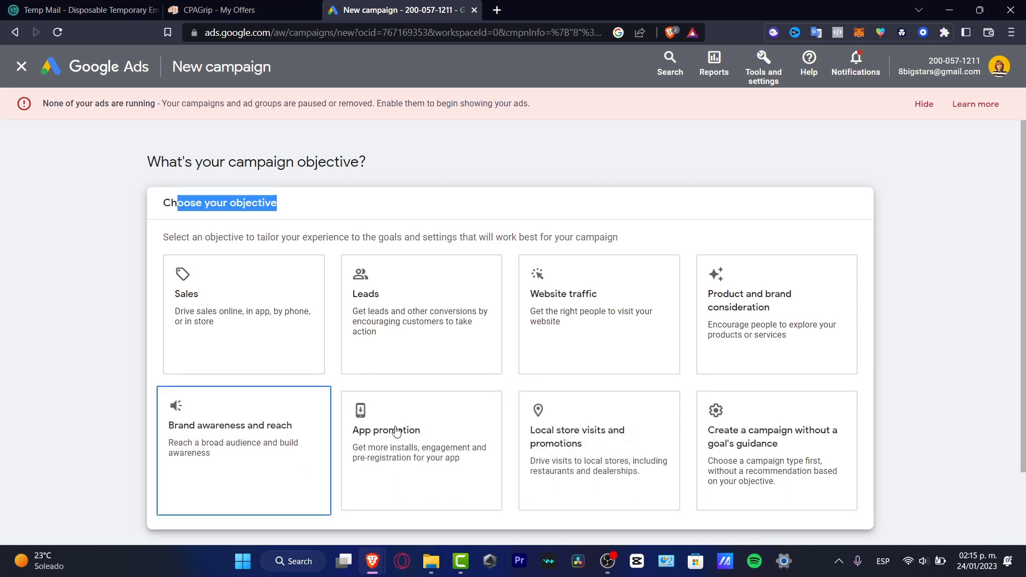
{"action": "scroll", "scroll_direction": "down", "scroll_amount": 3}
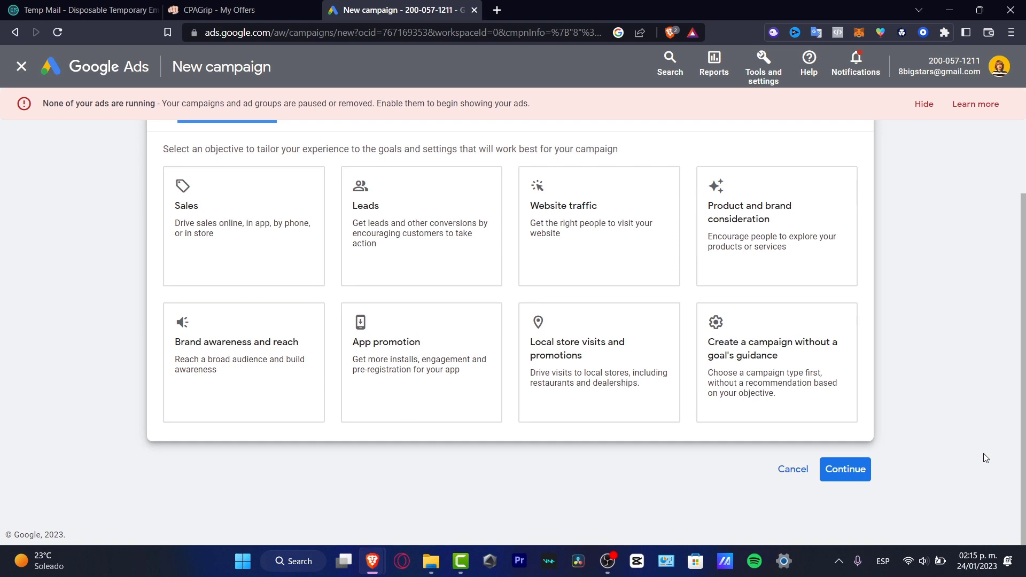
{"action": "mouse_move", "coordinate": [974, 424]}
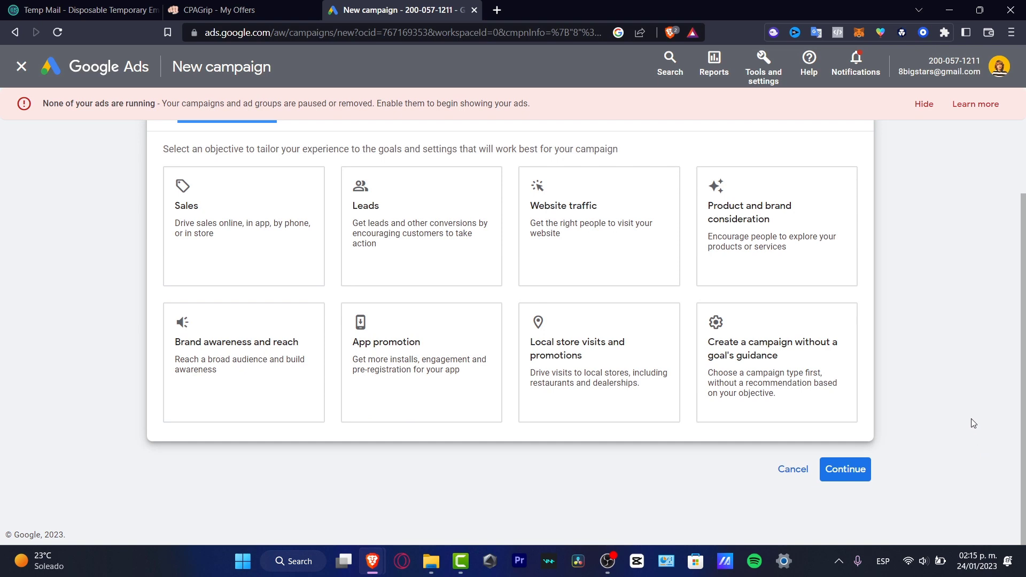
{"action": "mouse_move", "coordinate": [984, 429]}
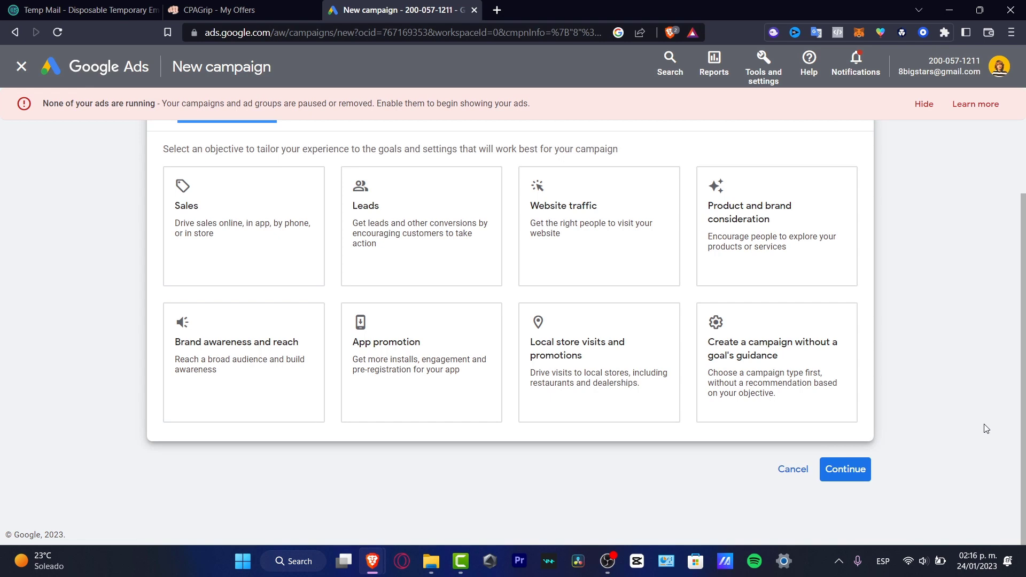
{"action": "mouse_move", "coordinate": [896, 455]}
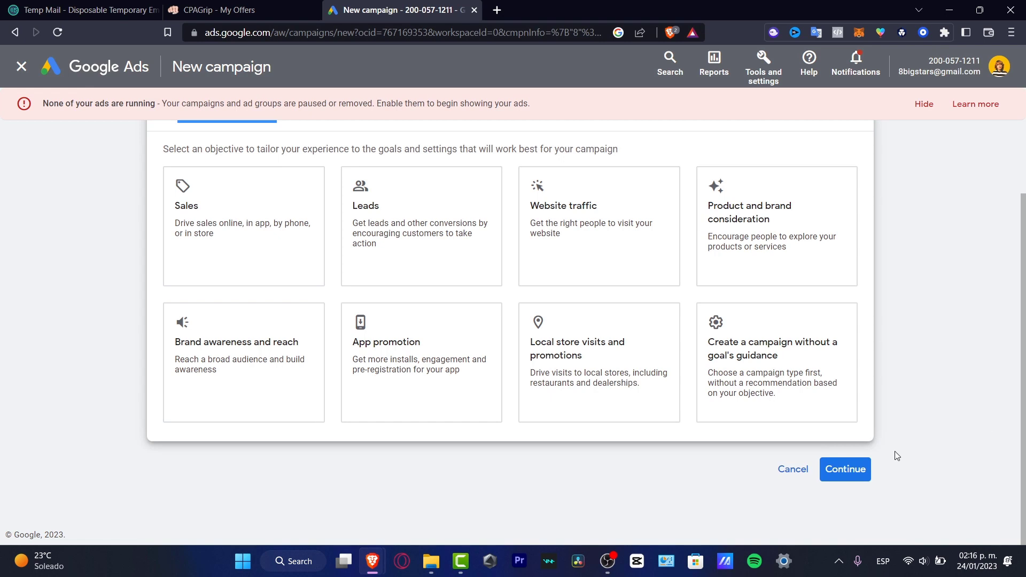
{"action": "left_click", "coordinate": [421, 226]}
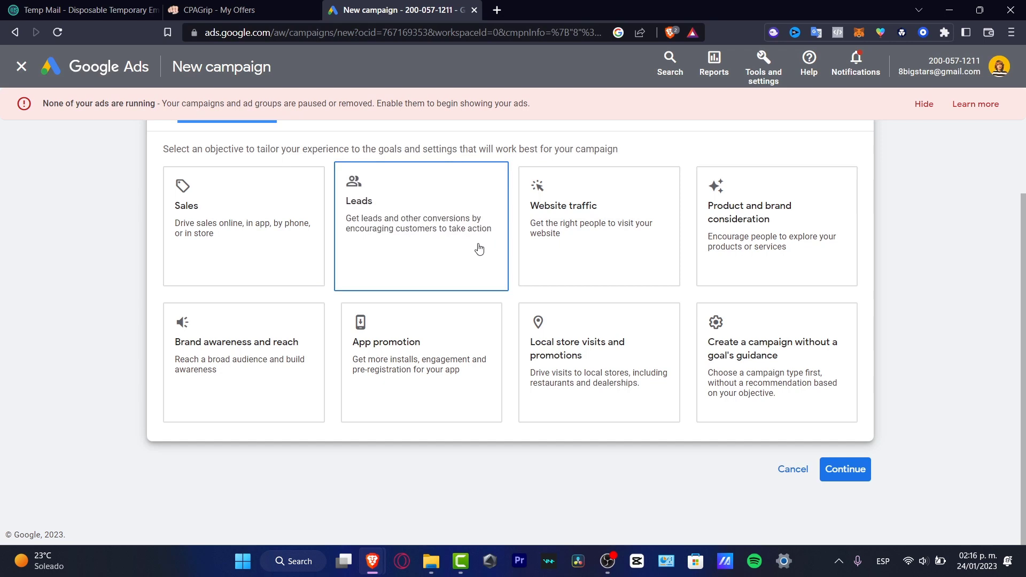
{"action": "left_click", "coordinate": [599, 226]}
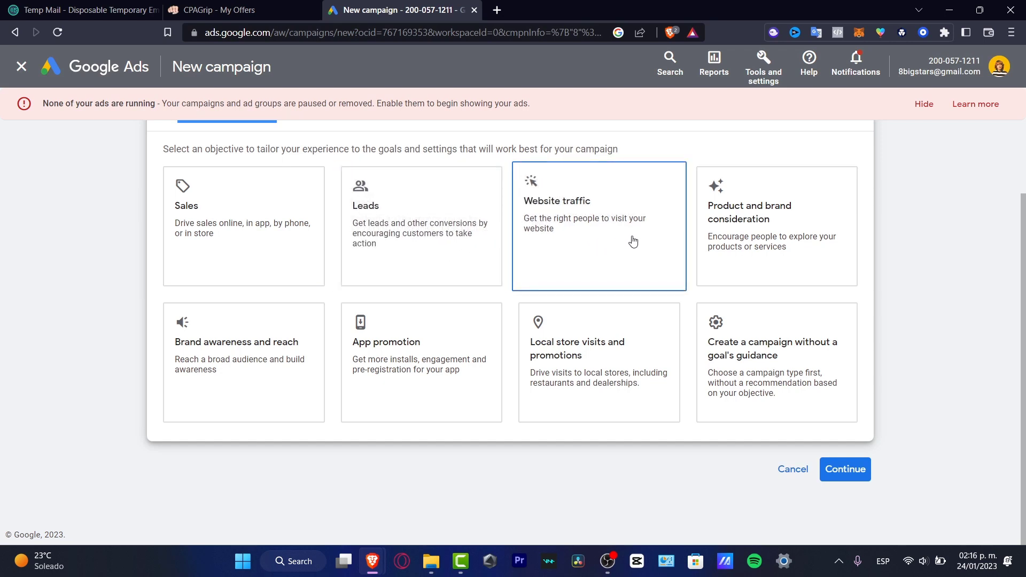
{"action": "mouse_move", "coordinate": [532, 241]}
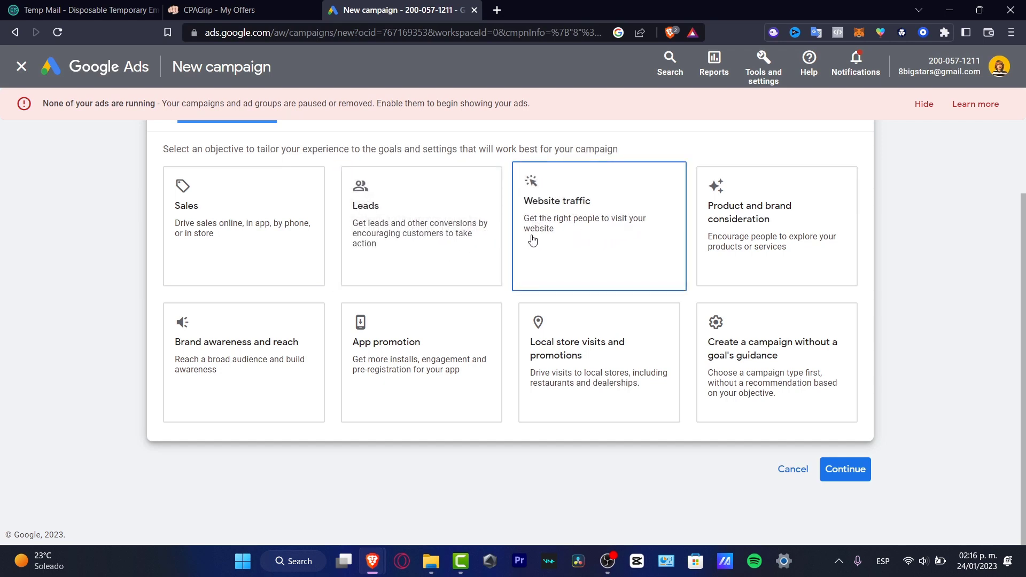
{"action": "left_click", "coordinate": [224, 10]}
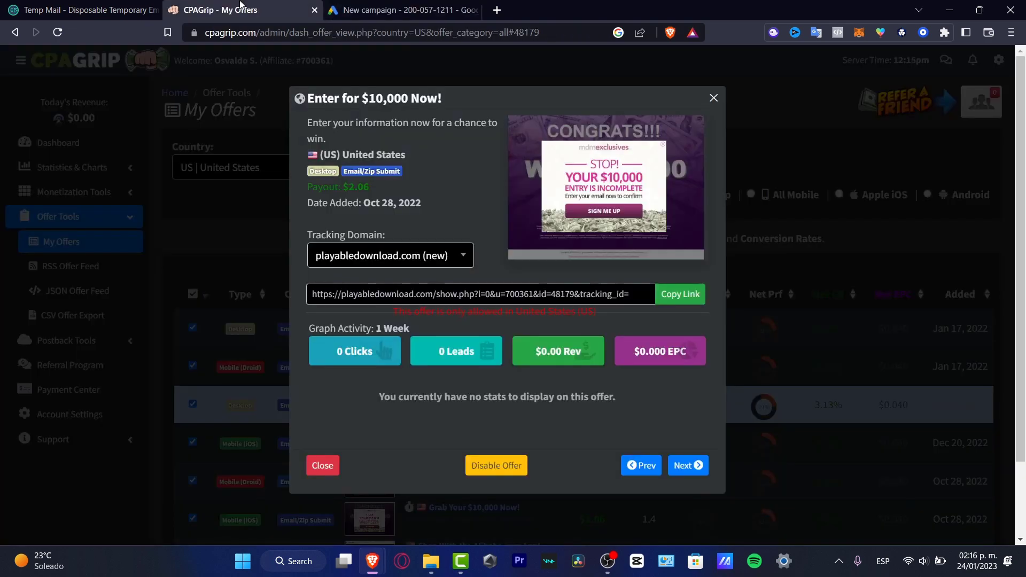
{"action": "mouse_move", "coordinate": [395, 168]}
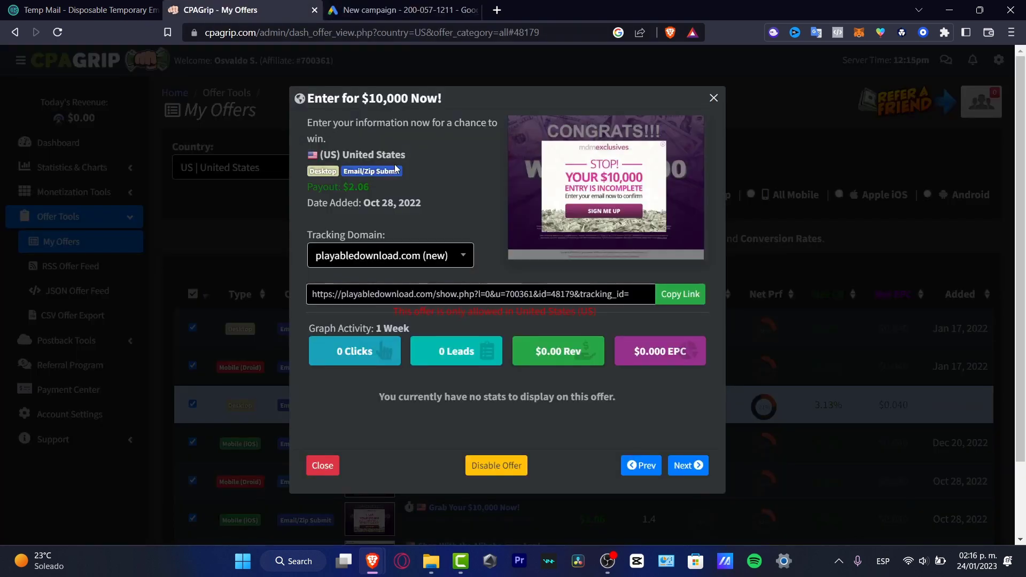
{"action": "mouse_move", "coordinate": [705, 207]}
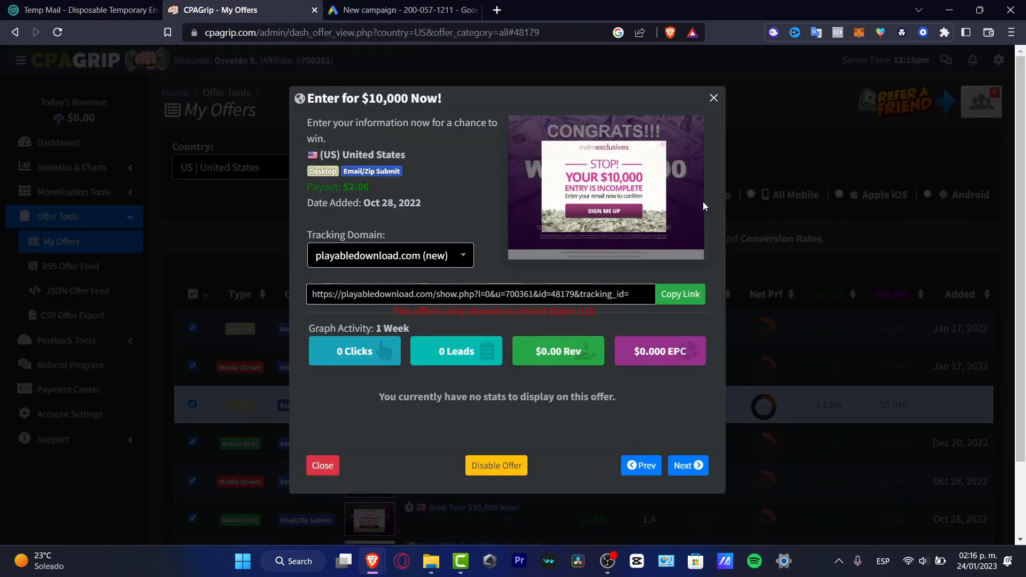
{"action": "left_click", "coordinate": [402, 10]}
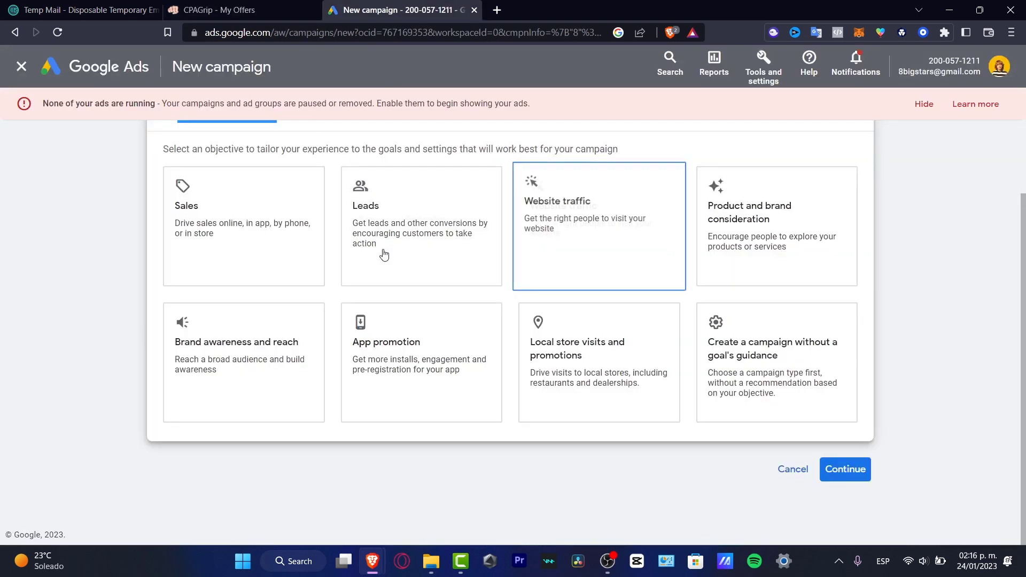
Select Leads as the campaign objective, replacing Website traffic
{"action": "left_click", "coordinate": [776, 362]}
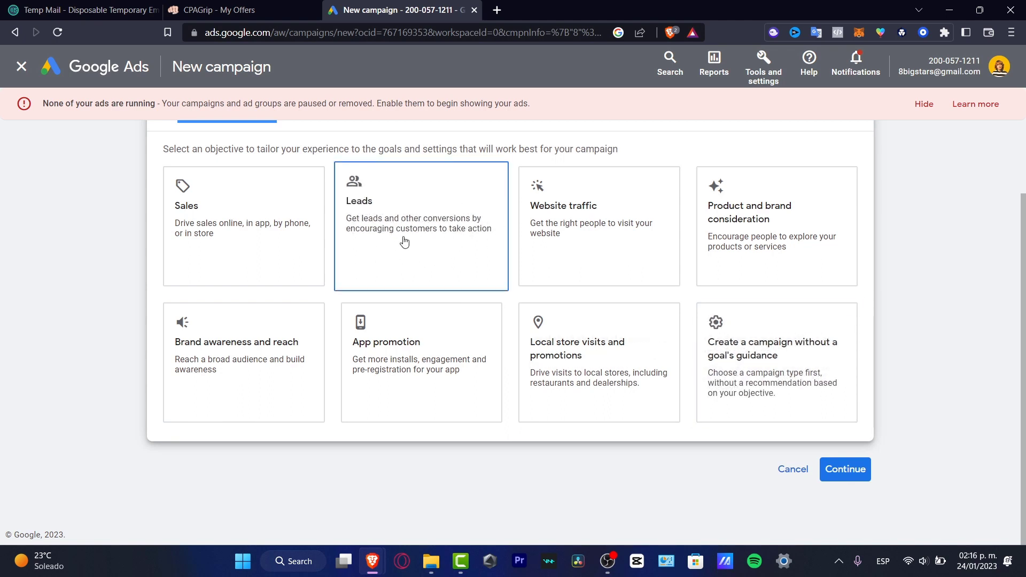
{"action": "mouse_move", "coordinate": [399, 244]}
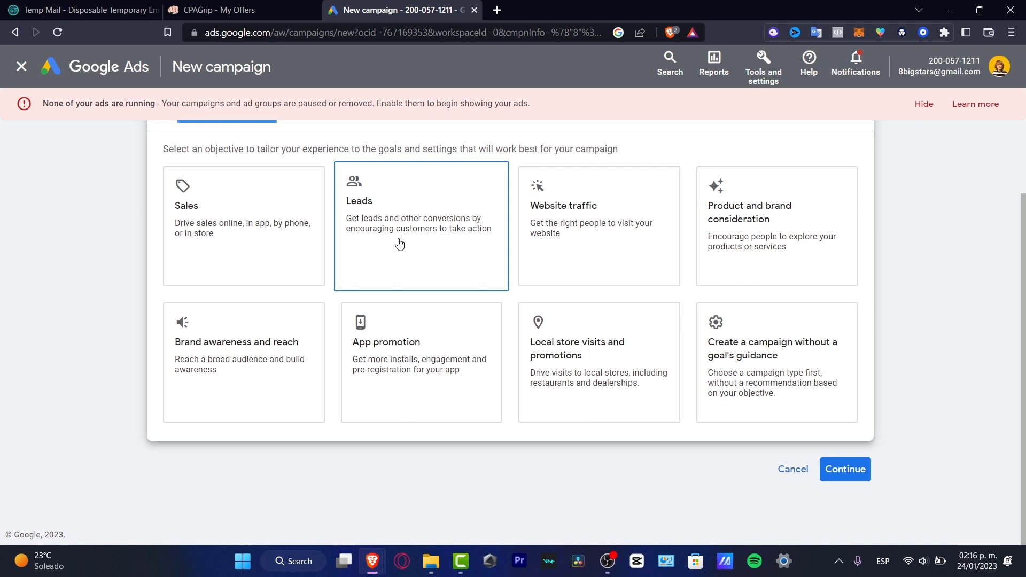
{"action": "mouse_move", "coordinate": [444, 246]}
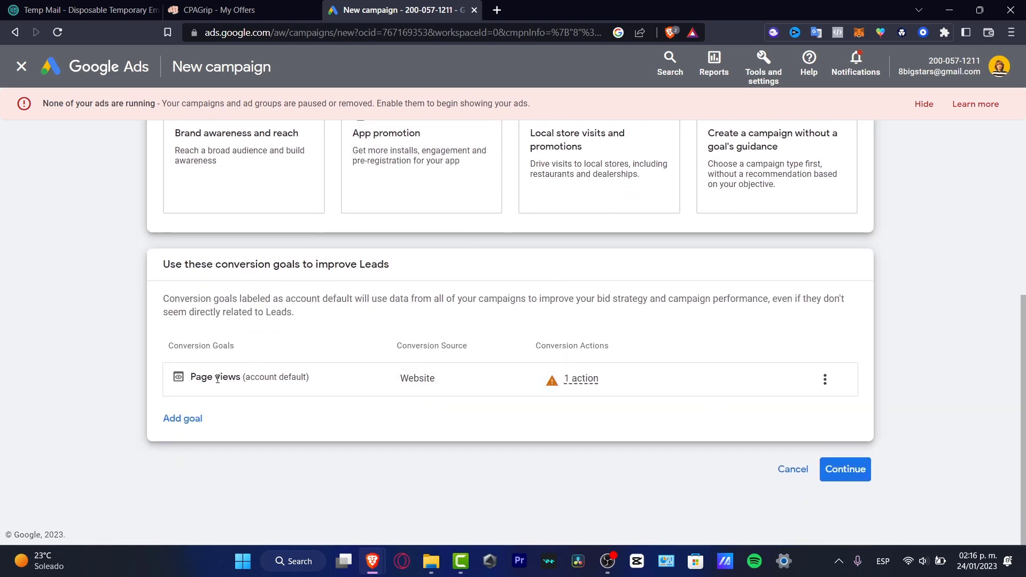
{"action": "left_click", "coordinate": [580, 378]}
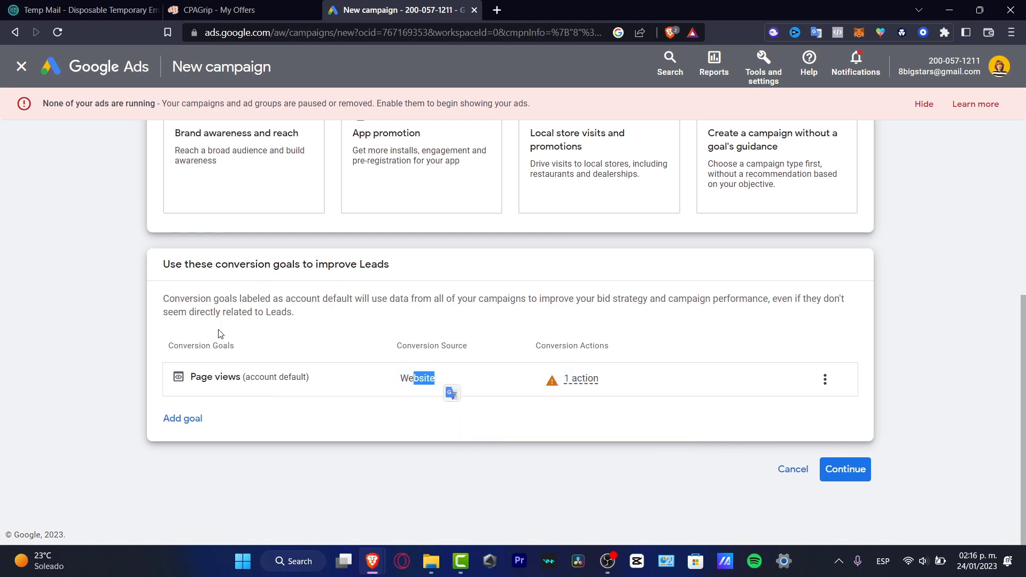
{"action": "left_click", "coordinate": [181, 418]}
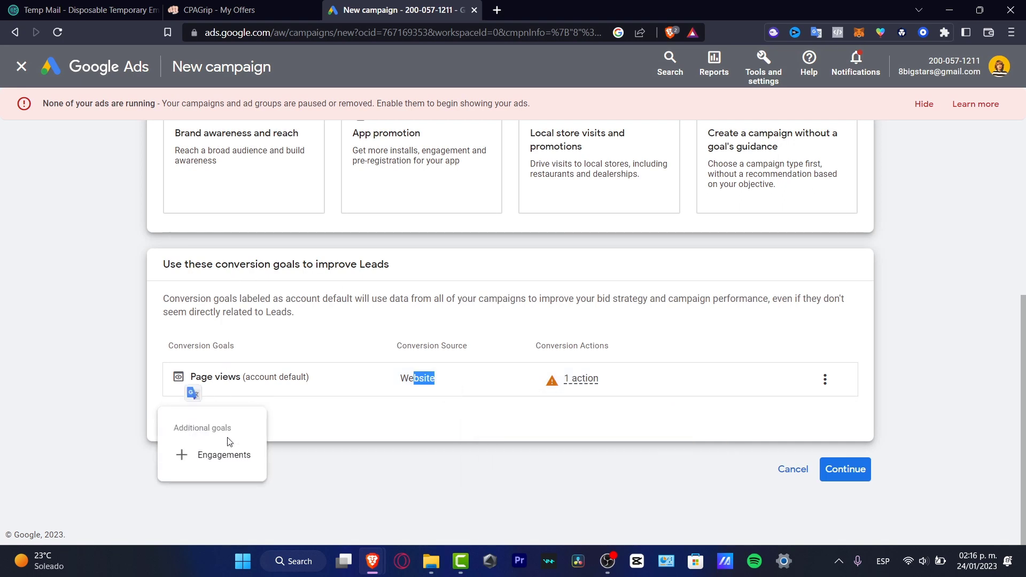
{"action": "left_click", "coordinate": [224, 454]}
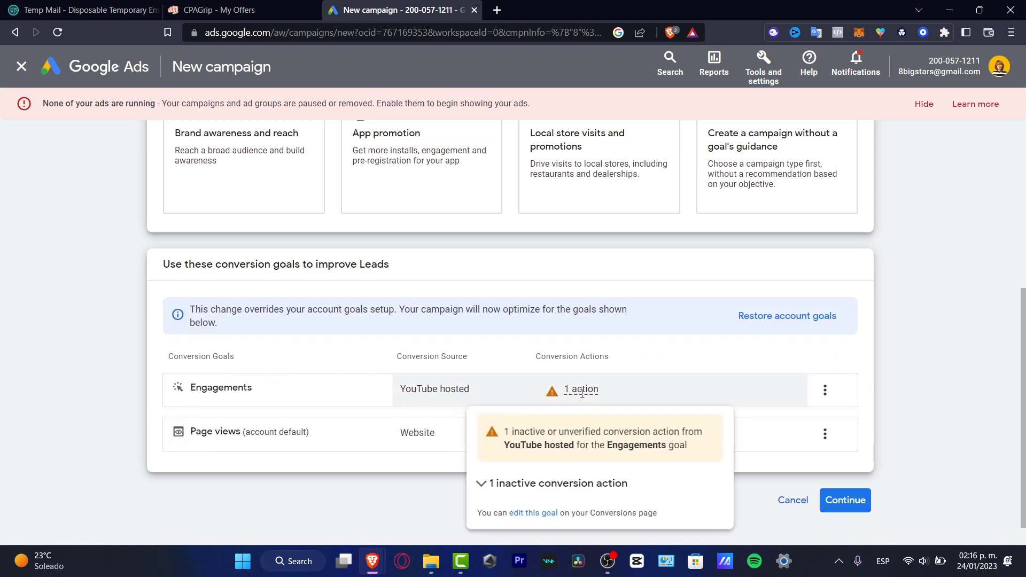
{"action": "left_click", "coordinate": [824, 390]}
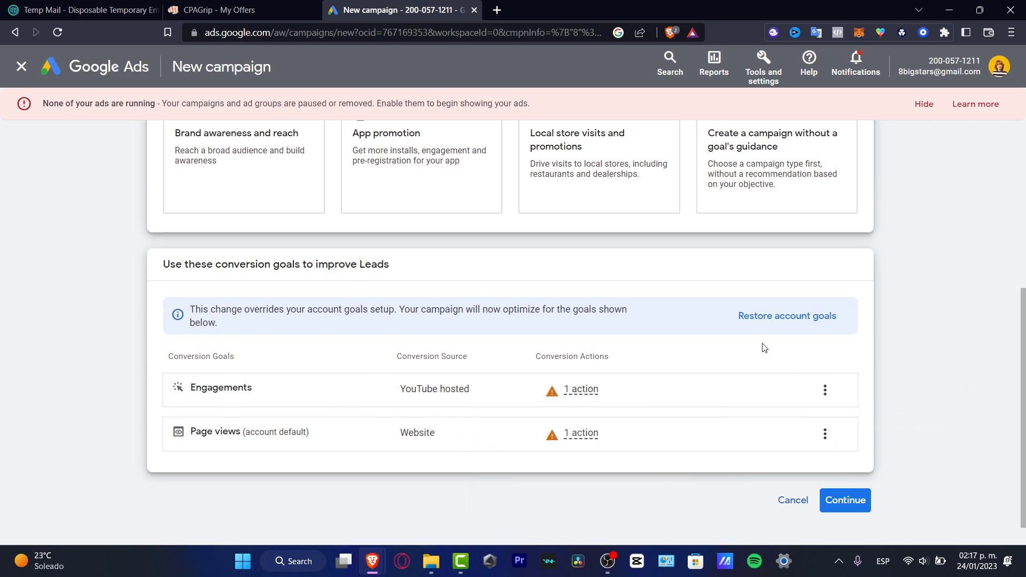
{"action": "left_click", "coordinate": [786, 316]}
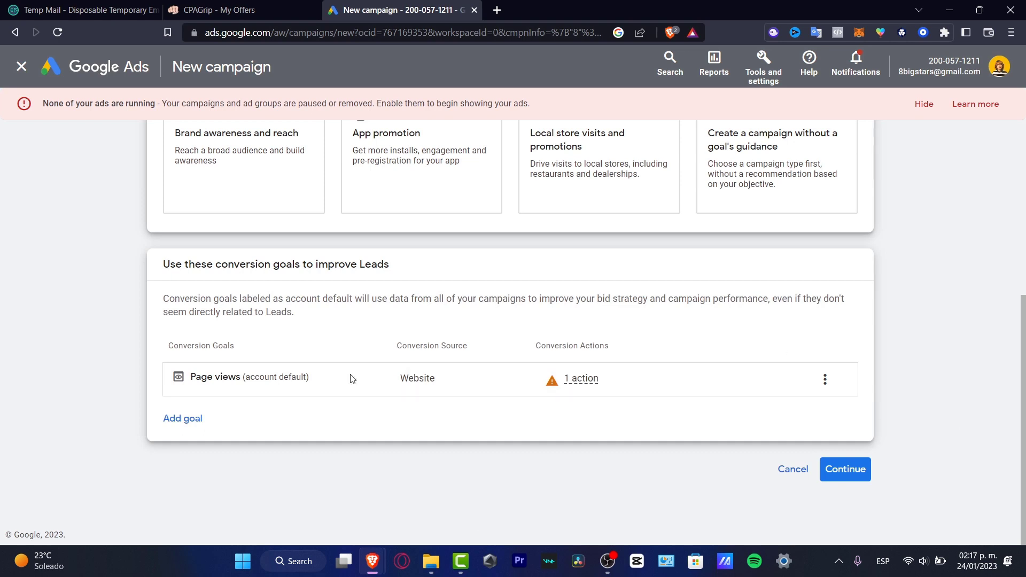
{"action": "left_click", "coordinate": [824, 379]}
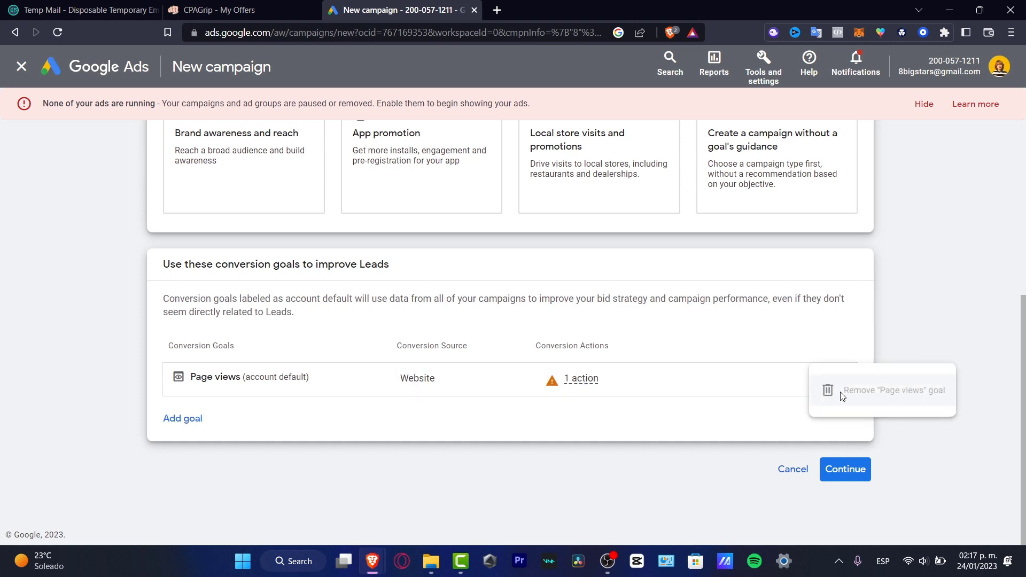
{"action": "left_click", "coordinate": [182, 418]}
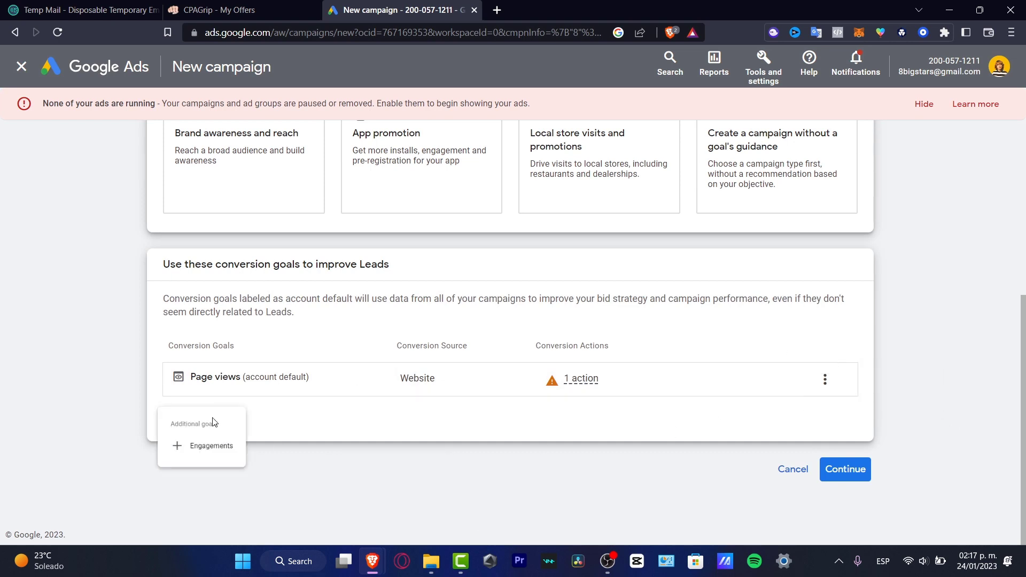
{"action": "left_click", "coordinate": [210, 445]}
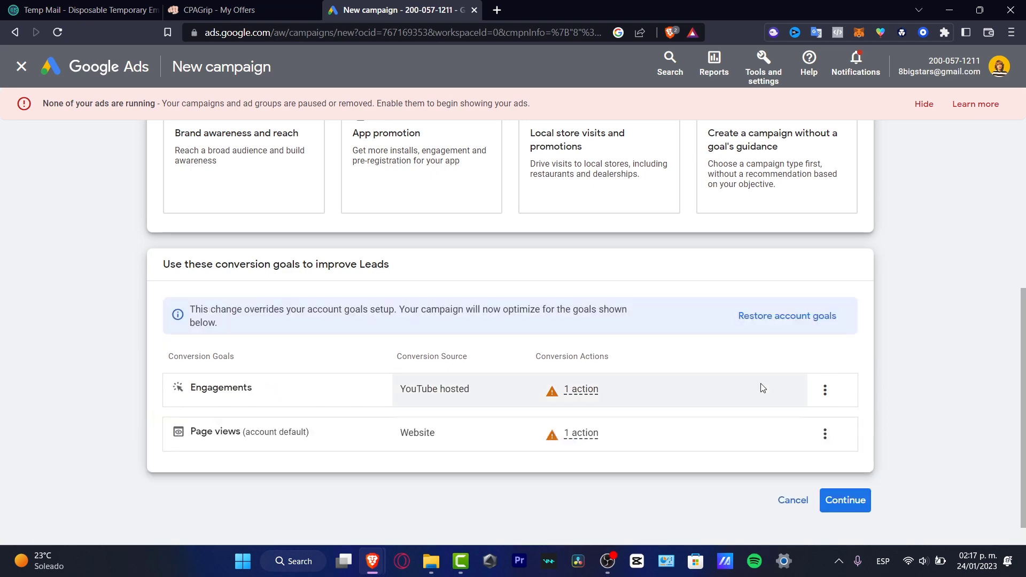
{"action": "left_click", "coordinate": [824, 390]}
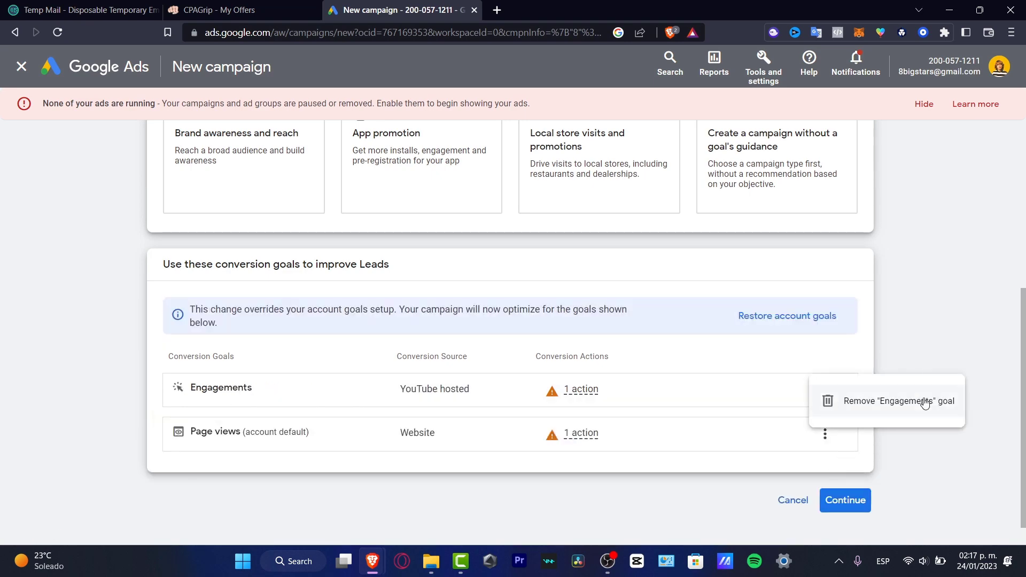
{"action": "left_click", "coordinate": [898, 401]}
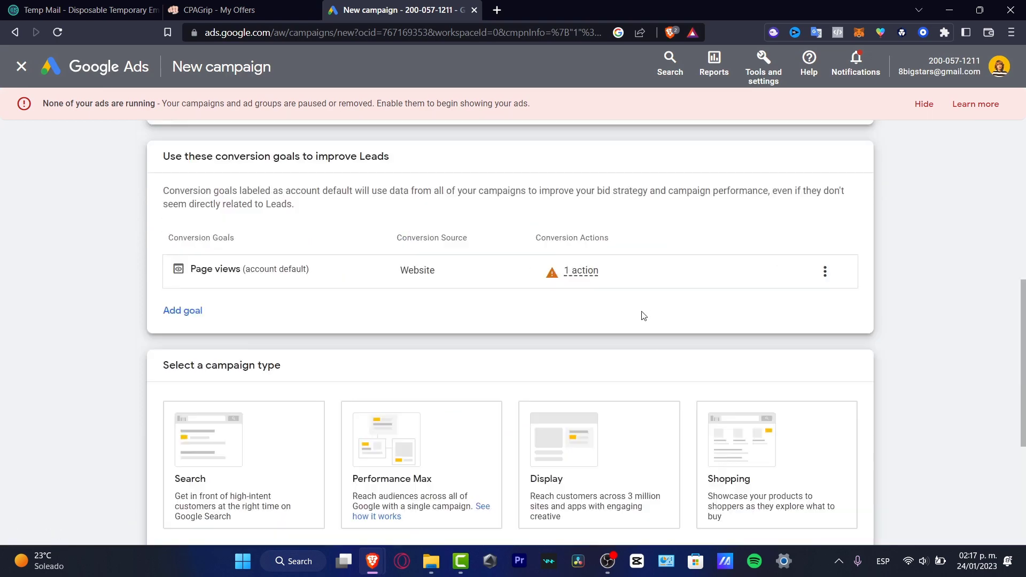
Choose Discovery as the campaign type, giving the campaign name Leads-Discovery-1
{"action": "scroll", "scroll_direction": "down", "scroll_amount": 3}
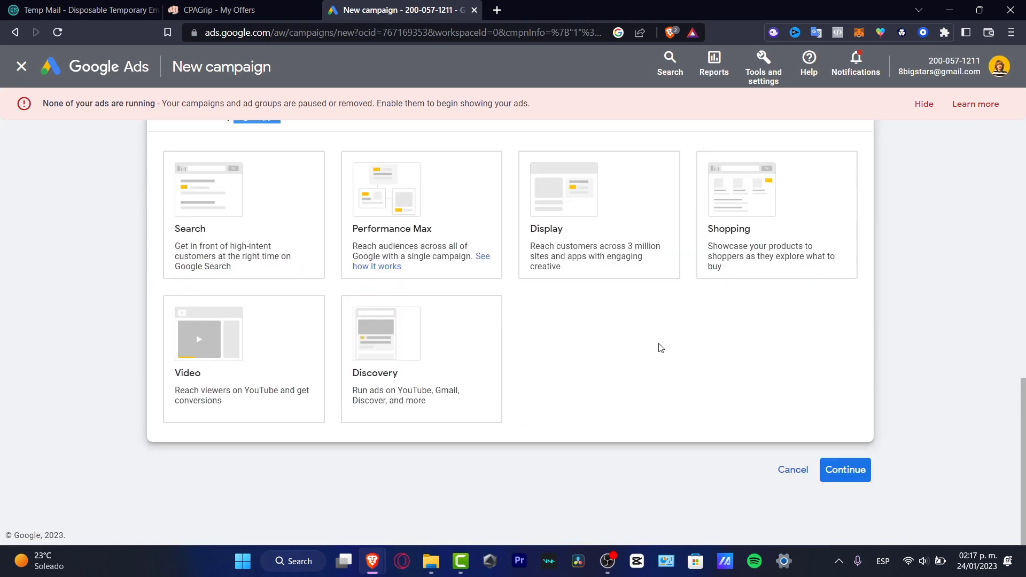
{"action": "left_click", "coordinate": [421, 359]}
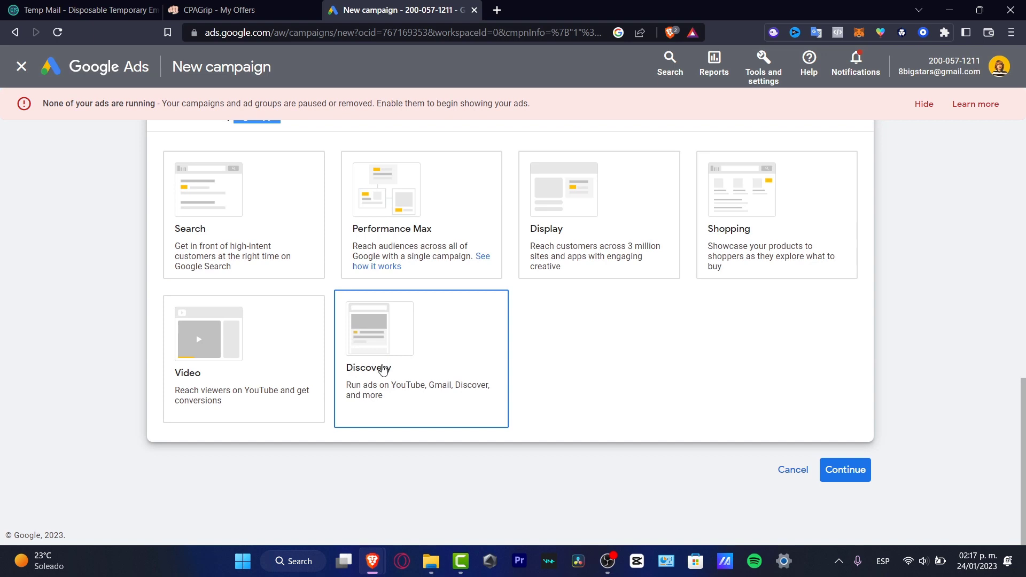
{"action": "left_click", "coordinate": [244, 215]}
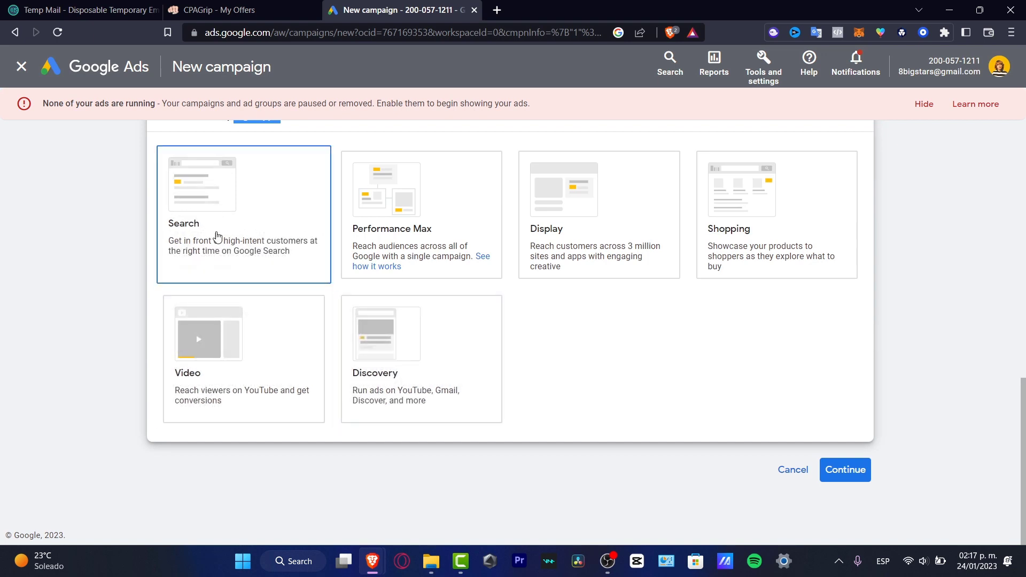
{"action": "left_click", "coordinate": [777, 214]}
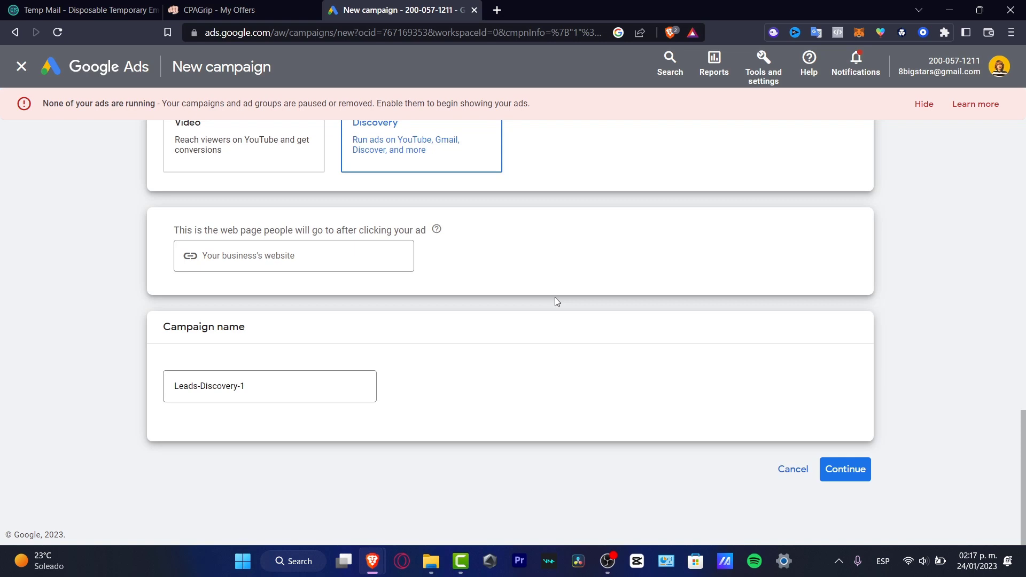
{"action": "scroll", "scroll_direction": "up", "scroll_amount": 3}
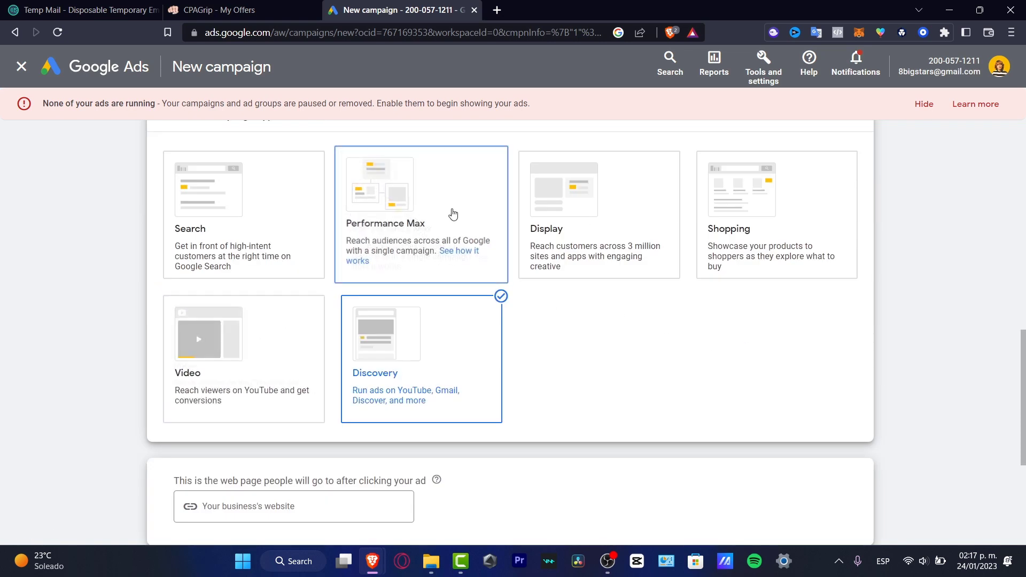
{"action": "mouse_move", "coordinate": [249, 345]}
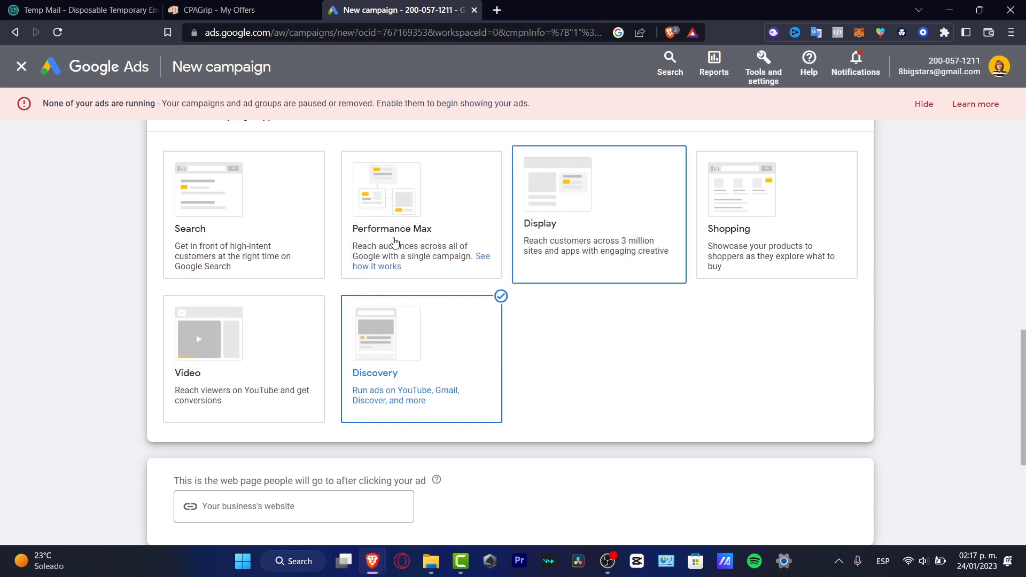
{"action": "mouse_move", "coordinate": [556, 261]}
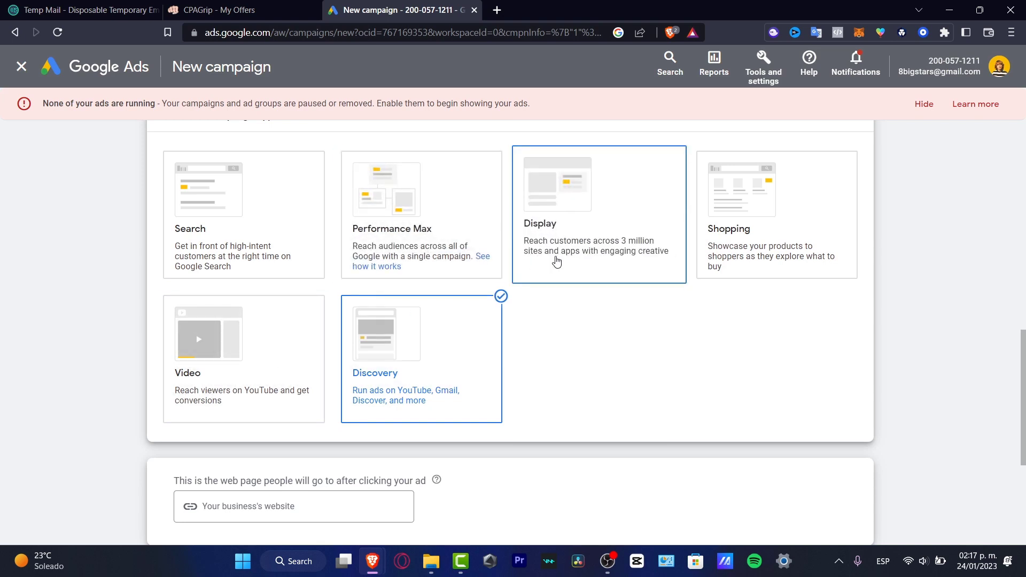
{"action": "scroll", "scroll_direction": "down", "scroll_amount": 3}
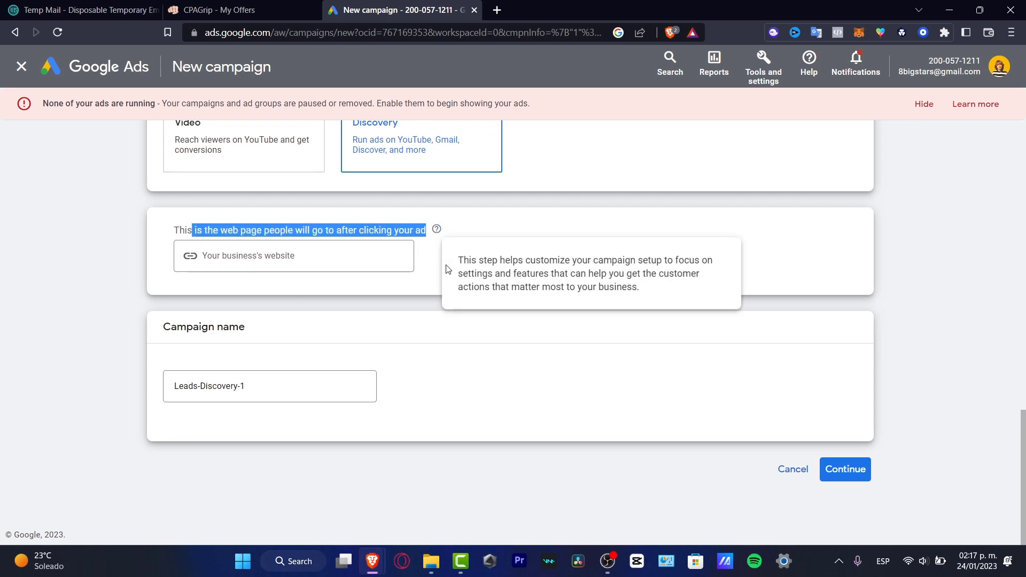
Copy the CPAGrip offer's tracking link and return to the Google Ads website field
{"action": "left_click", "coordinate": [242, 9]}
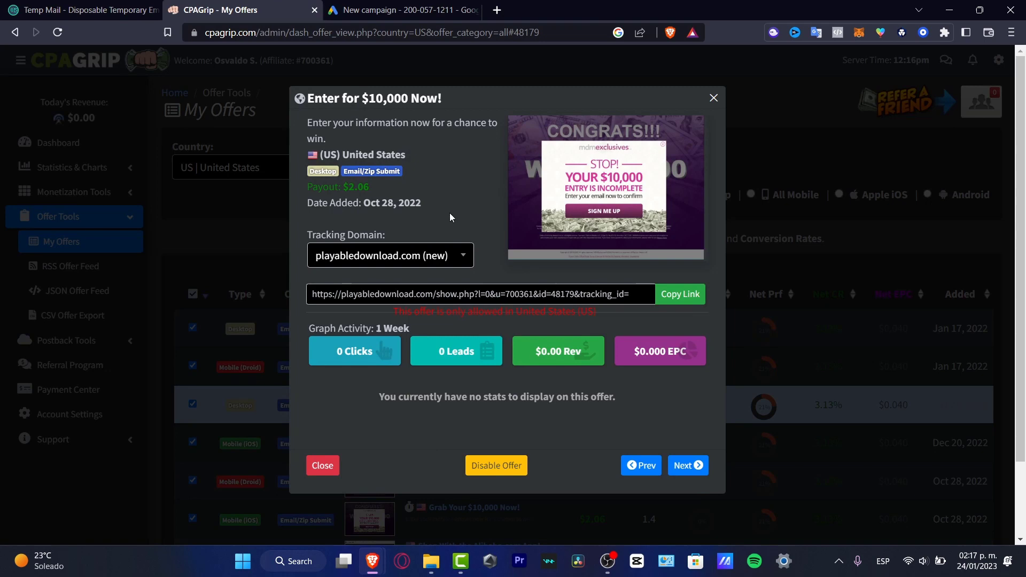
{"action": "left_click", "coordinate": [680, 294]}
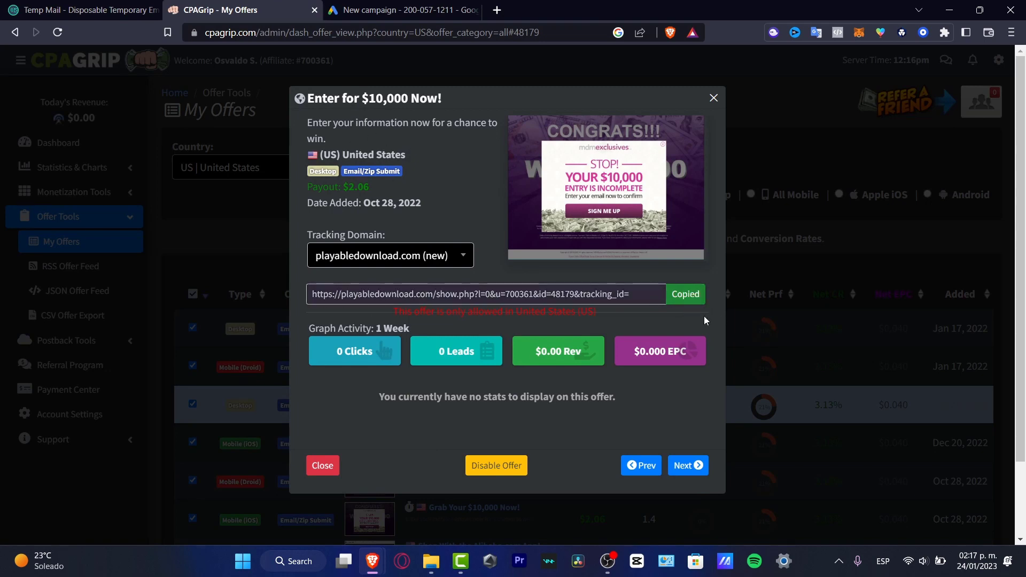
{"action": "left_click", "coordinate": [401, 9]}
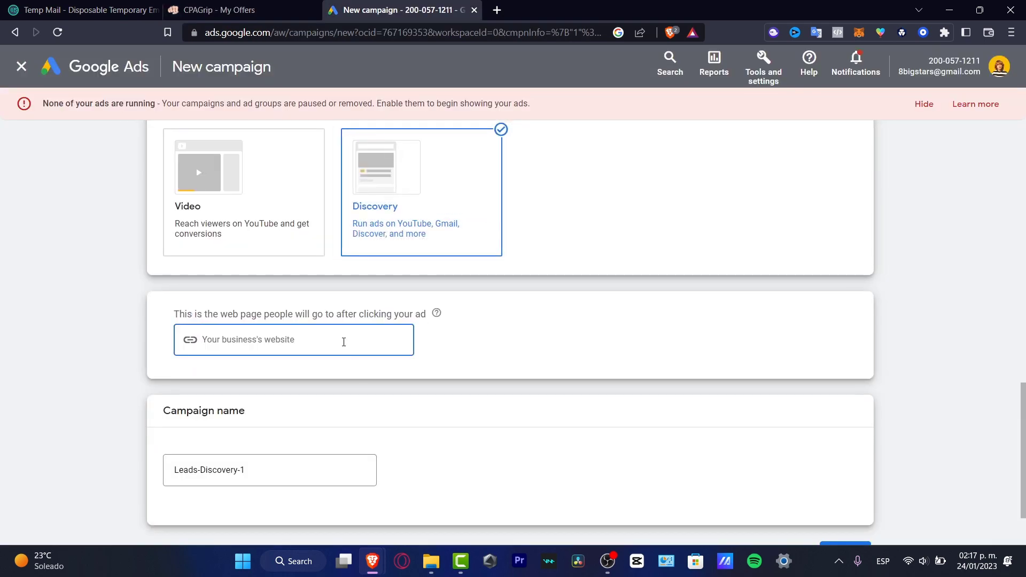
Set the landing page to the playabledownload offer URL and rename the campaign CPA_OFFER1, continuing to settings
{"action": "type", "text": "https://playabledownload.com/show.php?l=0&u=70"}
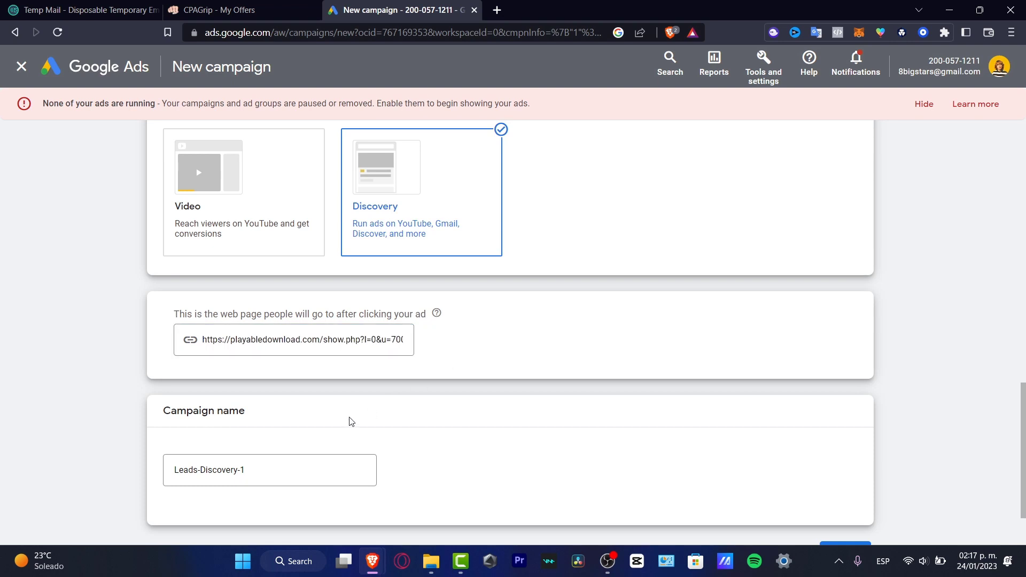
{"action": "scroll", "scroll_direction": "down", "scroll_amount": 3}
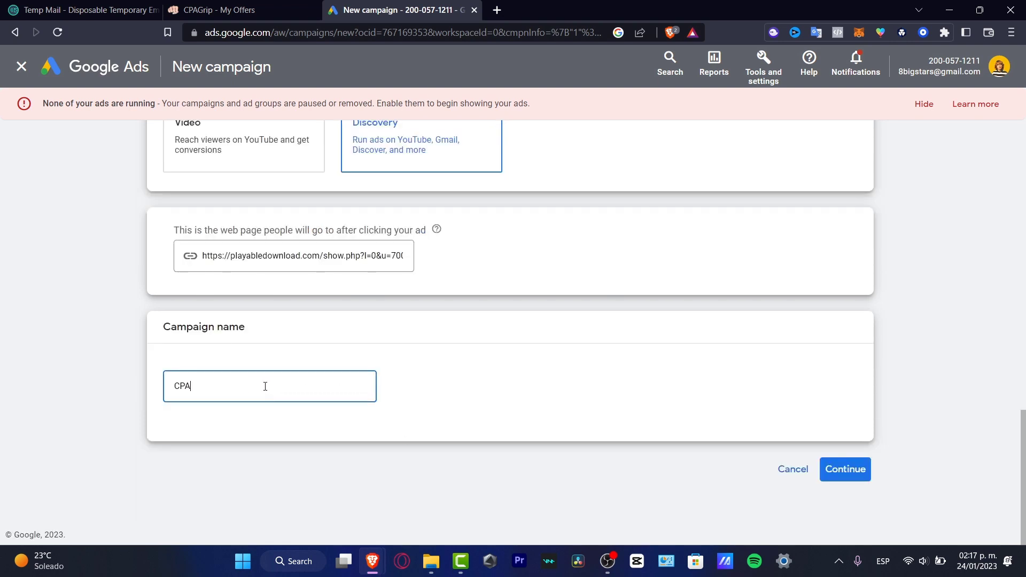
{"action": "type", "text": "_0"}
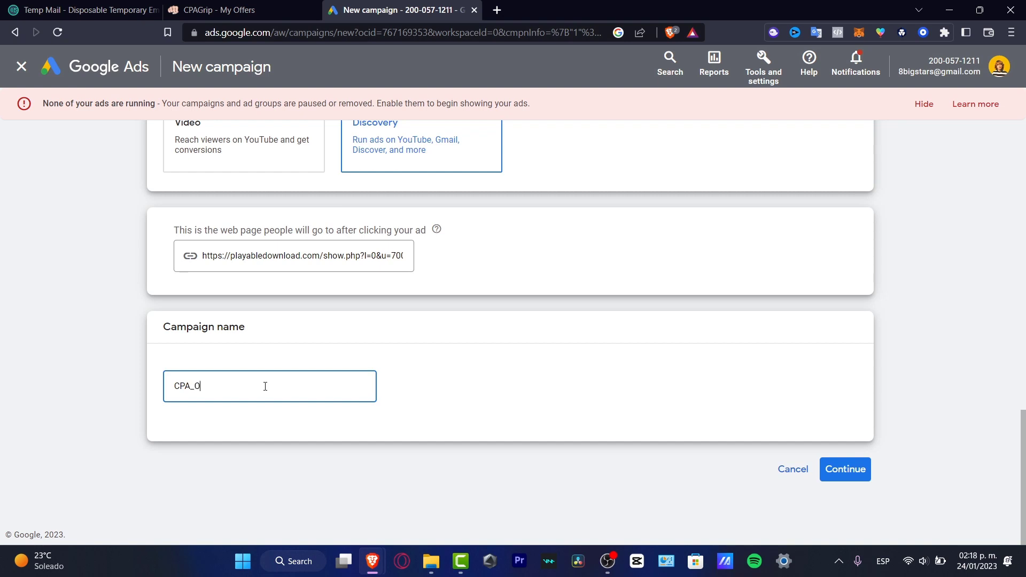
{"action": "type", "text": "FFER1"}
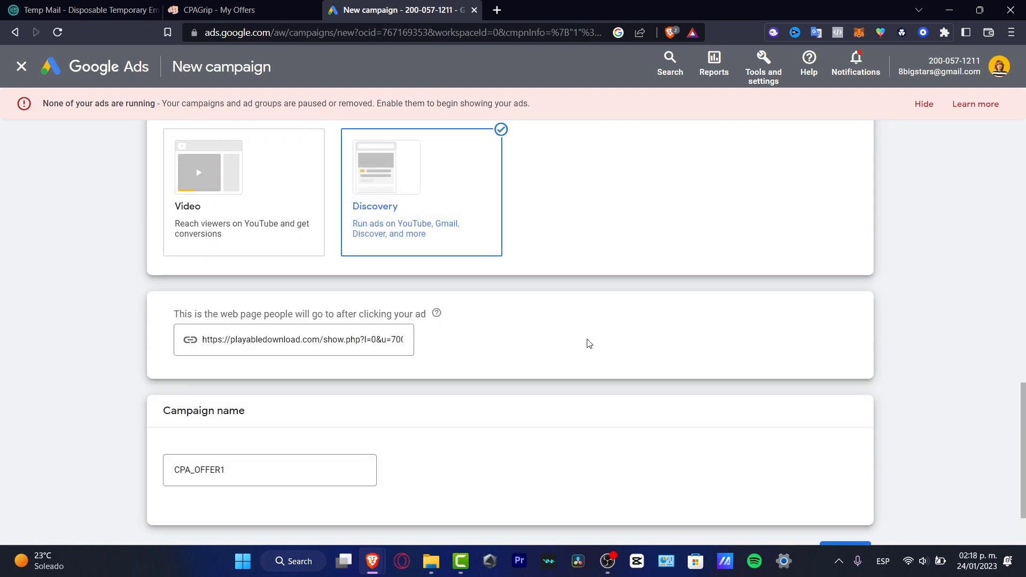
{"action": "scroll", "scroll_direction": "down", "scroll_amount": 3}
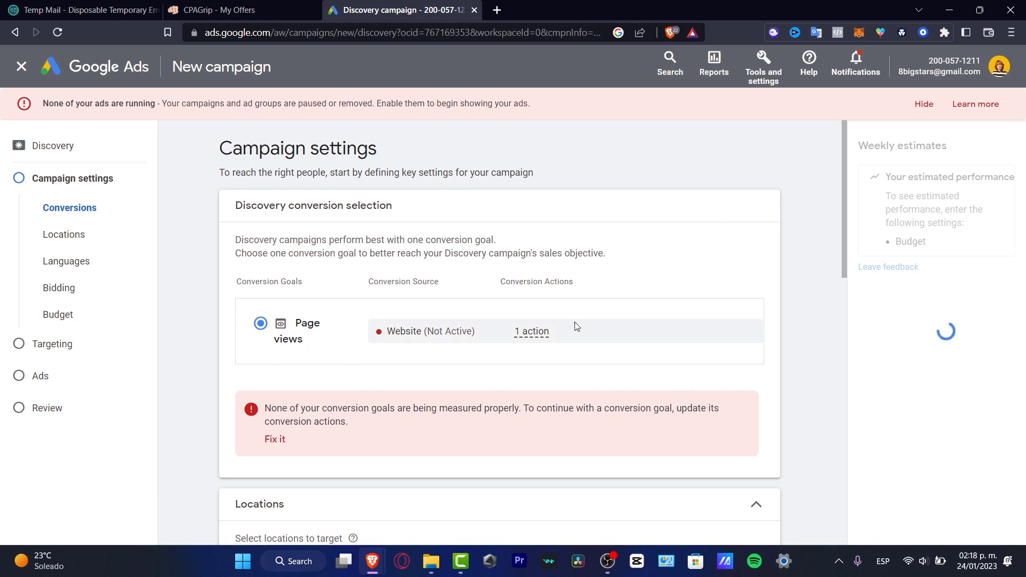
Inspect the inactive conversion action and go fix the unmeasured goals, reaching the Conversions summary
{"action": "left_click", "coordinate": [531, 331]}
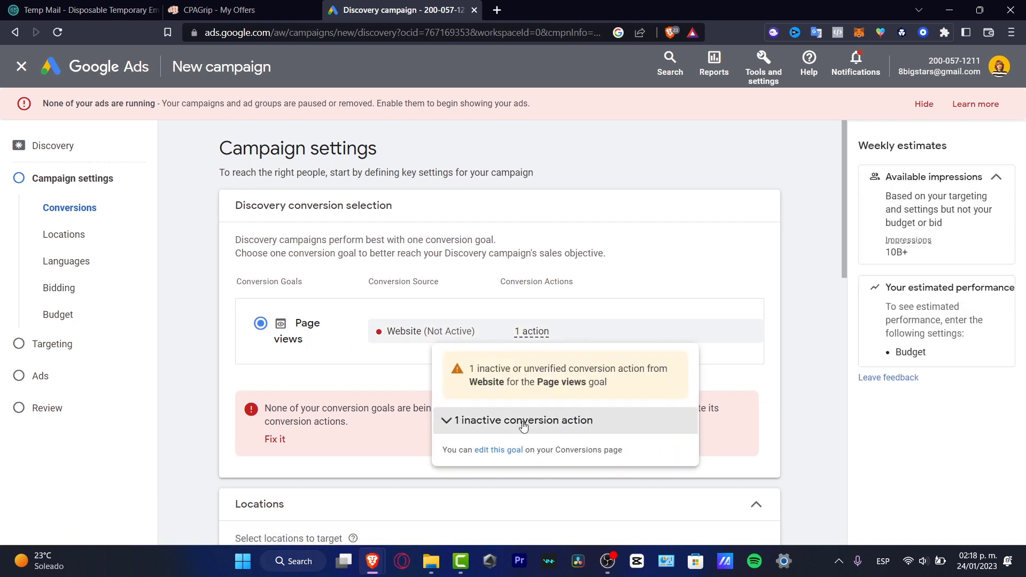
{"action": "scroll", "scroll_direction": "down", "scroll_amount": 3}
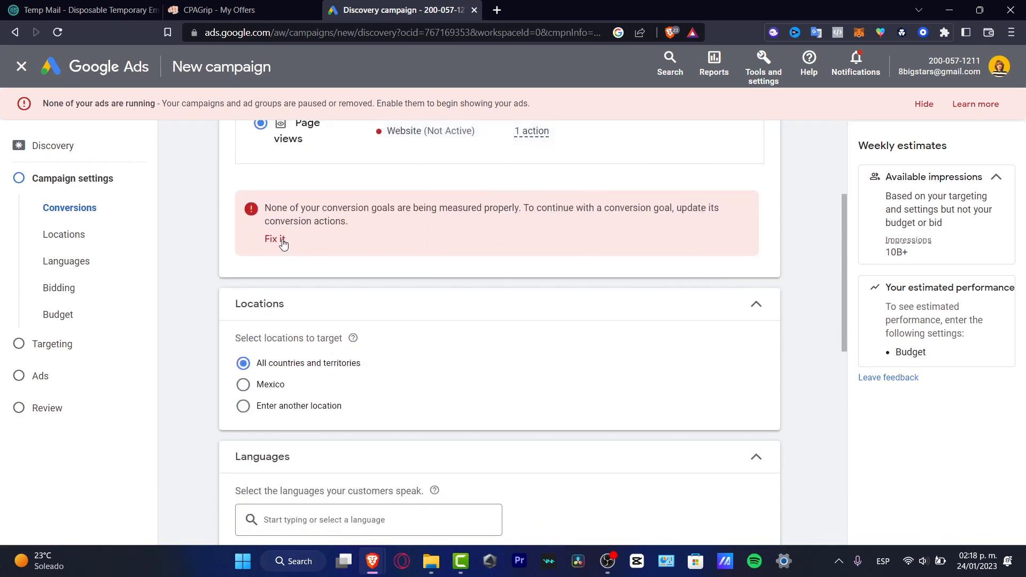
{"action": "left_click", "coordinate": [271, 241]}
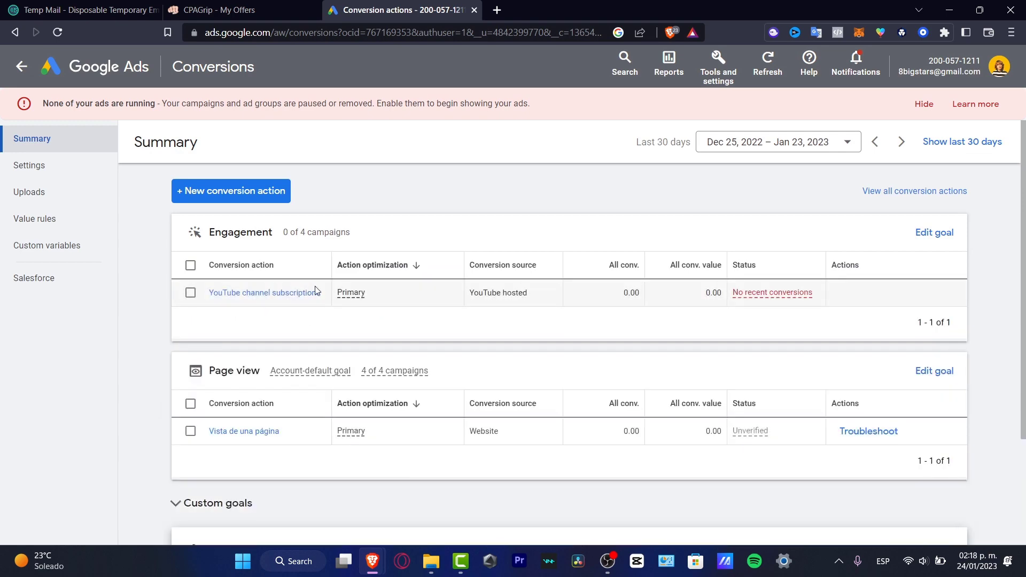
Start a new conversion action that tracks website conversions
{"action": "left_click", "coordinate": [231, 191]}
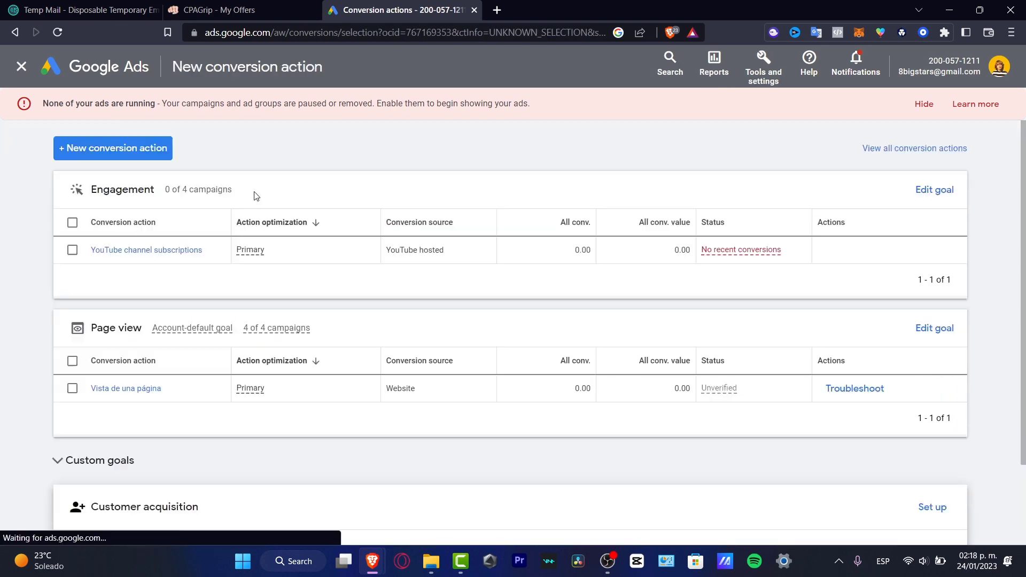
{"action": "left_click", "coordinate": [113, 147]}
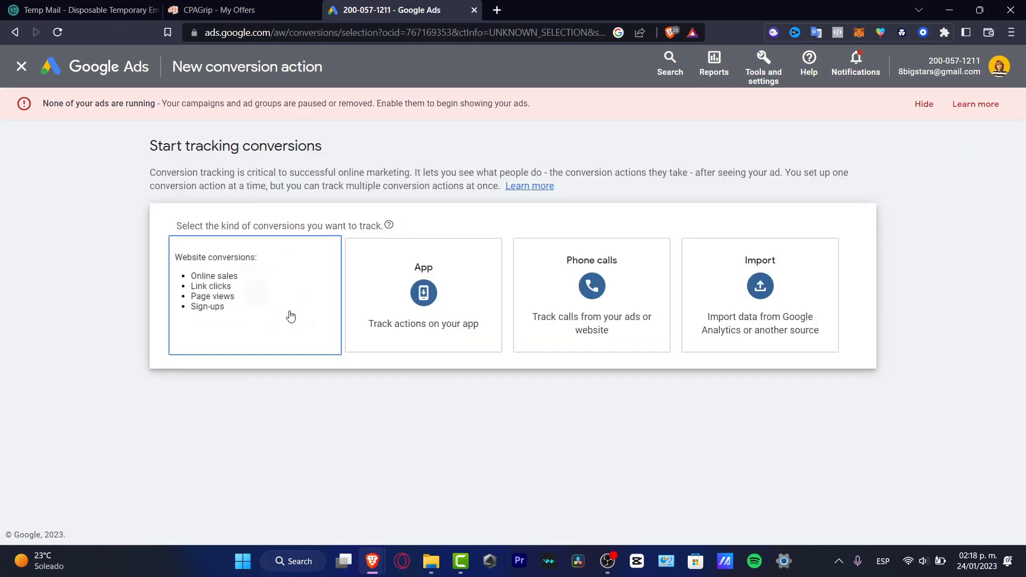
{"action": "left_click", "coordinate": [254, 294]}
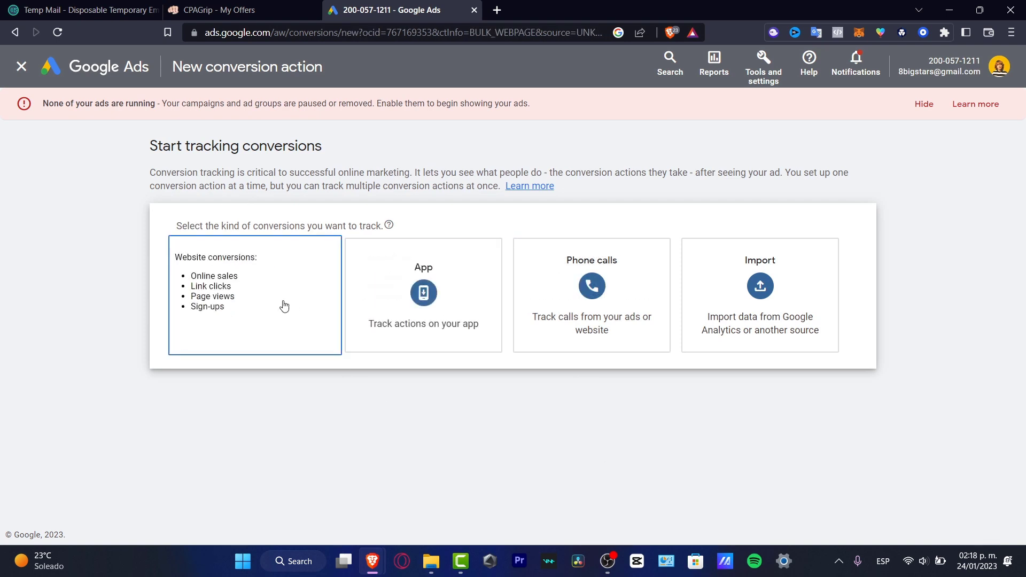
{"action": "left_click", "coordinate": [255, 294]}
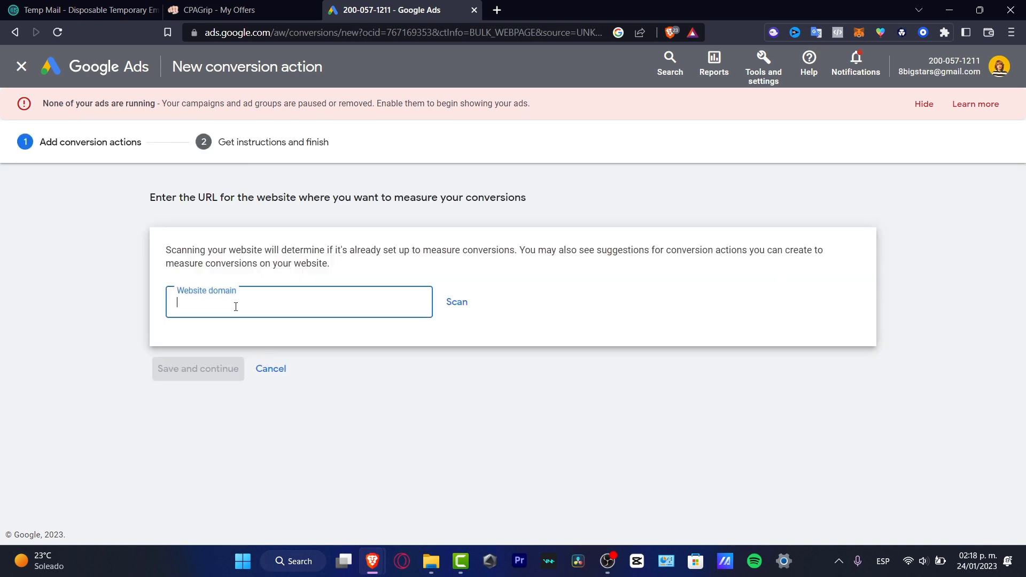
Scan the pasted CPAGrip link and apply the recommended mdmexclusives.com redirect as the website domain
{"action": "type", "text": "download.com/show.php?l=0&u=700361&id=48179&tracking_id="}
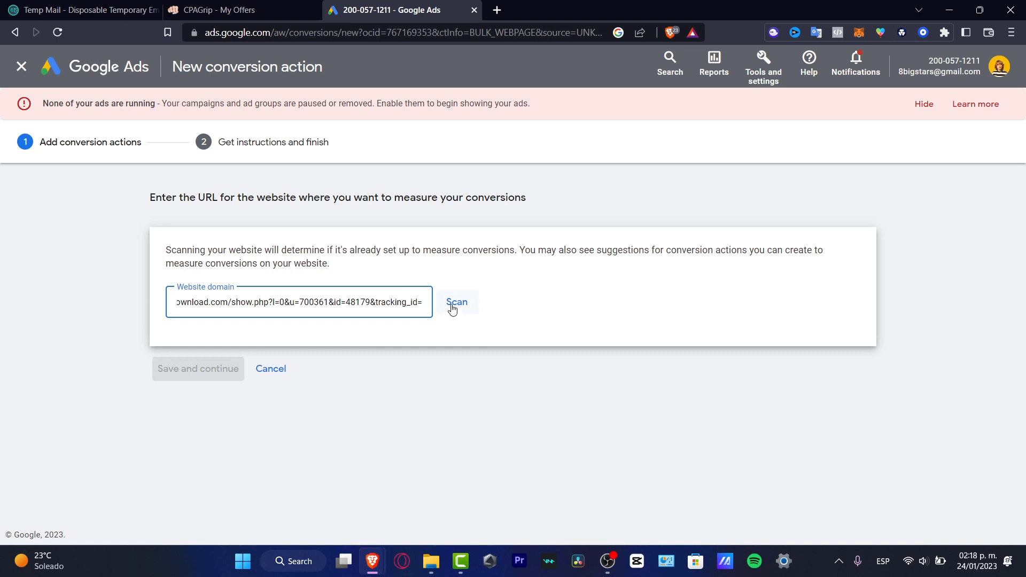
{"action": "left_click", "coordinate": [457, 302]}
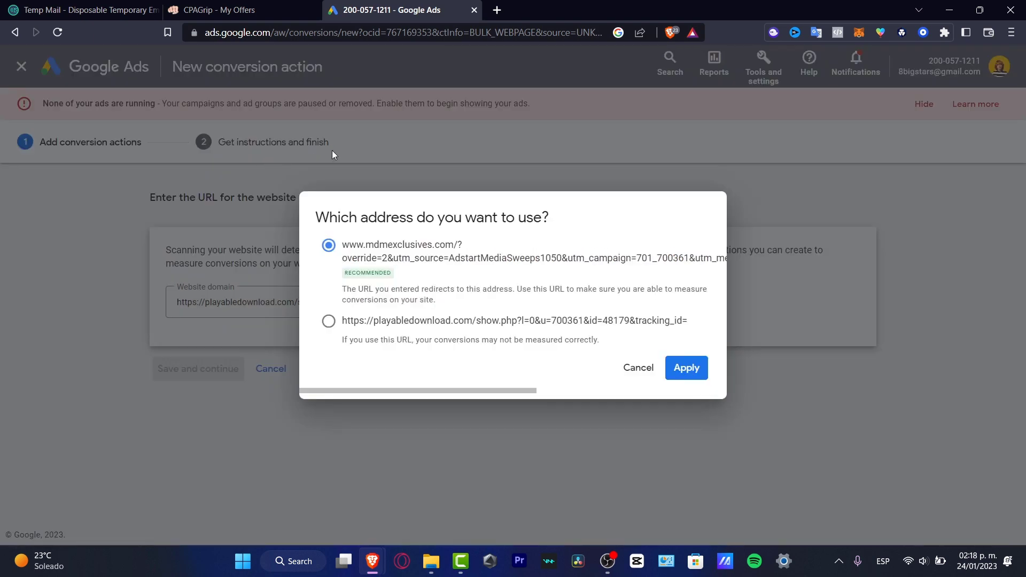
{"action": "mouse_move", "coordinate": [471, 240]}
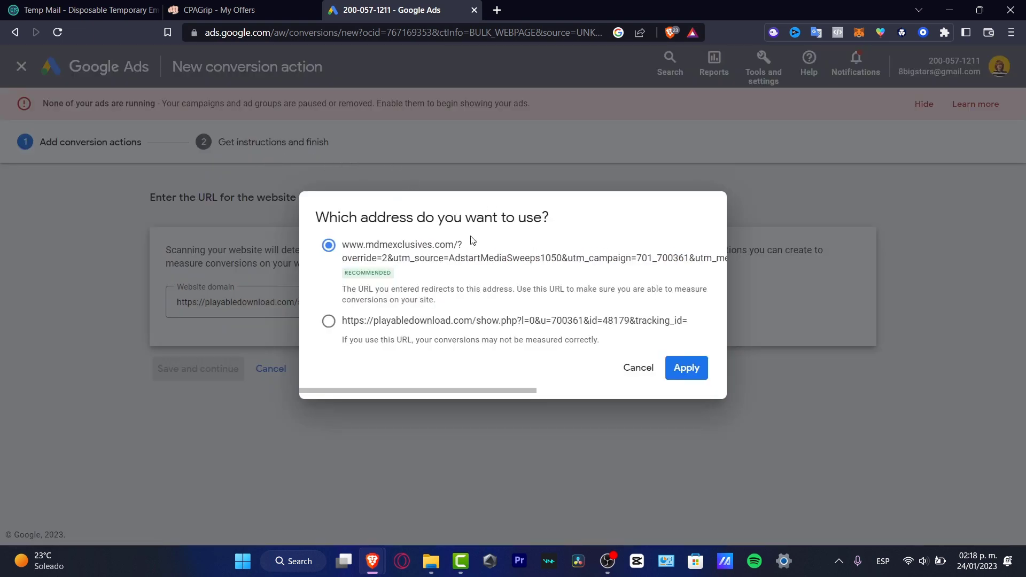
{"action": "mouse_move", "coordinate": [439, 302]}
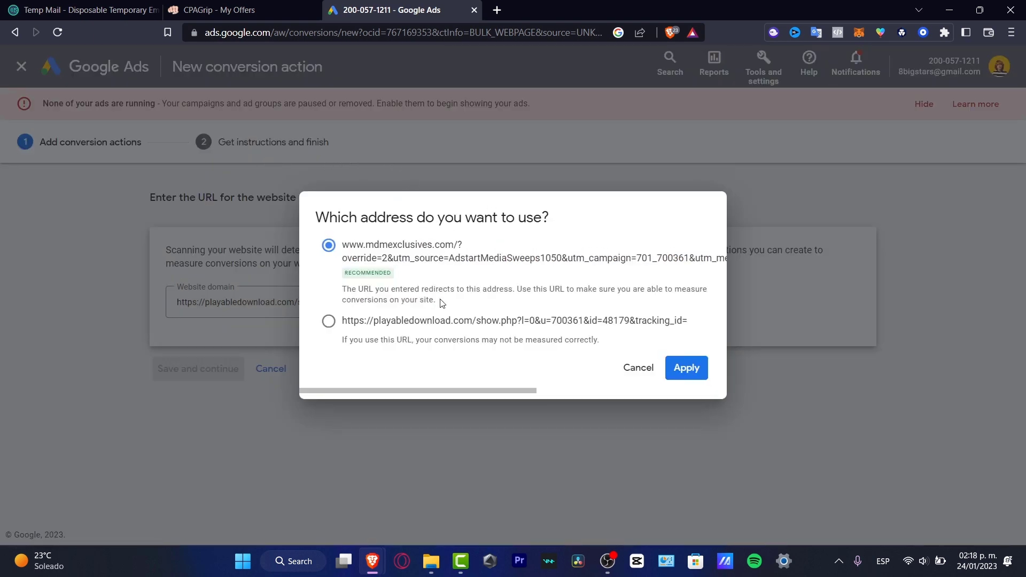
{"action": "left_click", "coordinate": [685, 366]}
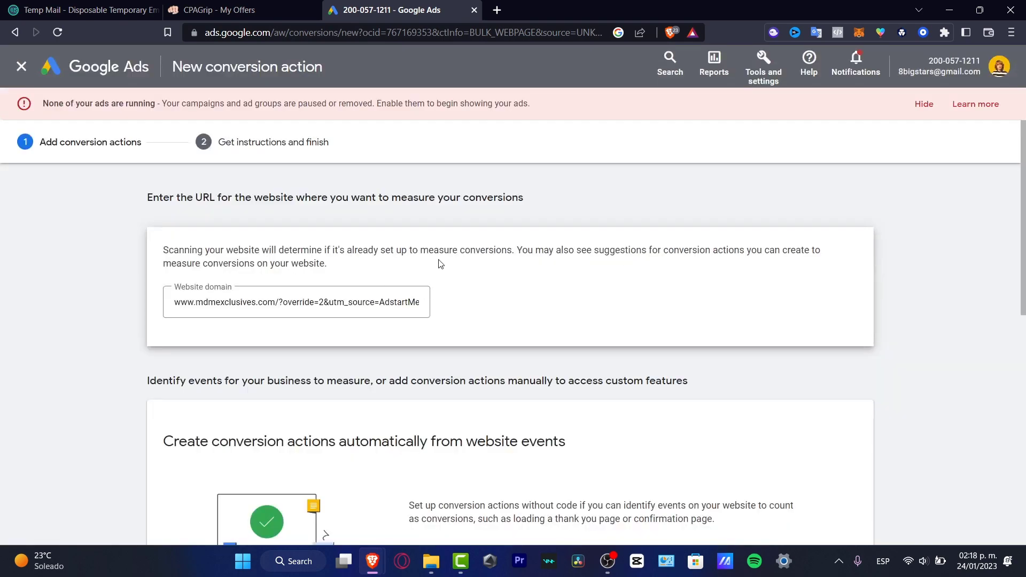
{"action": "mouse_move", "coordinate": [468, 282]}
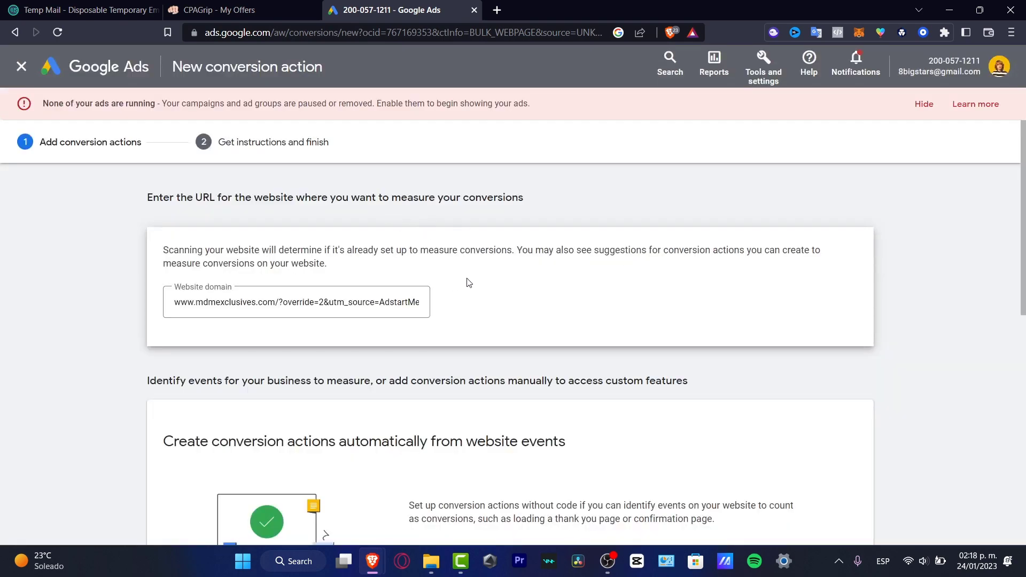
Add a Purchase page-load event matching URLs that contain the playabledownload offer address
{"action": "scroll", "scroll_direction": "down", "scroll_amount": 3}
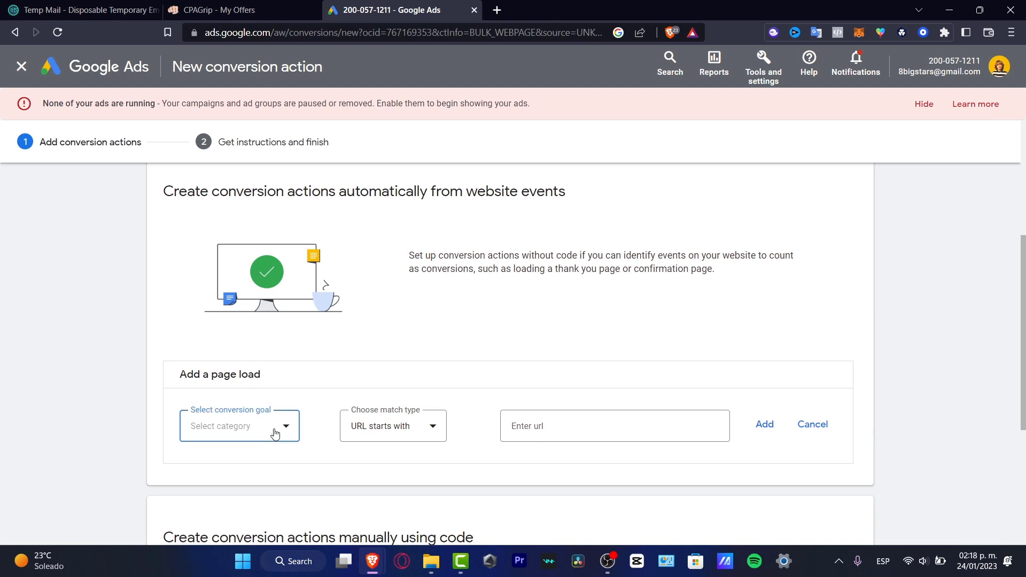
{"action": "left_click", "coordinate": [238, 425]}
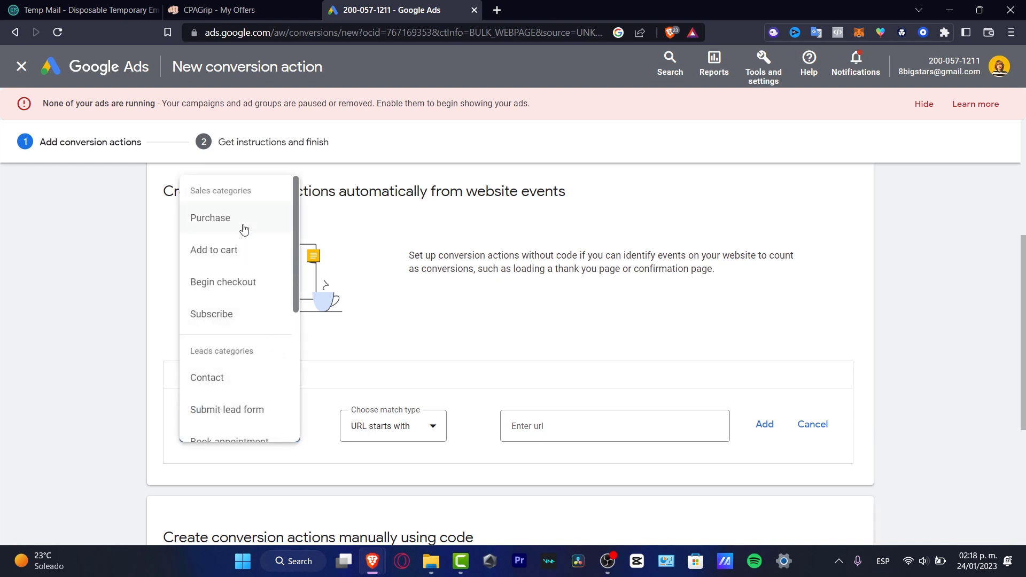
{"action": "left_click", "coordinate": [210, 218]}
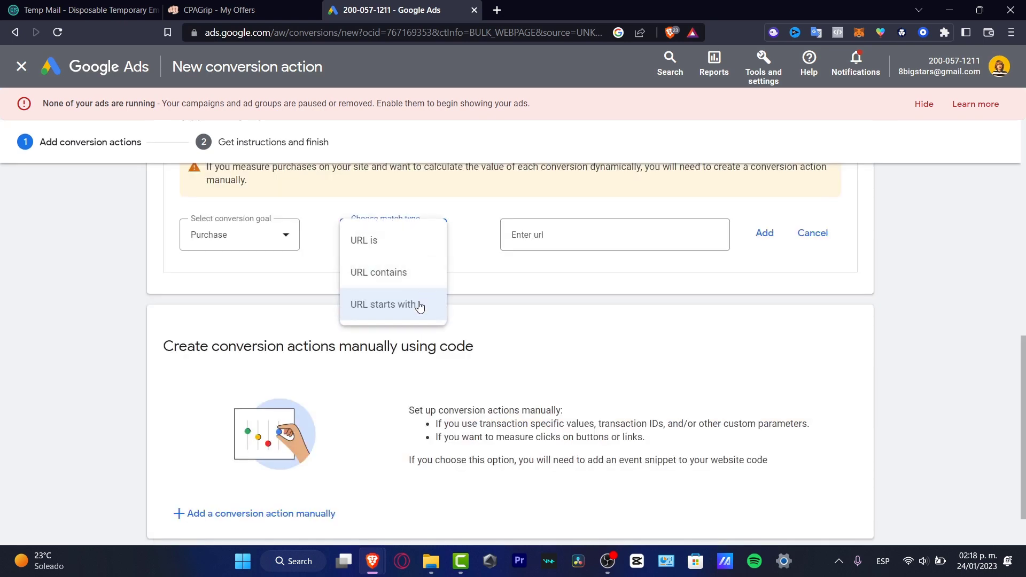
{"action": "left_click", "coordinate": [385, 304]}
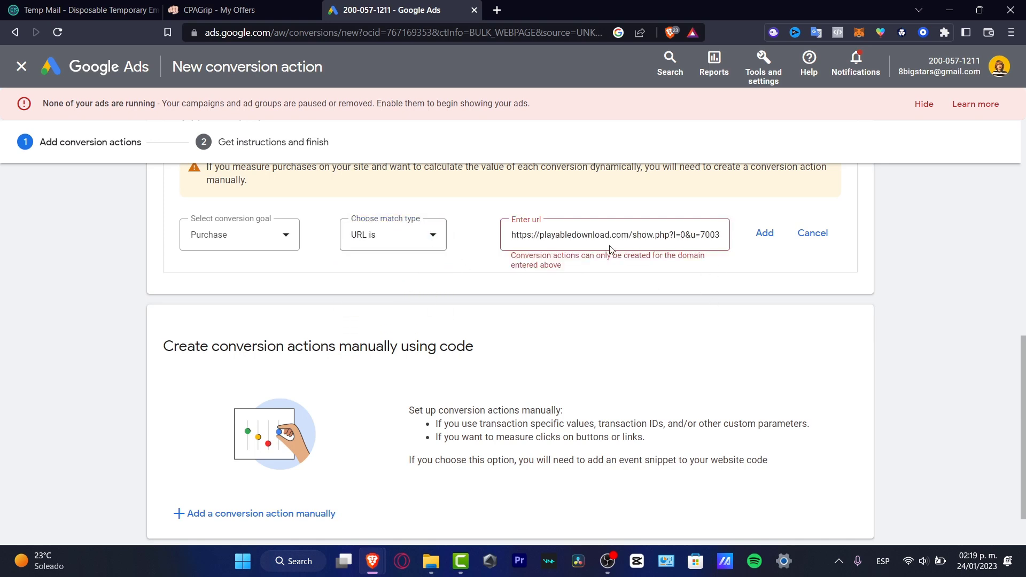
{"action": "left_click", "coordinate": [392, 234]}
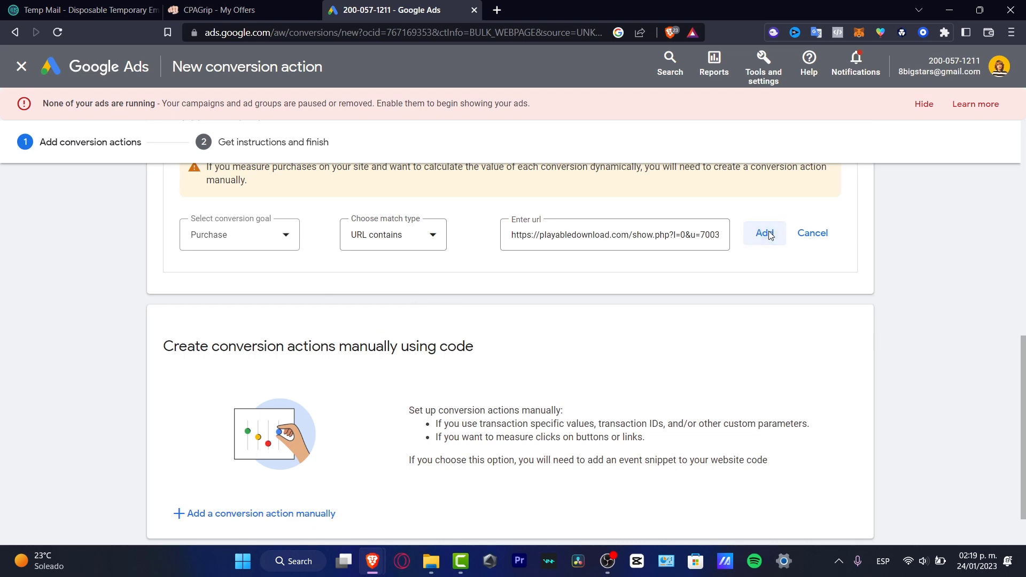
{"action": "left_click", "coordinate": [764, 233]}
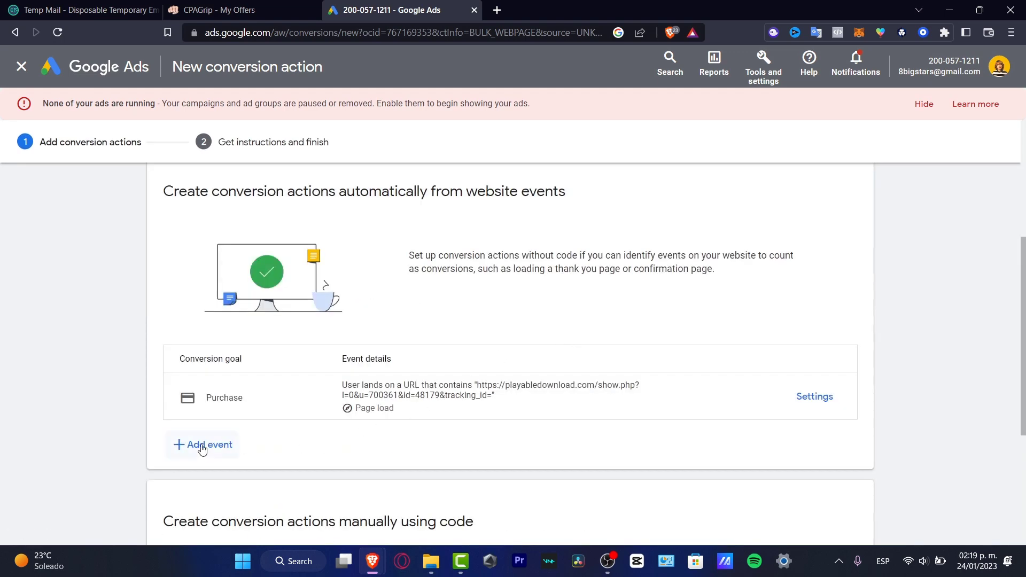
Try adding a Sign-up page-load event, then save the conversion actions and continue
{"action": "left_click", "coordinate": [209, 444]}
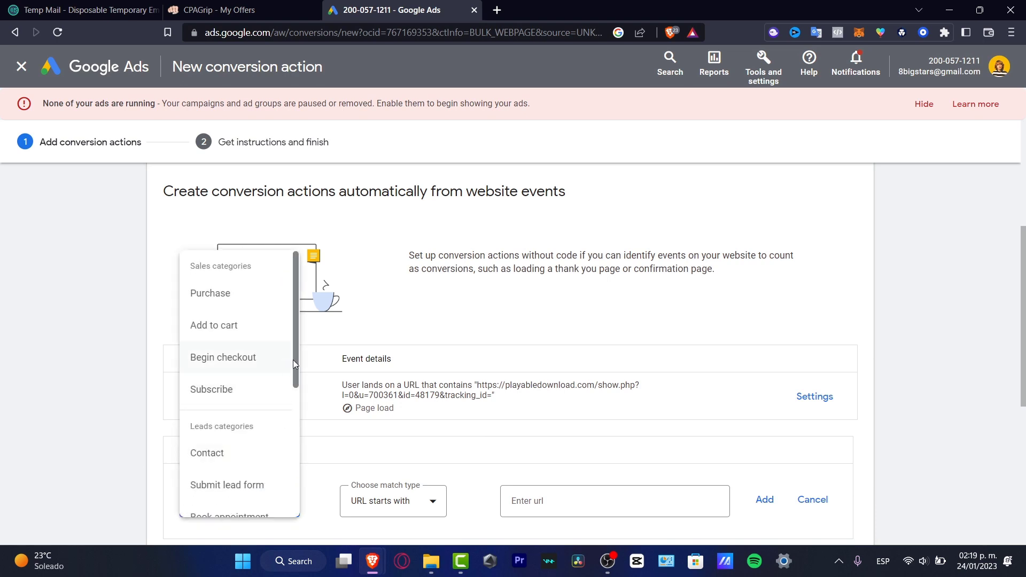
{"action": "scroll", "scroll_direction": "down", "scroll_amount": 3}
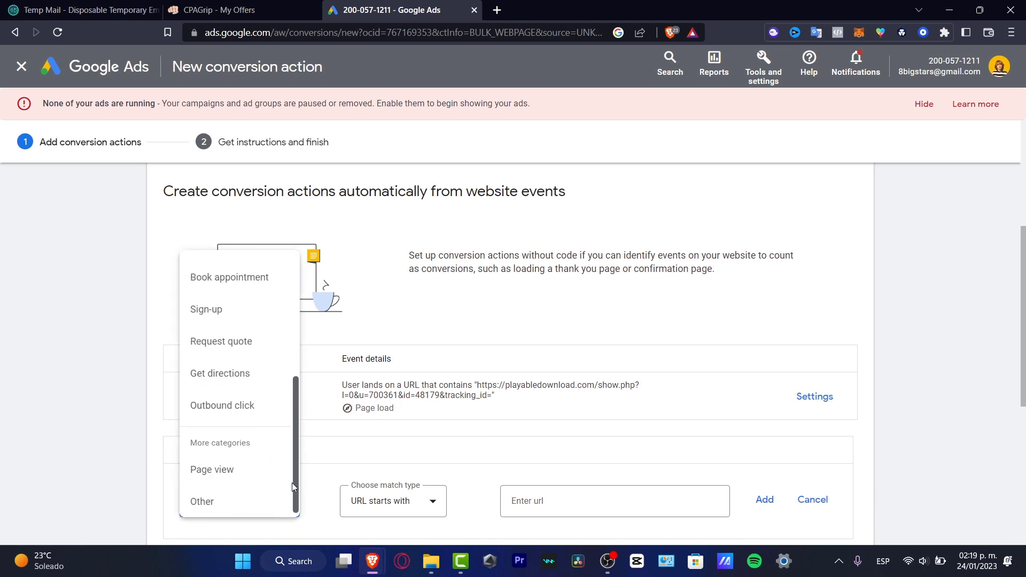
{"action": "left_click", "coordinate": [205, 309]}
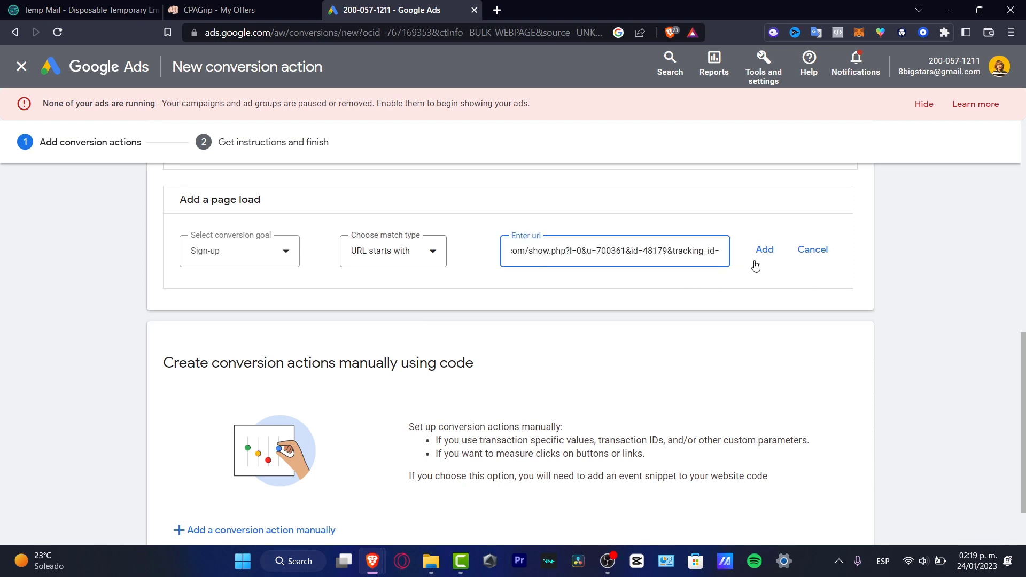
{"action": "left_click", "coordinate": [393, 250]}
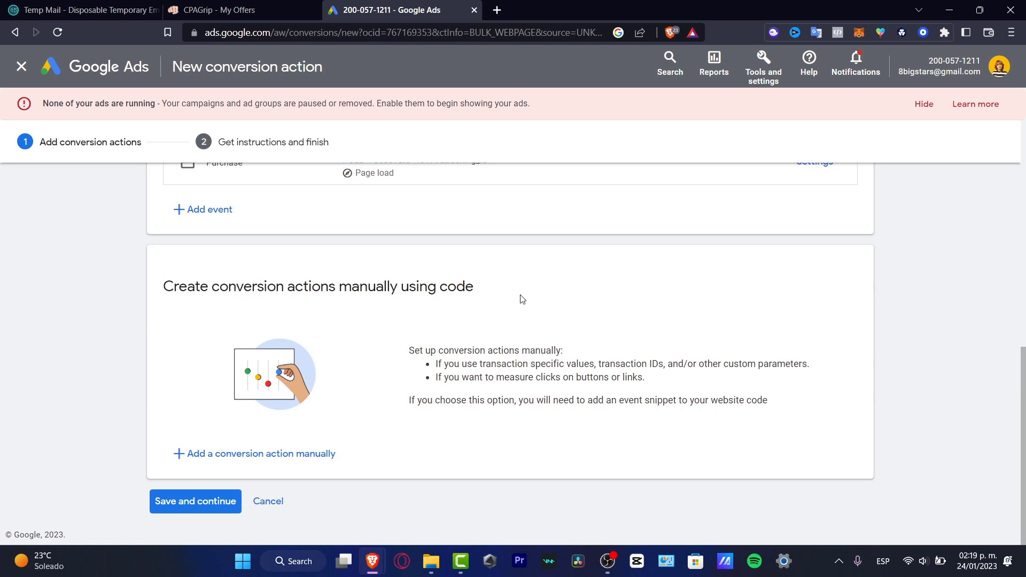
{"action": "left_click", "coordinate": [194, 502]}
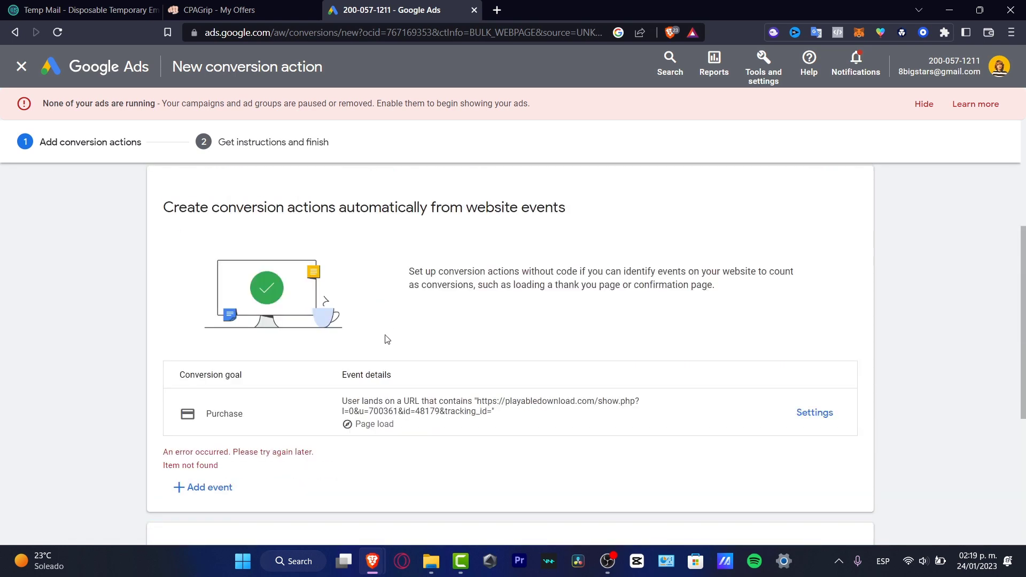
{"action": "mouse_move", "coordinate": [685, 419]}
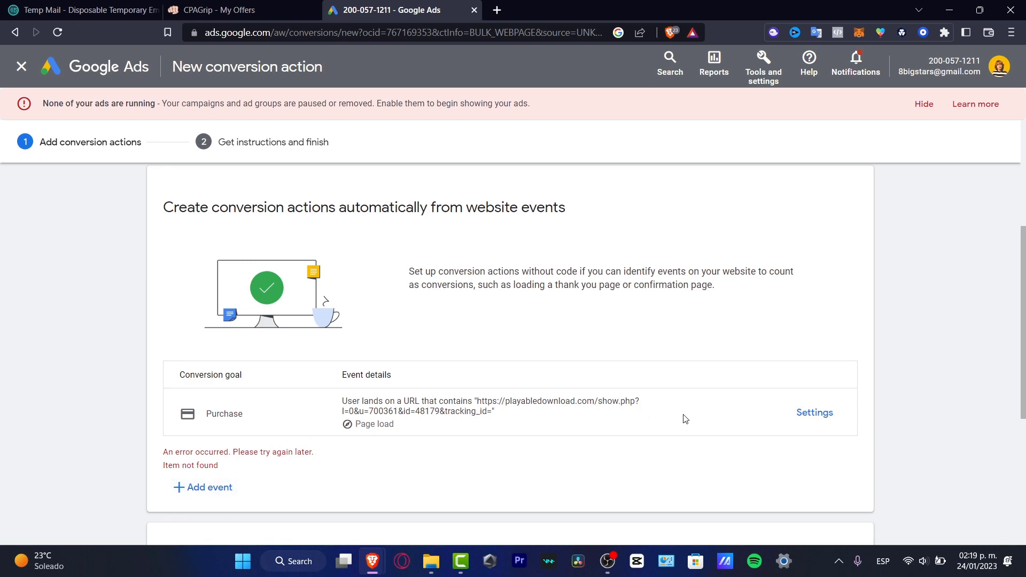
Review the Purchase event's details, then exit the new conversion action back to the Conversions summary
{"action": "left_click", "coordinate": [814, 412]}
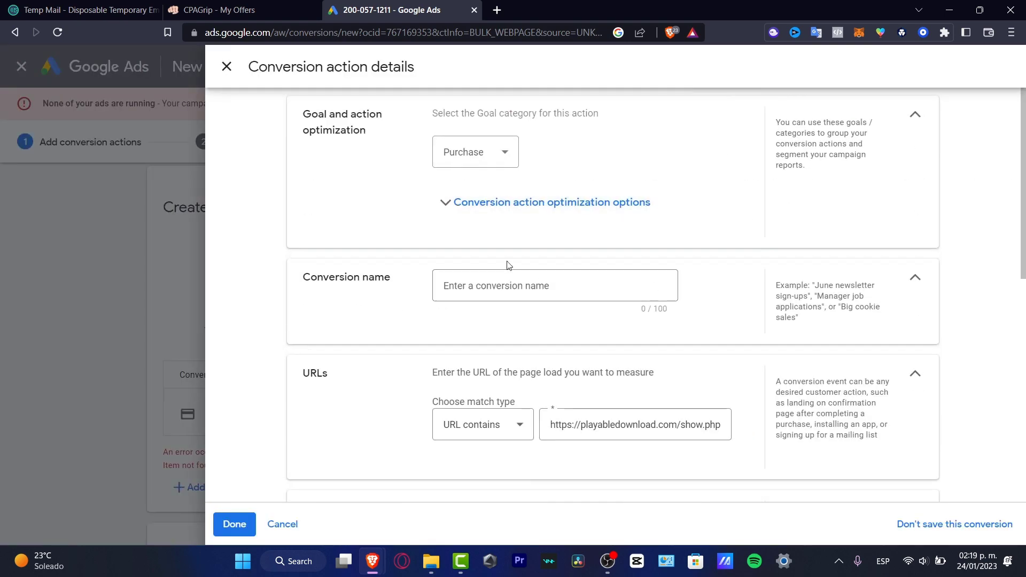
{"action": "scroll", "scroll_direction": "down", "scroll_amount": 3}
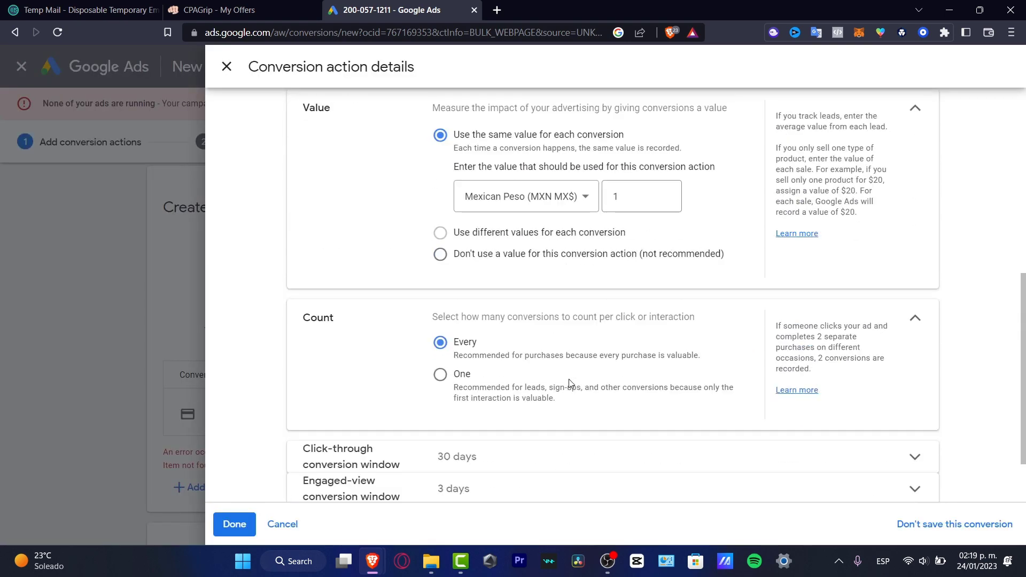
{"action": "scroll", "scroll_direction": "down", "scroll_amount": 3}
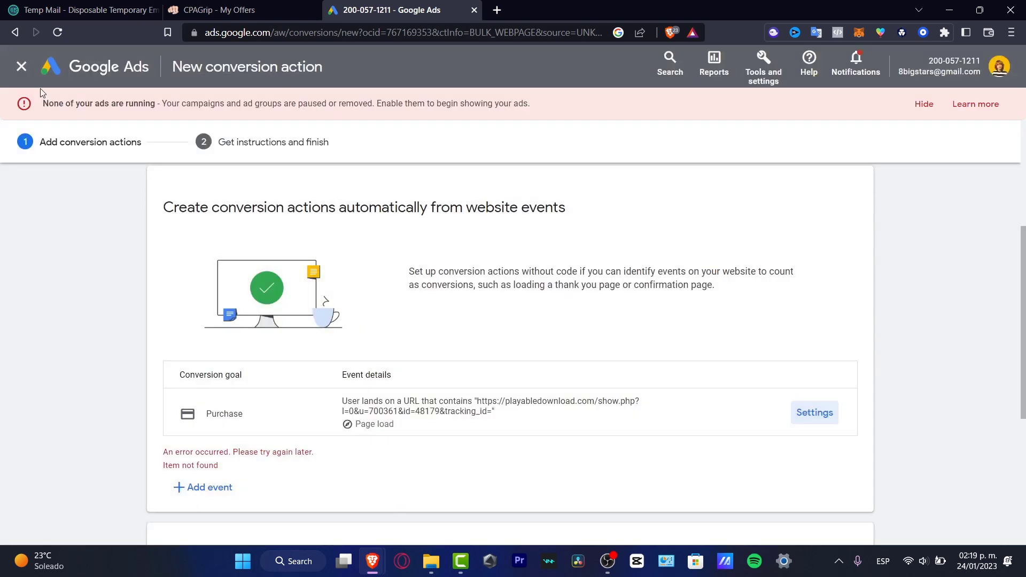
{"action": "left_click", "coordinate": [21, 66]}
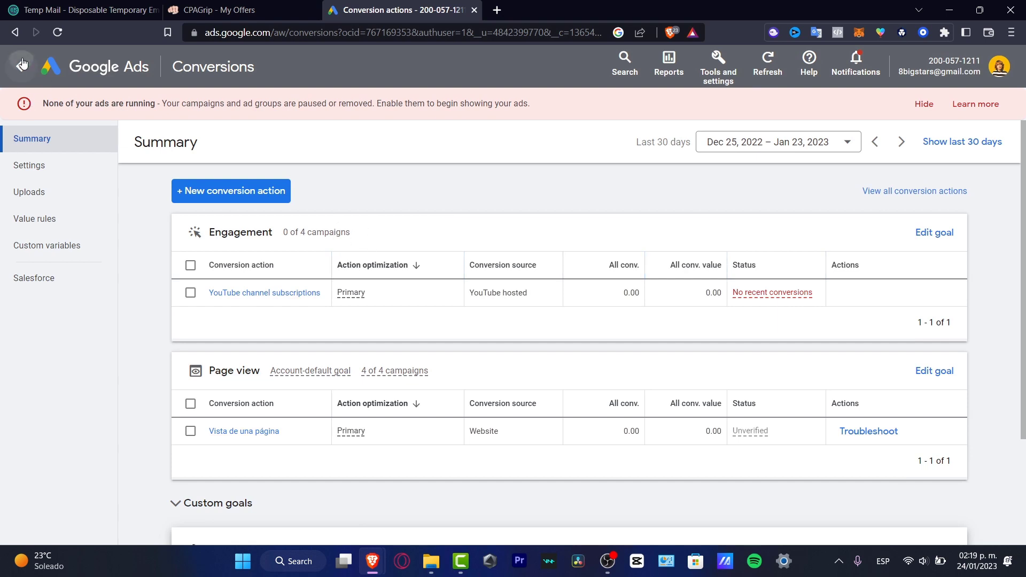
From the Campaigns list, start creating a brand-new campaign
{"action": "left_click", "coordinate": [22, 63]}
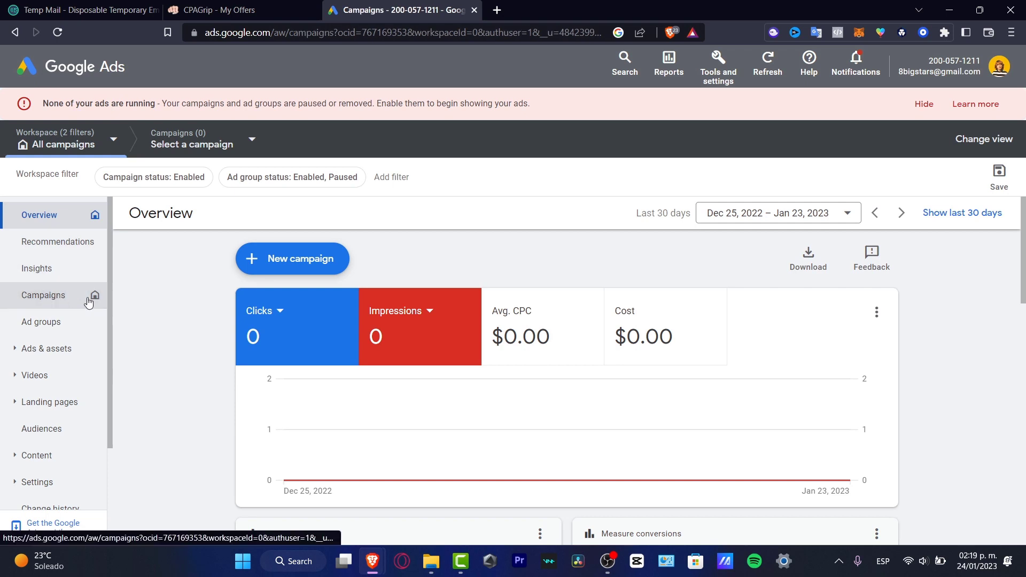
{"action": "left_click", "coordinate": [43, 295]}
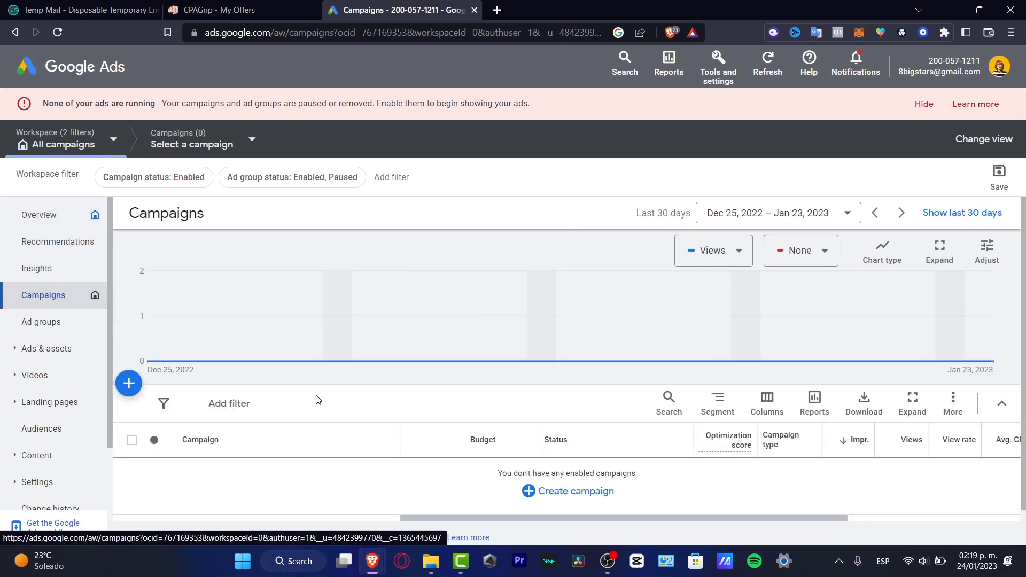
{"action": "scroll", "scroll_direction": "down", "scroll_amount": 3}
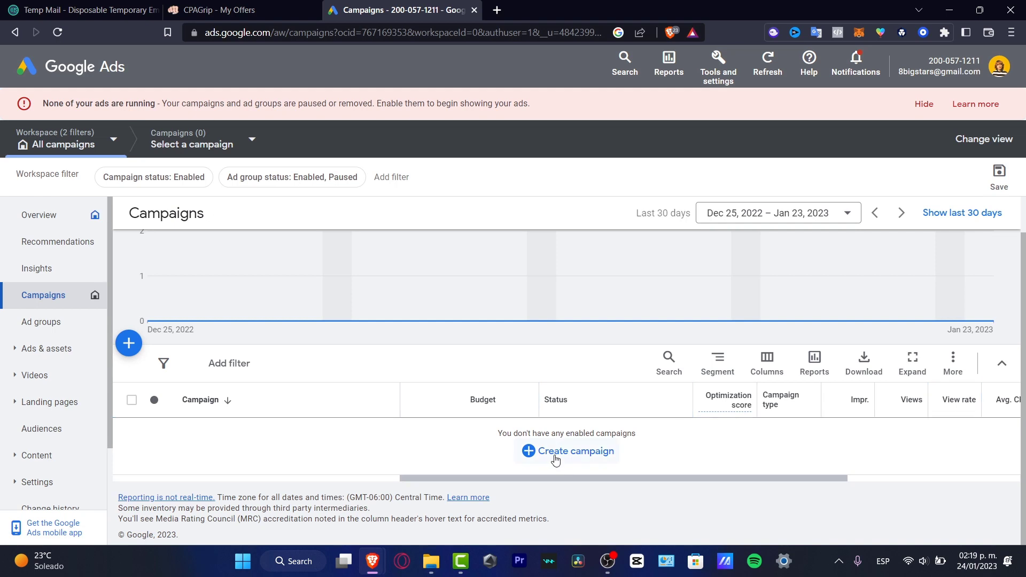
{"action": "left_click", "coordinate": [567, 451]}
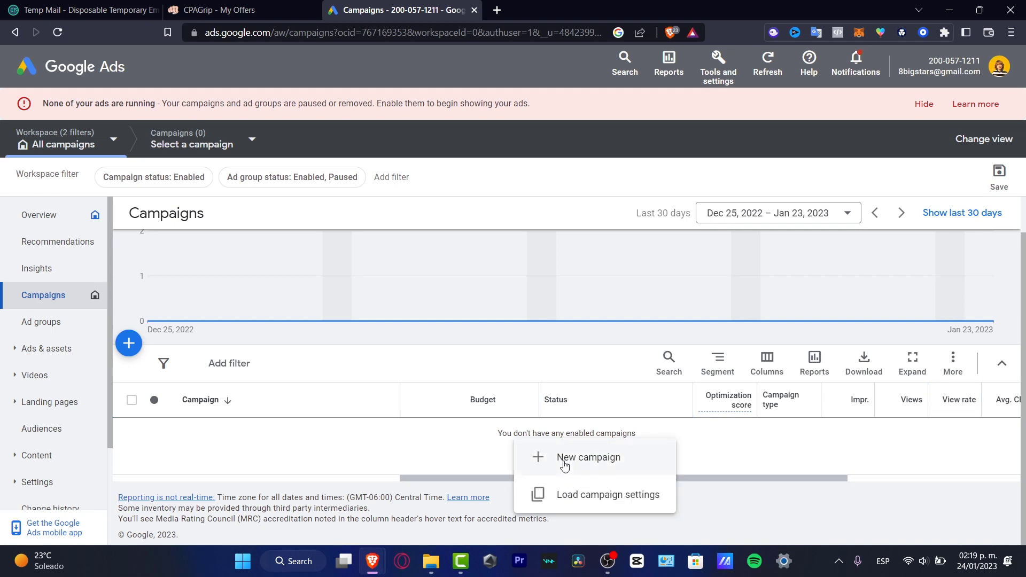
{"action": "left_click", "coordinate": [586, 456]}
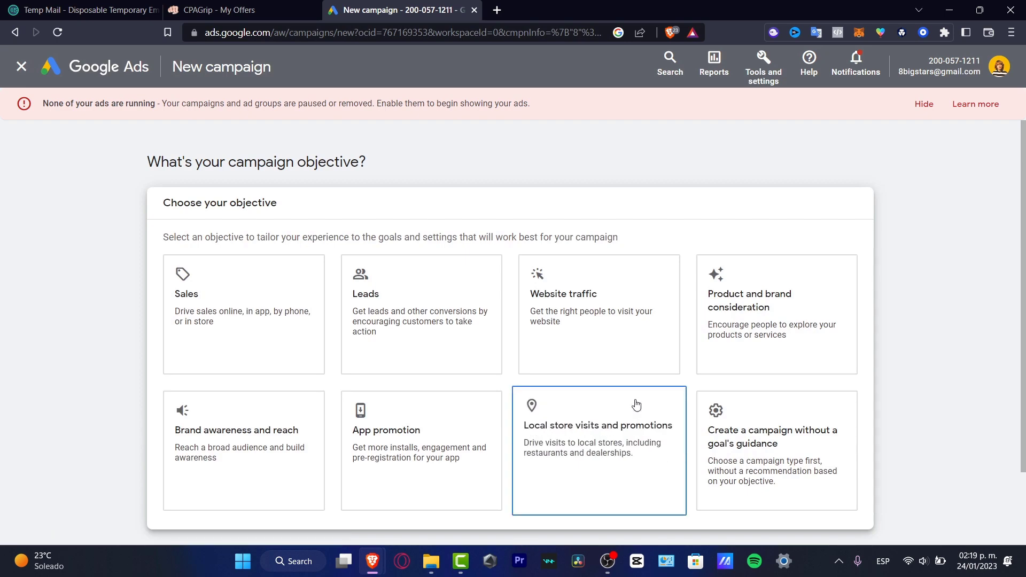
Choose the Leads objective with Discovery type, keeping Leads-Discovery-1, and continue to settings
{"action": "left_click", "coordinate": [421, 314]}
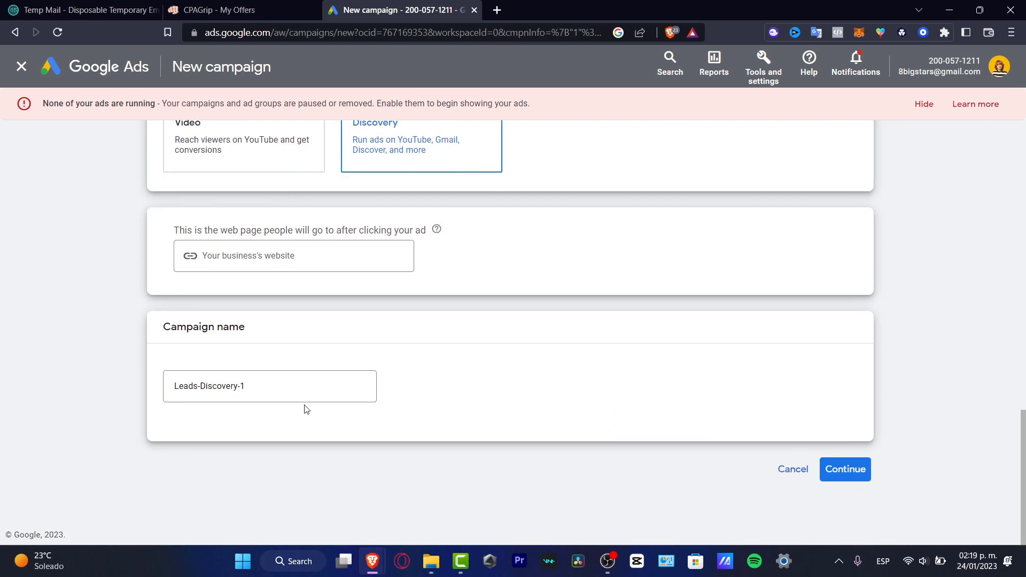
{"action": "left_click", "coordinate": [844, 469]}
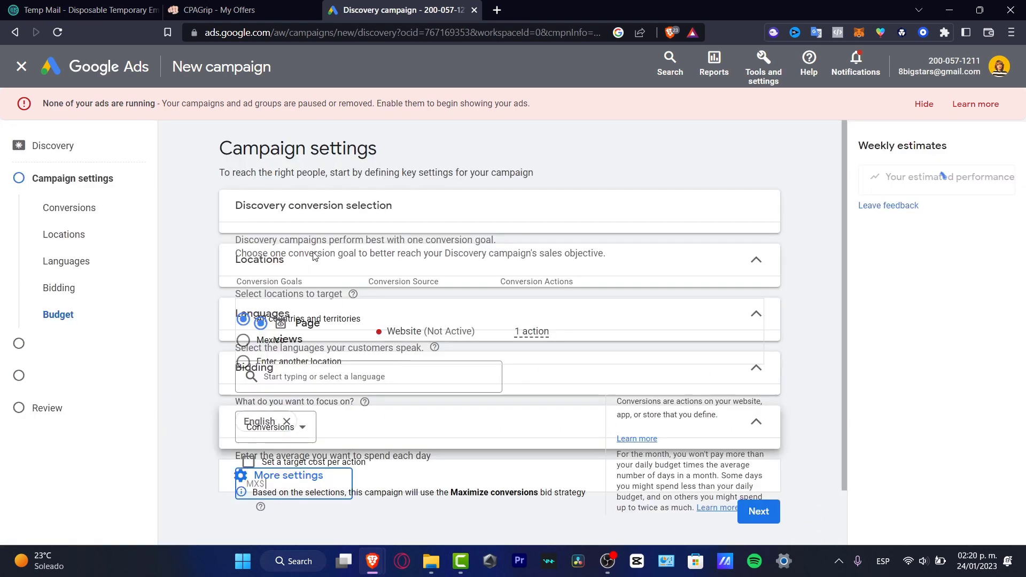
Set the average daily budget to MX$40.00, glancing at the CPAGrip offer and returning
{"action": "scroll", "scroll_direction": "down", "scroll_amount": 3}
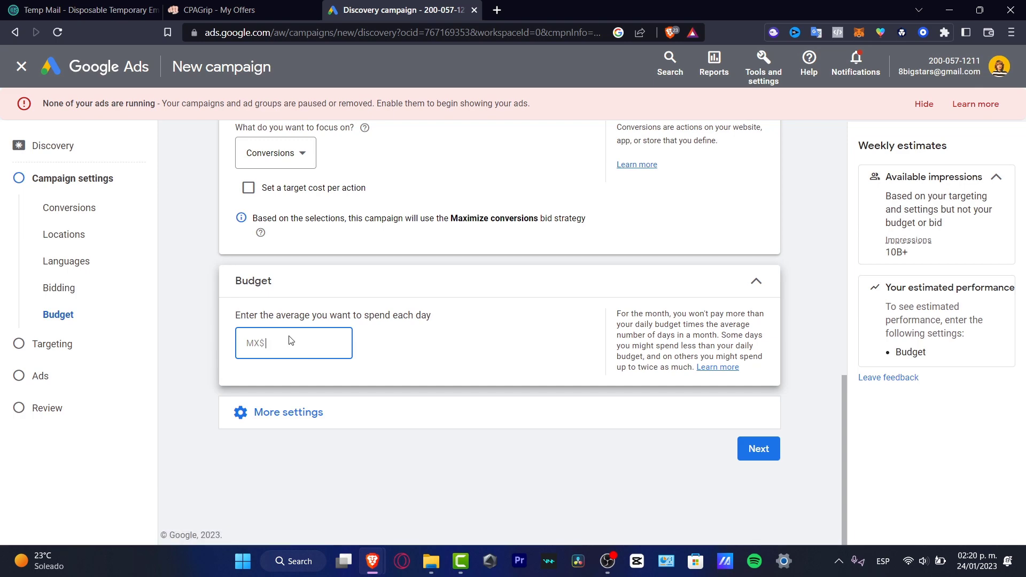
{"action": "type", "text": "40.00"}
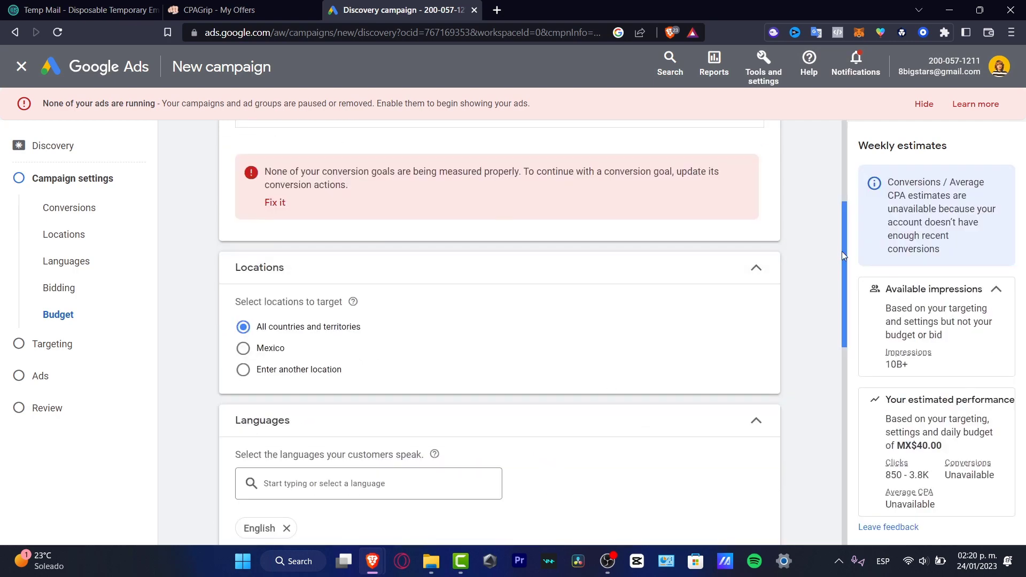
{"action": "scroll", "scroll_direction": "down", "scroll_amount": 3}
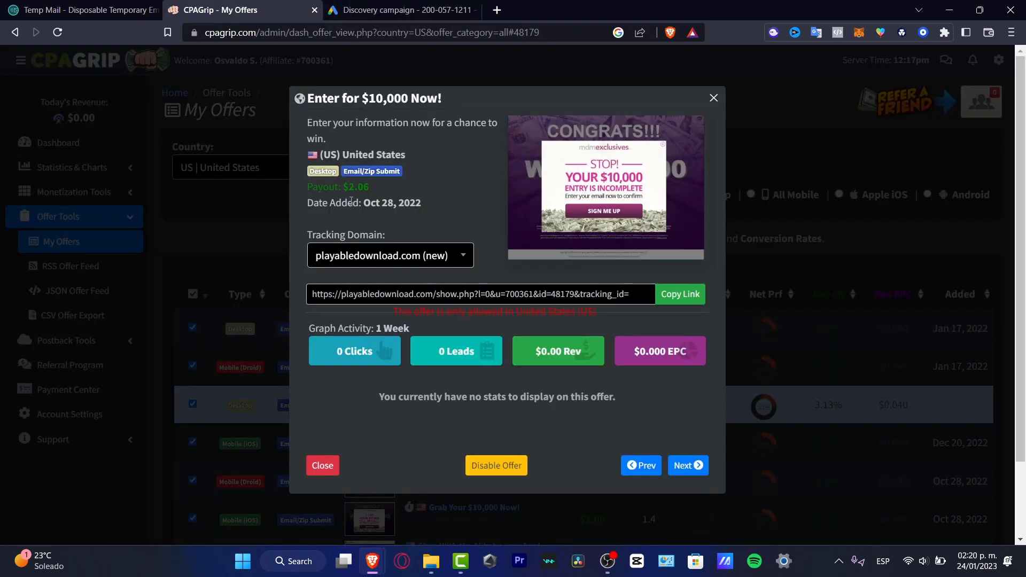
{"action": "left_click", "coordinate": [402, 9]}
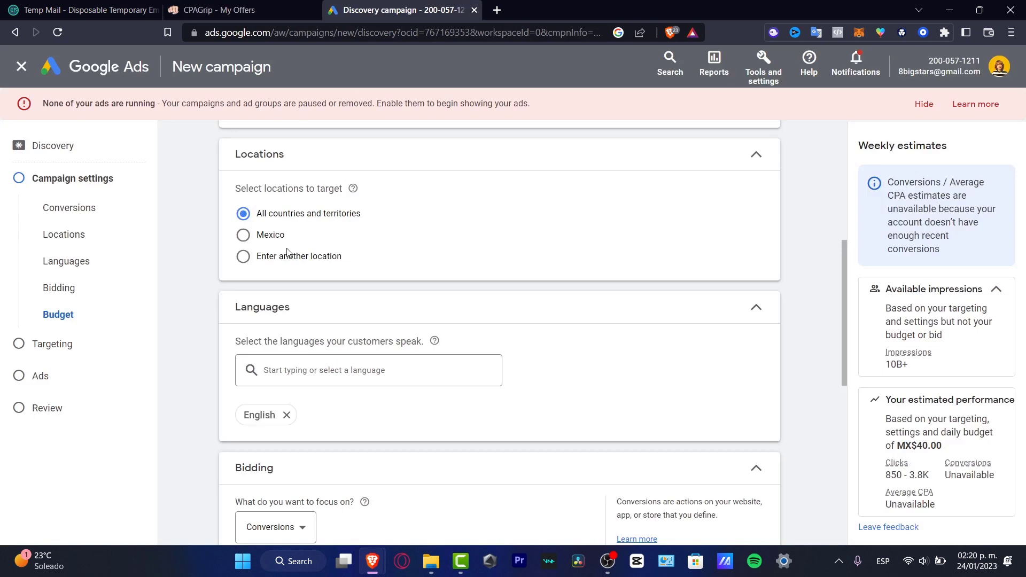
Target United States (searched 'UNI') with English kept, and continue past campaign settings
{"action": "left_click", "coordinate": [242, 256]}
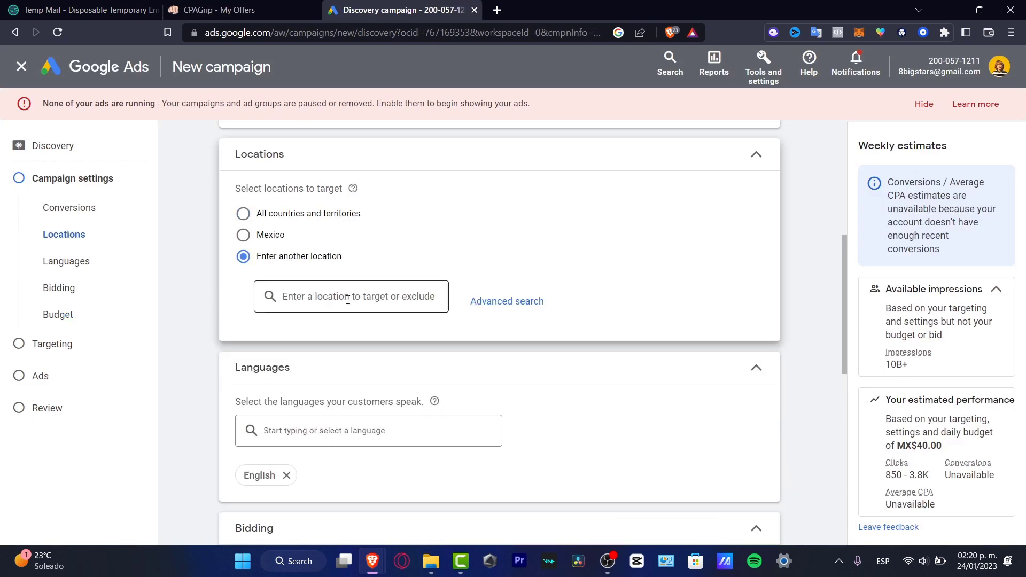
{"action": "type", "text": "UNI"}
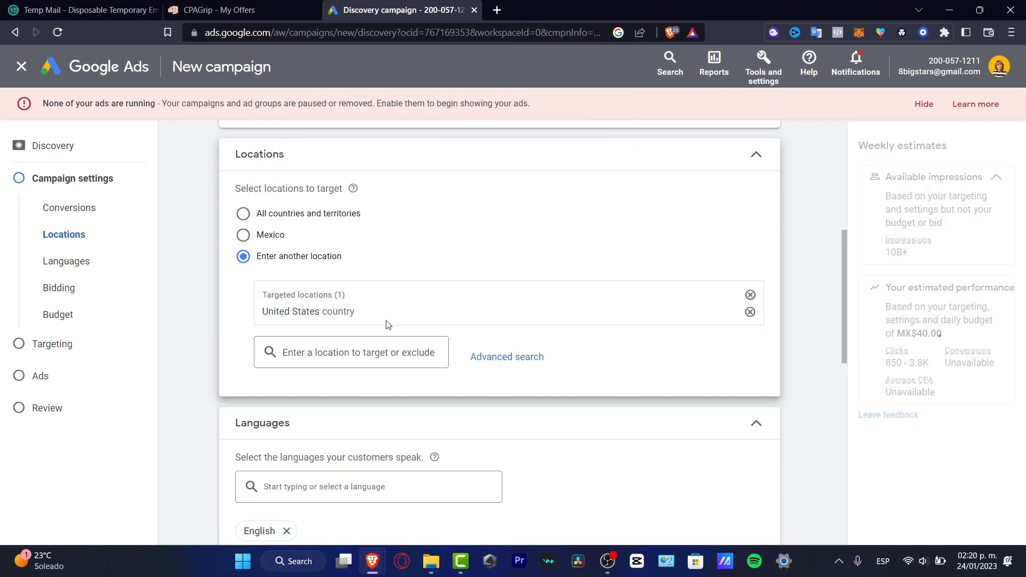
{"action": "scroll", "scroll_direction": "down", "scroll_amount": 3}
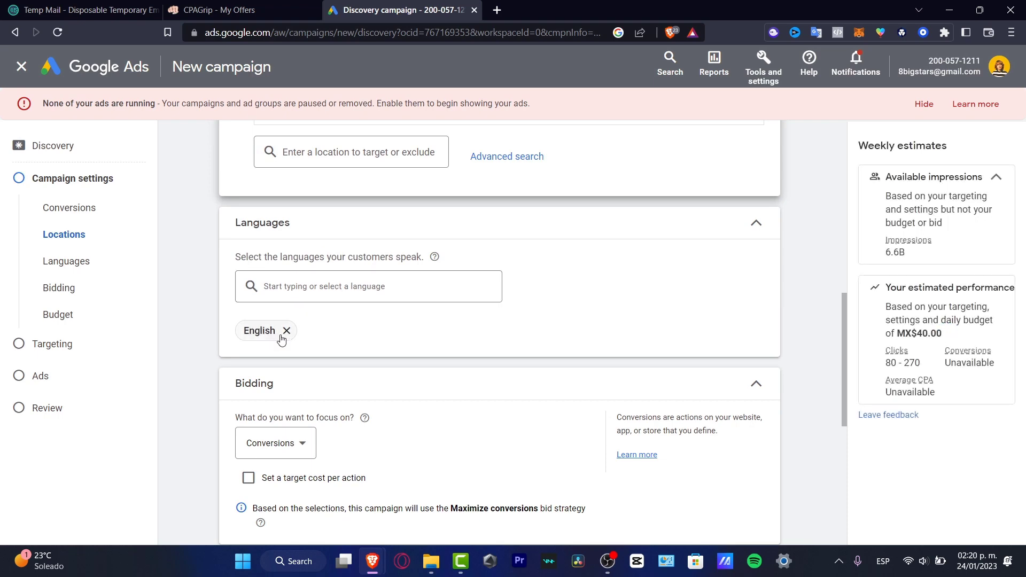
{"action": "scroll", "scroll_direction": "down", "scroll_amount": 3}
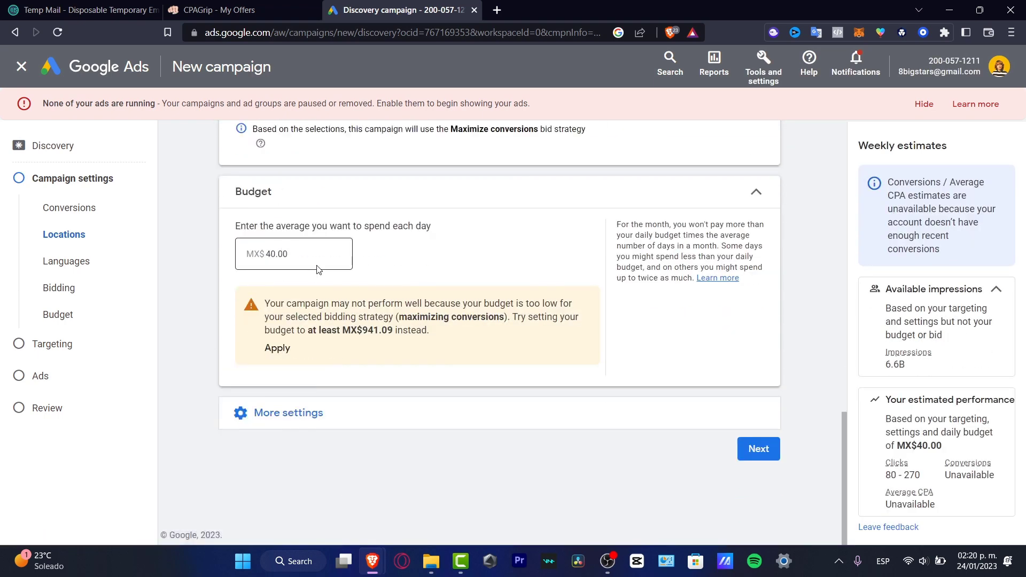
{"action": "left_click", "coordinate": [757, 448]}
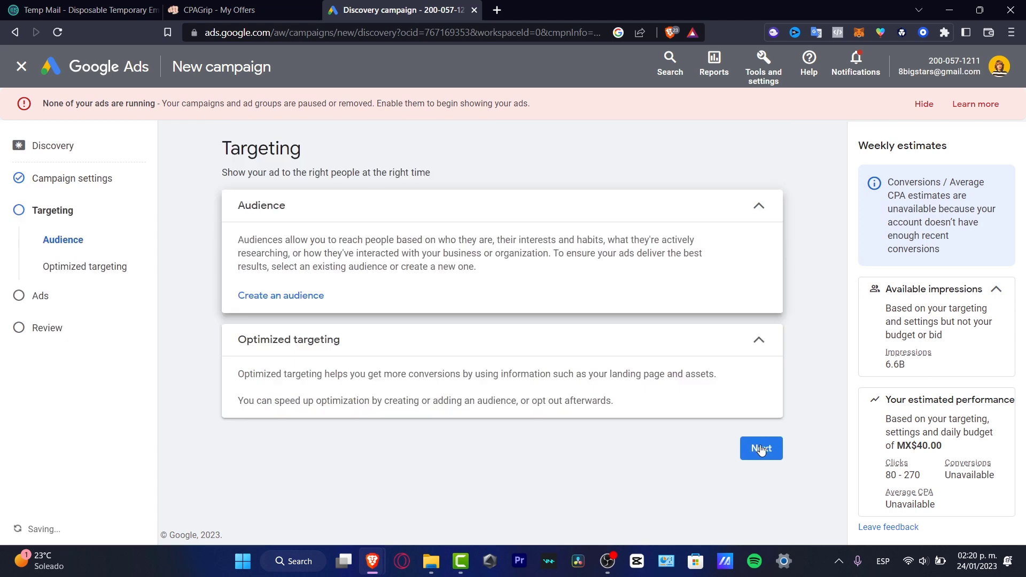
Start a new audience for the campaign, briefly checking the CPAGrip offer before returning
{"action": "left_click", "coordinate": [760, 448]}
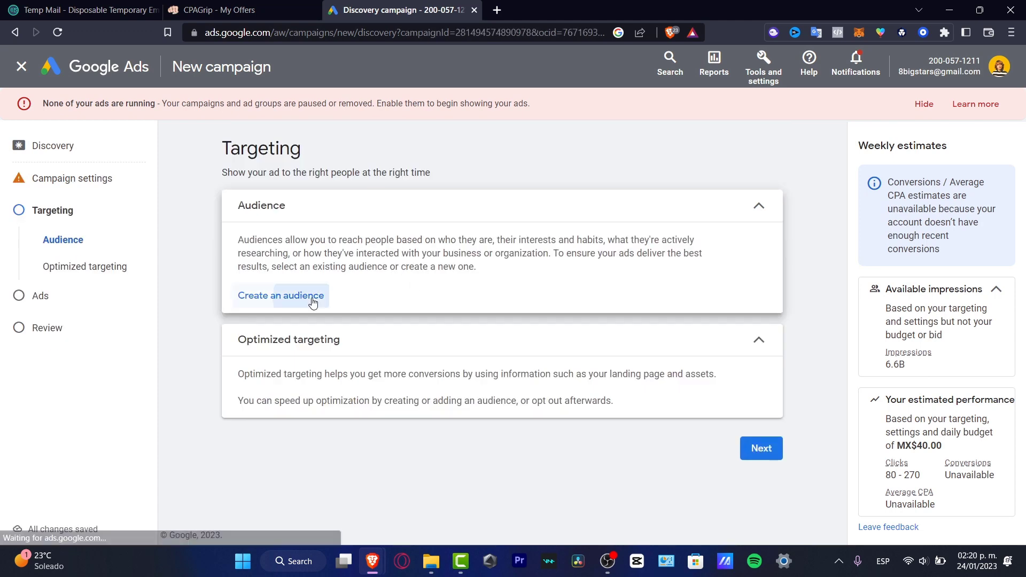
{"action": "left_click", "coordinate": [280, 295]}
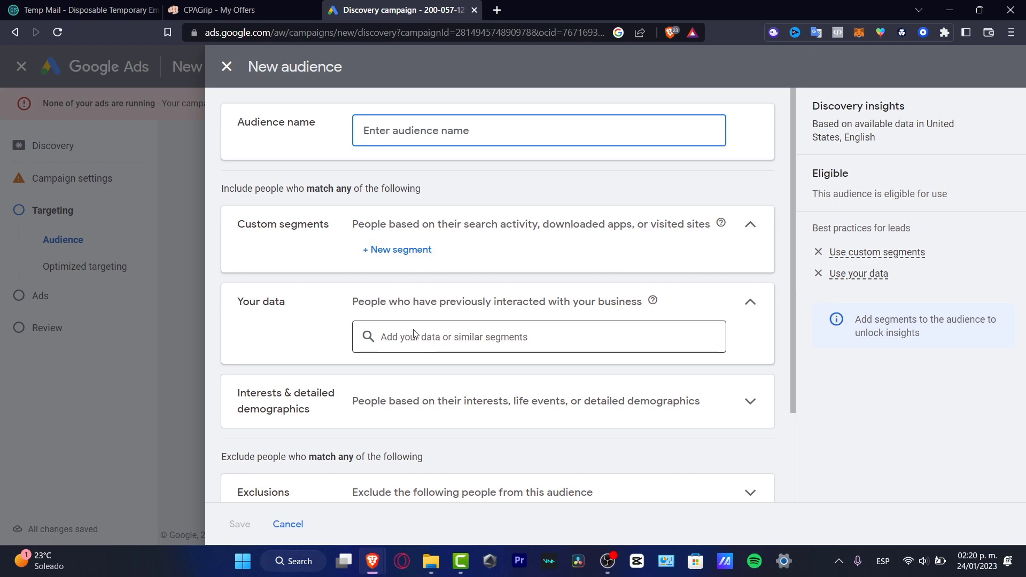
{"action": "left_click", "coordinate": [225, 10]}
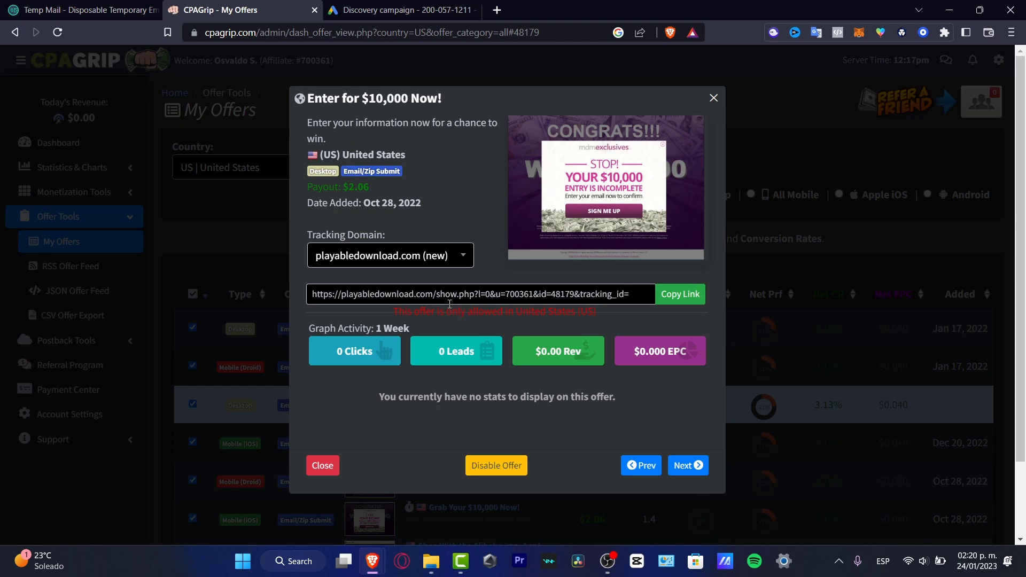
{"action": "mouse_move", "coordinate": [314, 6]}
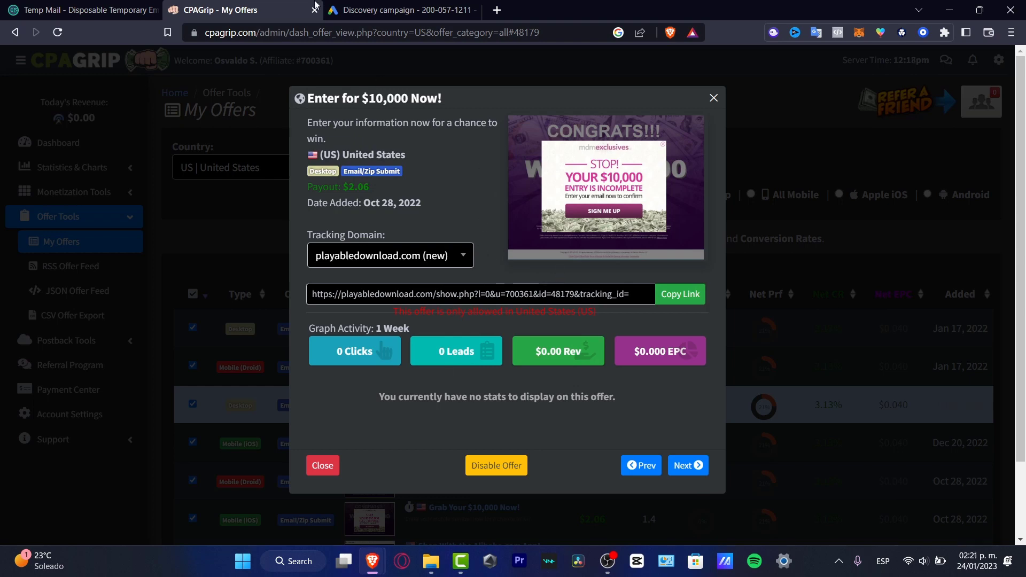
{"action": "left_click", "coordinate": [399, 9]}
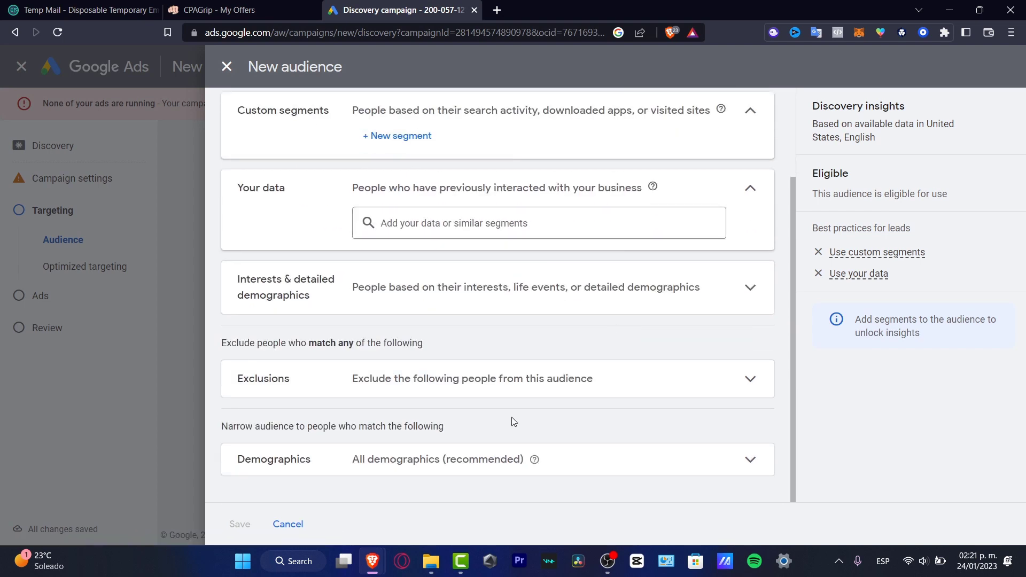
{"action": "mouse_move", "coordinate": [203, 357]}
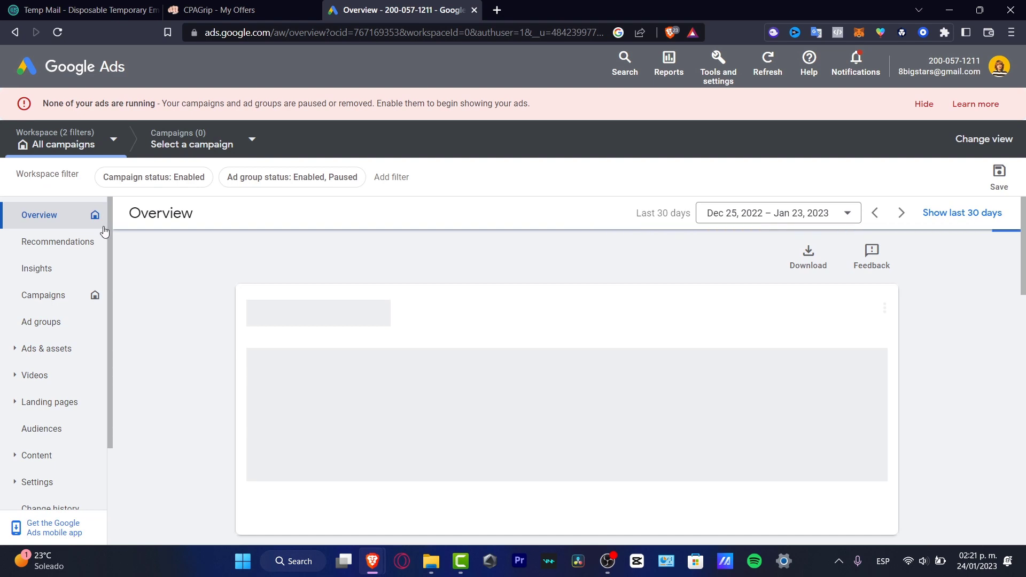
Switch from Overview to the account Recommendations page
{"action": "left_click", "coordinate": [58, 242]}
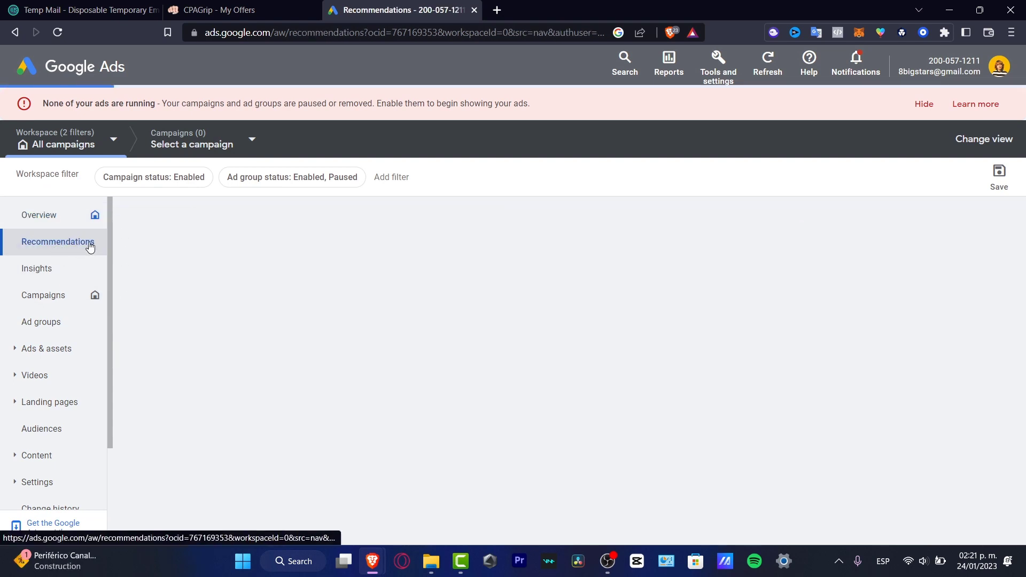
{"action": "mouse_move", "coordinate": [651, 327]}
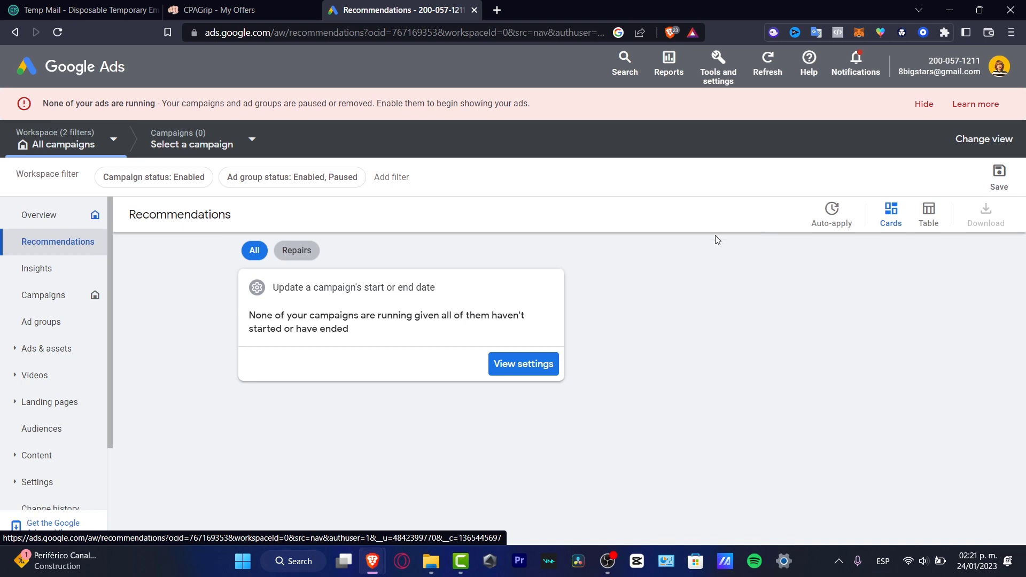
{"action": "mouse_move", "coordinate": [677, 298]}
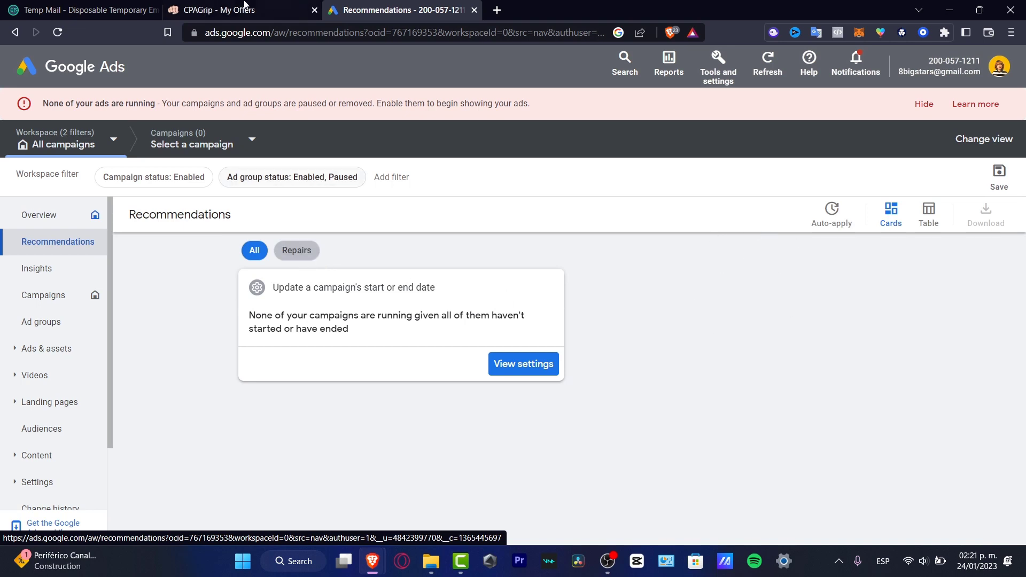
{"action": "mouse_move", "coordinate": [226, 9]}
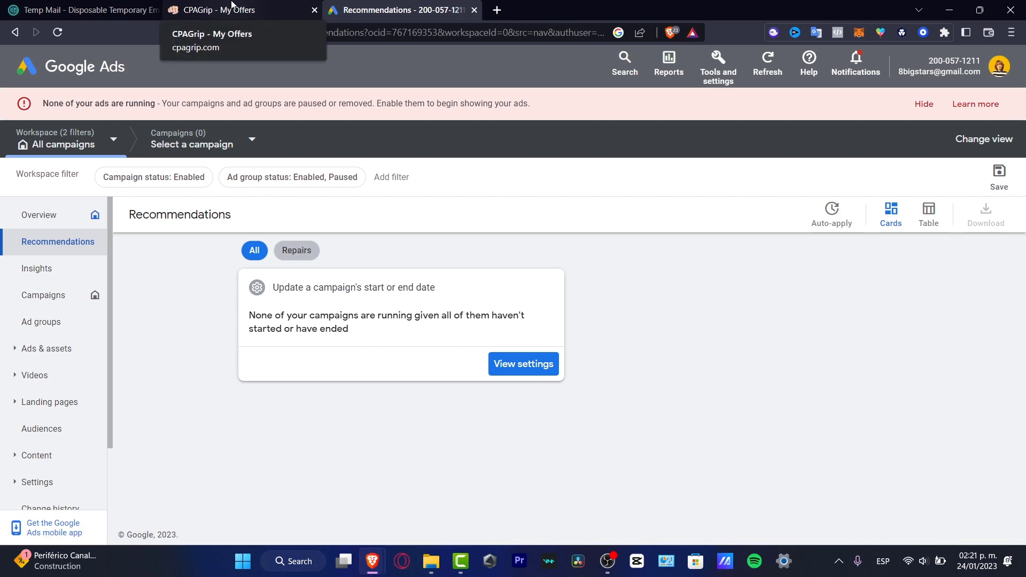